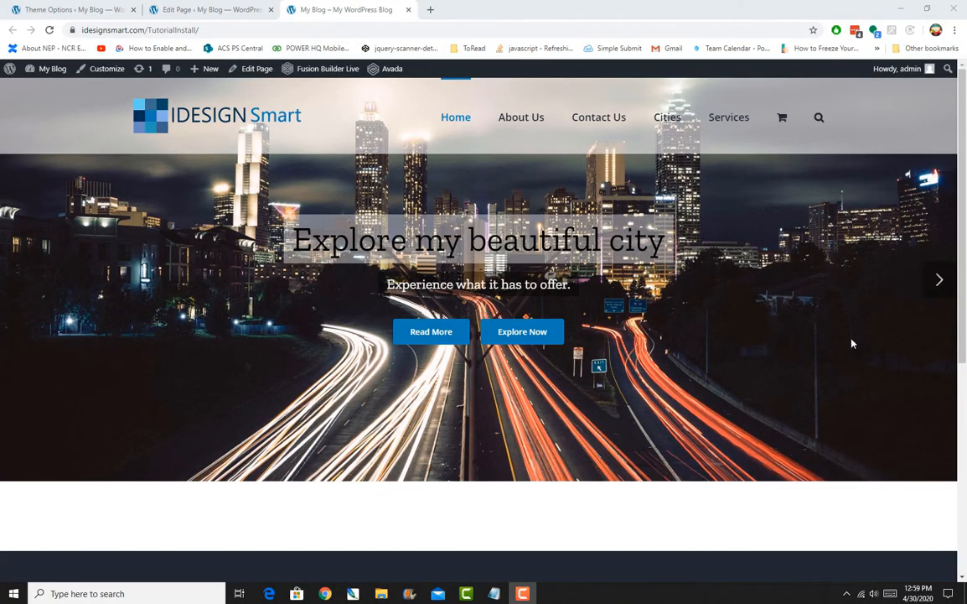
{"action": "mouse_move", "coordinate": [814, 329]}
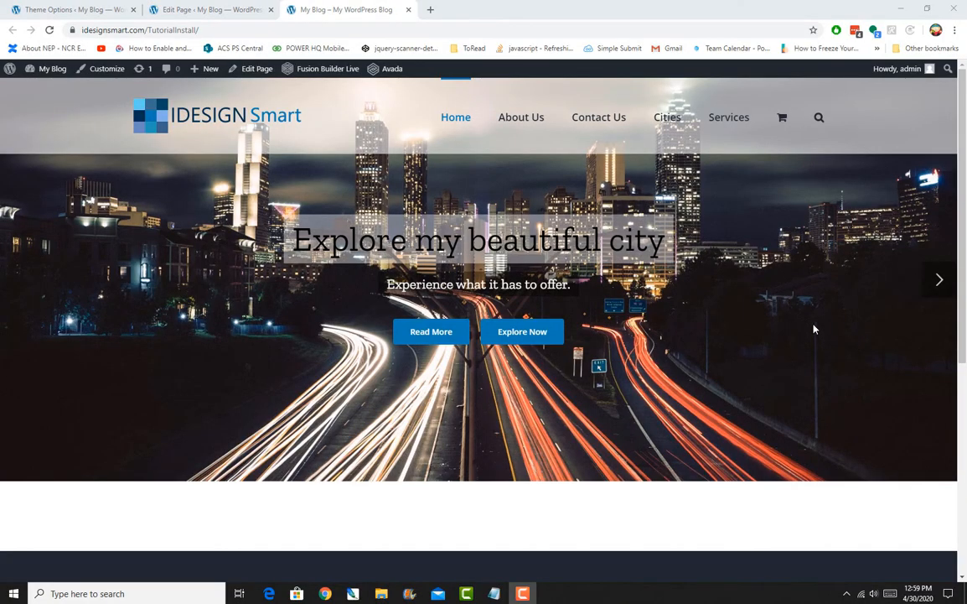
- Switch the Home page editor to the Fusion Builder, revealing the assigned Fusion Slider
{"action": "scroll", "scroll_direction": "down", "scroll_amount": 3}
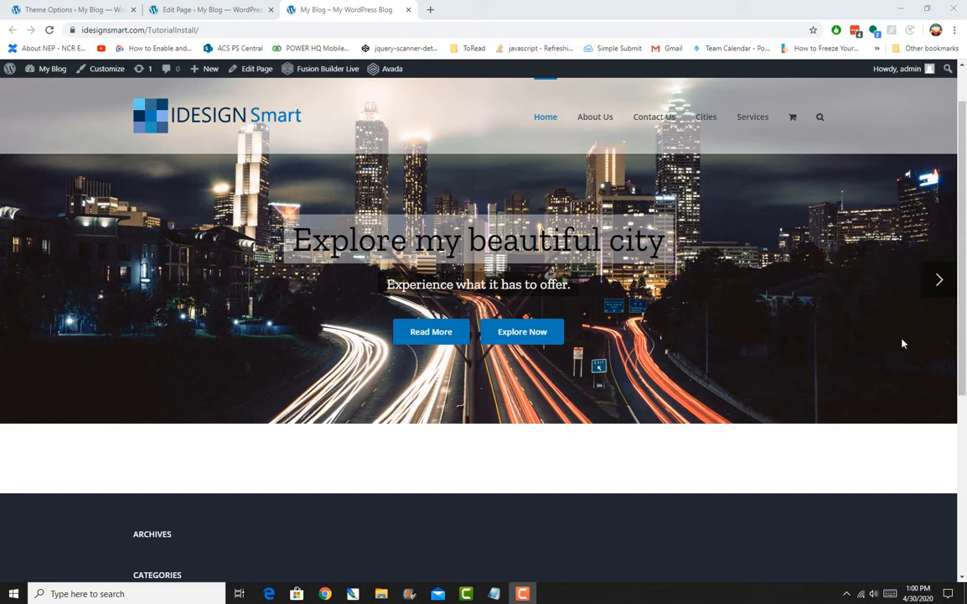
{"action": "mouse_move", "coordinate": [898, 339]}
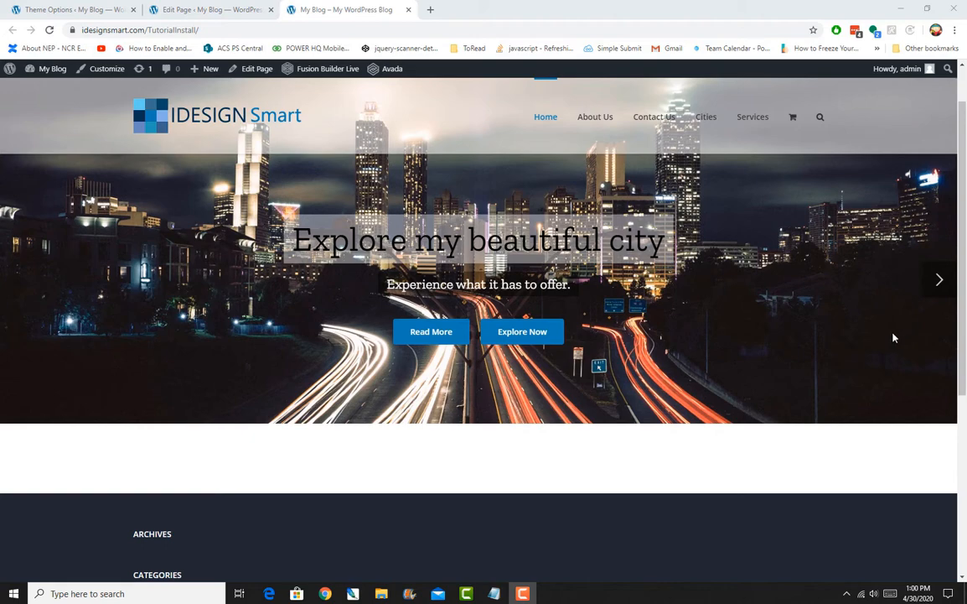
{"action": "mouse_move", "coordinate": [821, 313]}
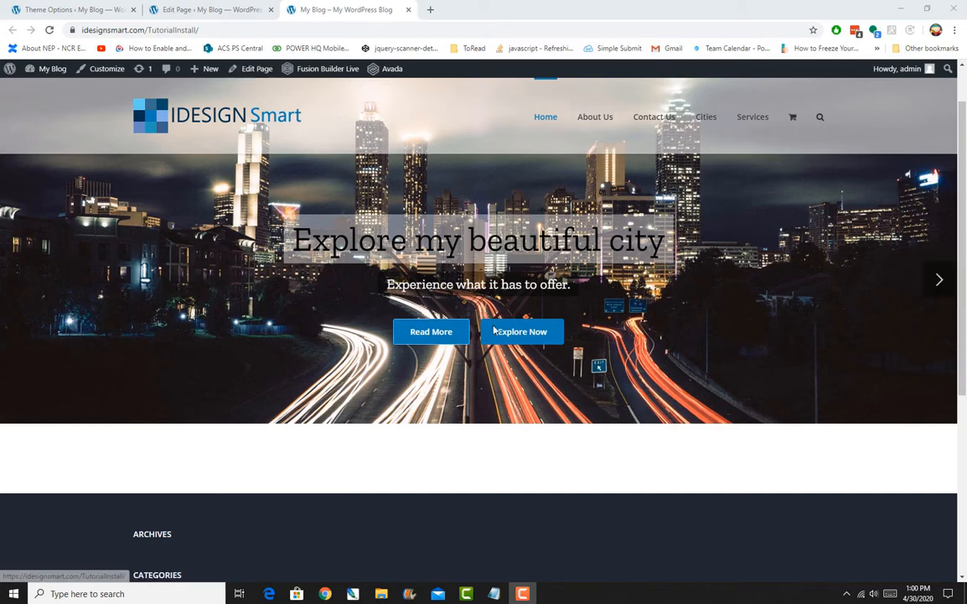
{"action": "scroll", "scroll_direction": "down", "scroll_amount": 3}
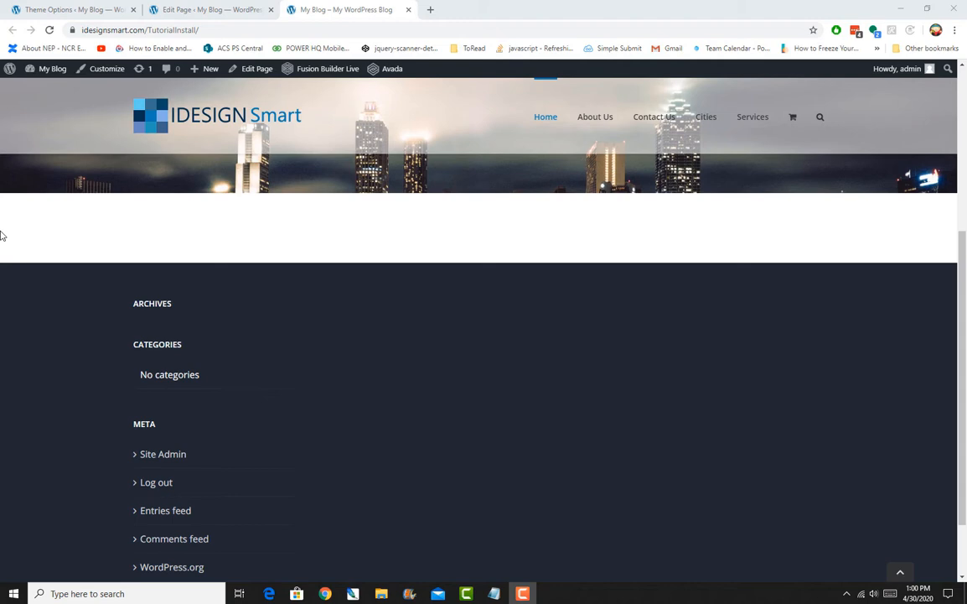
{"action": "mouse_move", "coordinate": [751, 450]}
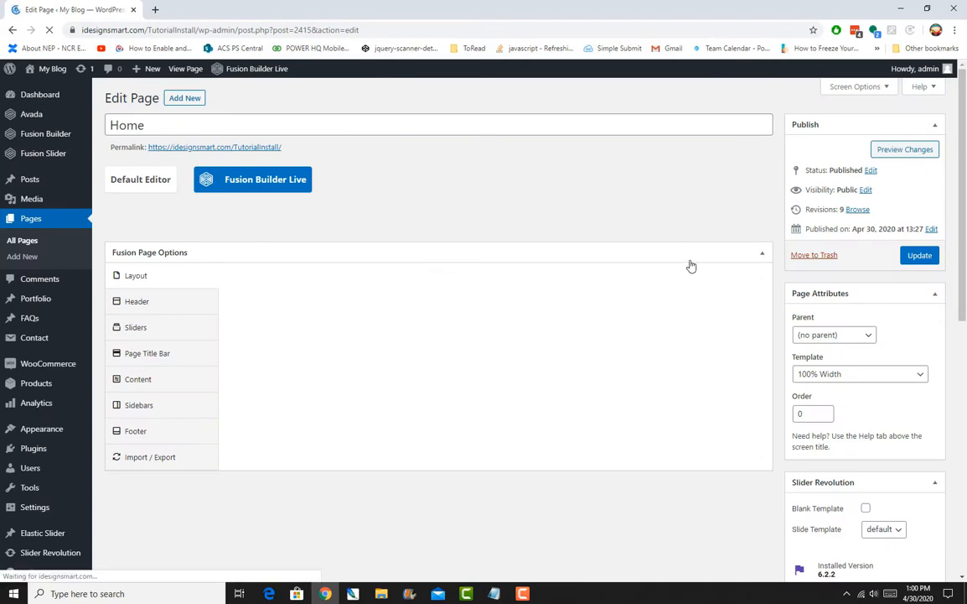
{"action": "left_click", "coordinate": [251, 178]}
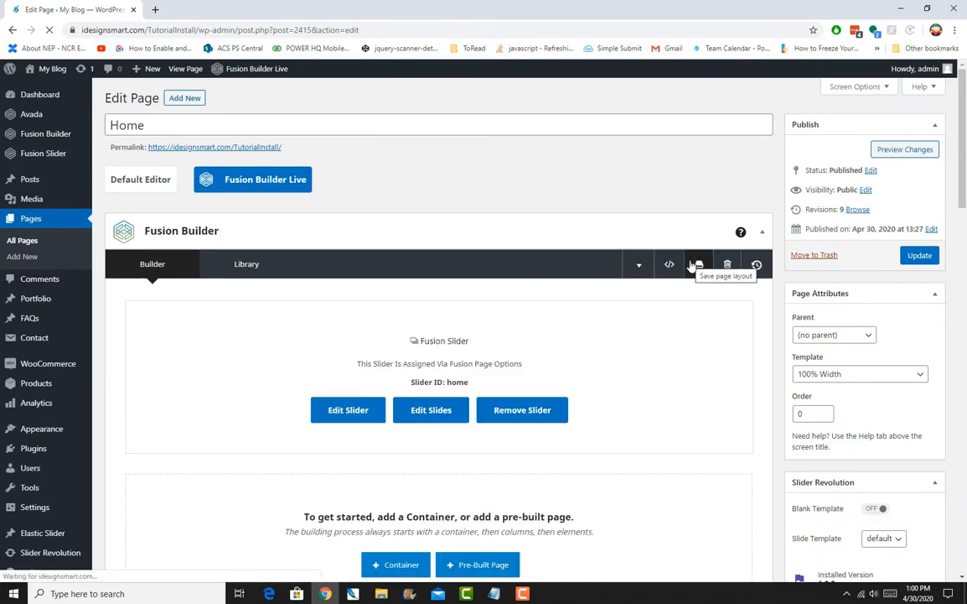
{"action": "scroll", "scroll_direction": "down", "scroll_amount": 3}
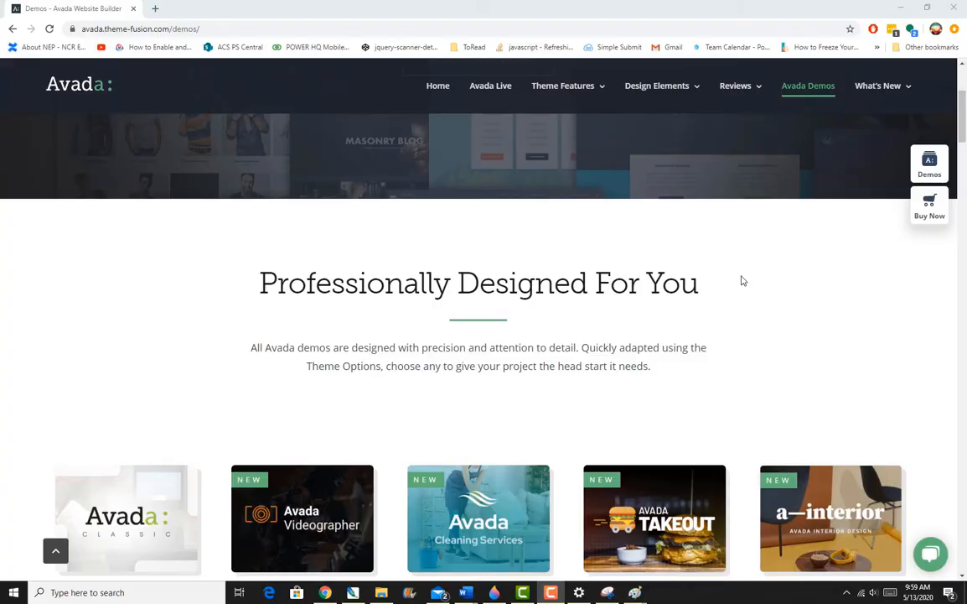
{"action": "scroll", "scroll_direction": "down", "scroll_amount": 3}
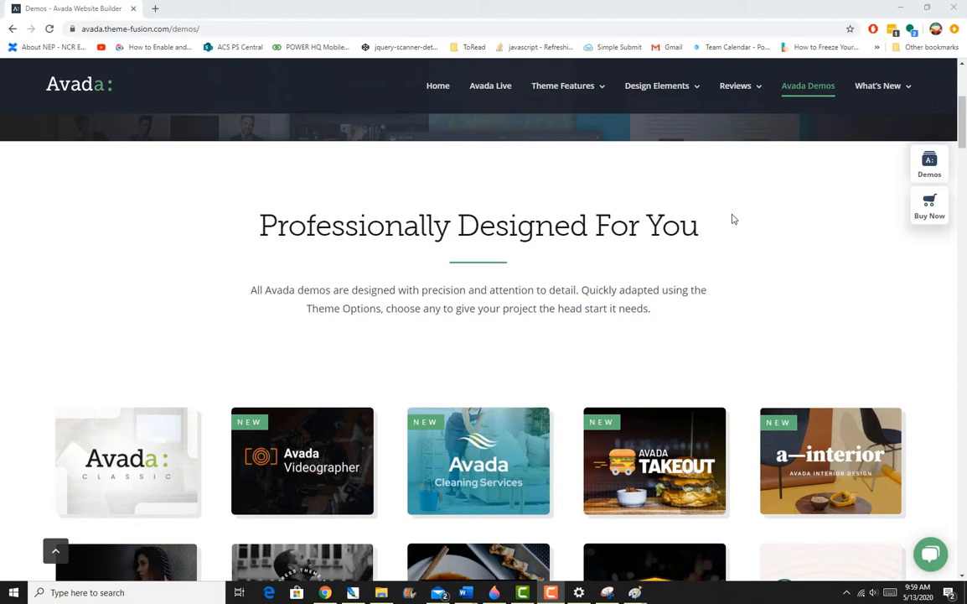
{"action": "scroll", "scroll_direction": "down", "scroll_amount": 3}
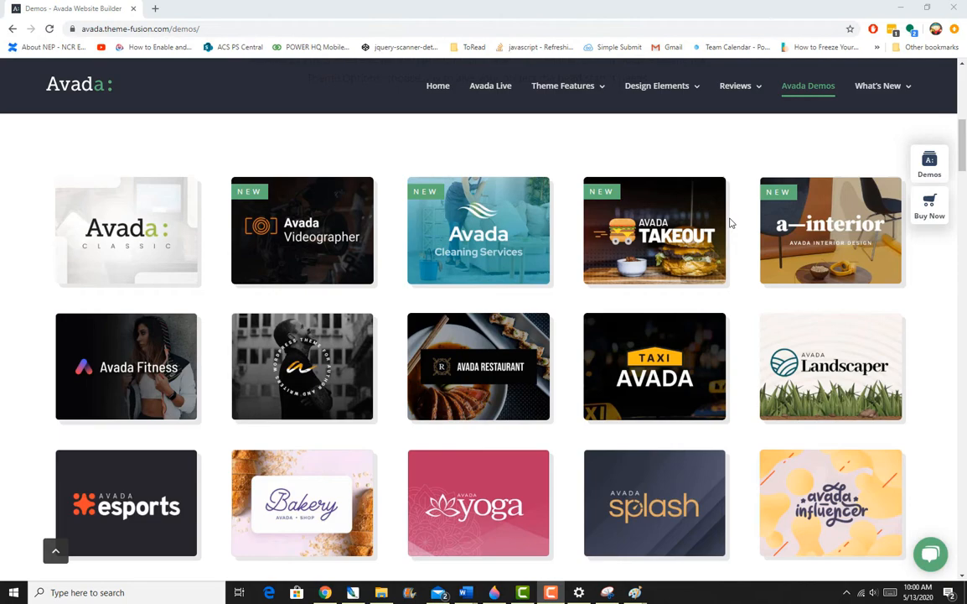
{"action": "scroll", "scroll_direction": "down", "scroll_amount": 3}
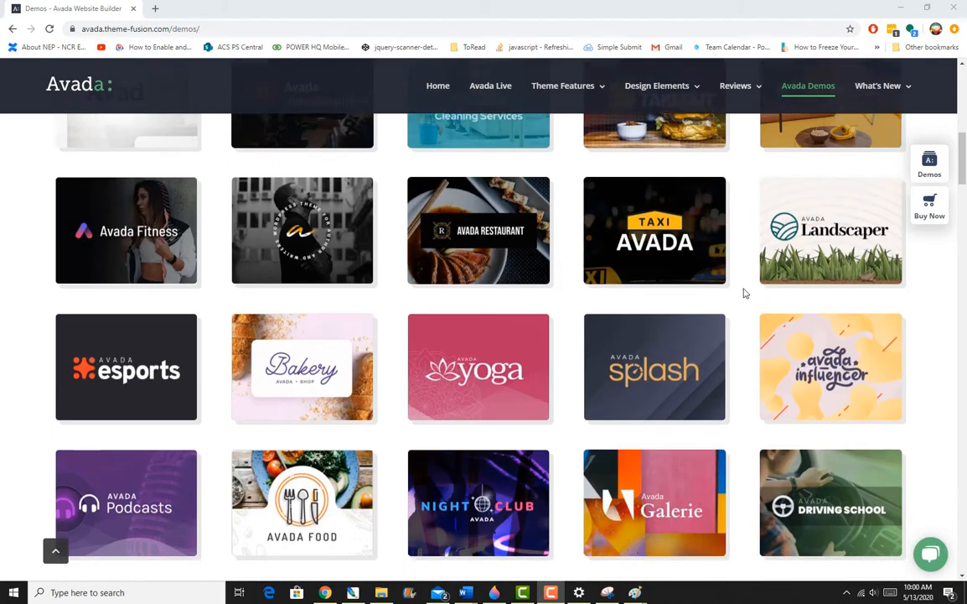
{"action": "scroll", "scroll_direction": "down", "scroll_amount": 3}
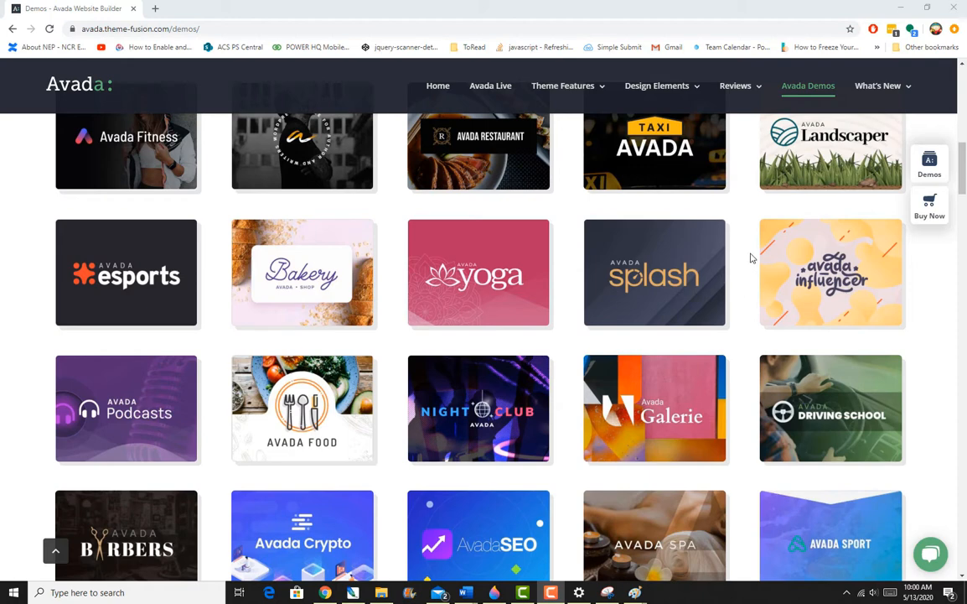
{"action": "mouse_move", "coordinate": [751, 262]}
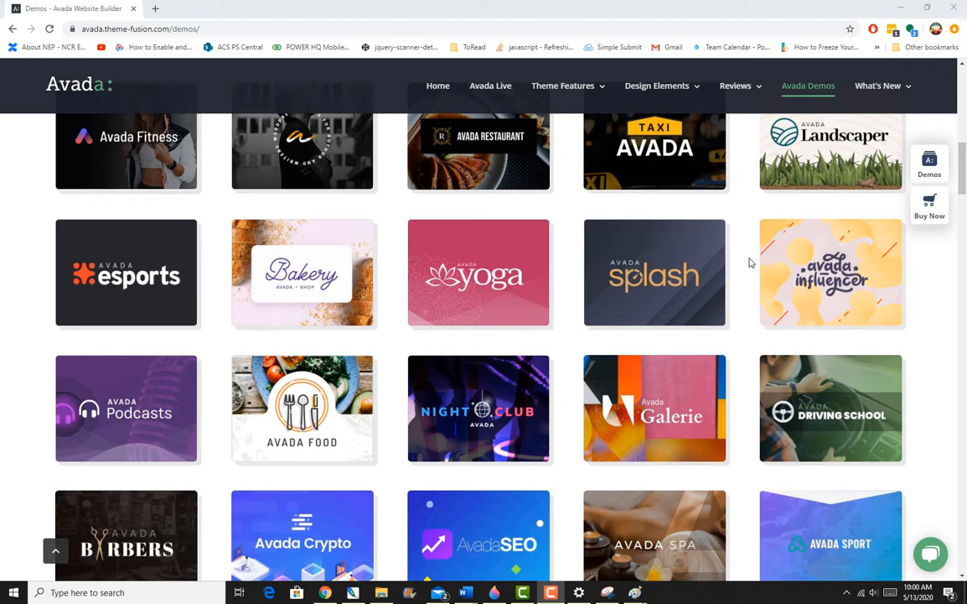
{"action": "mouse_move", "coordinate": [748, 315]}
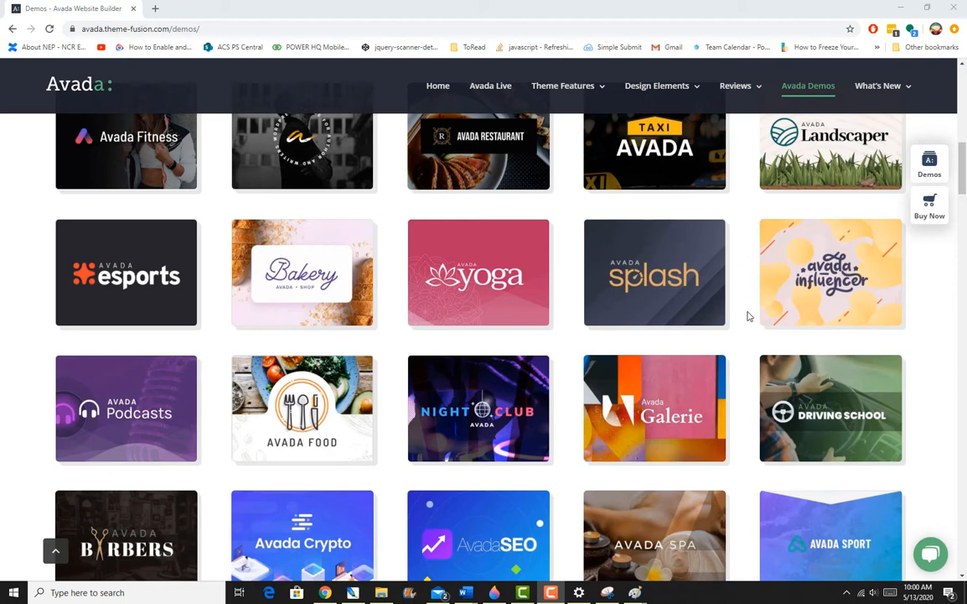
{"action": "mouse_move", "coordinate": [752, 322]}
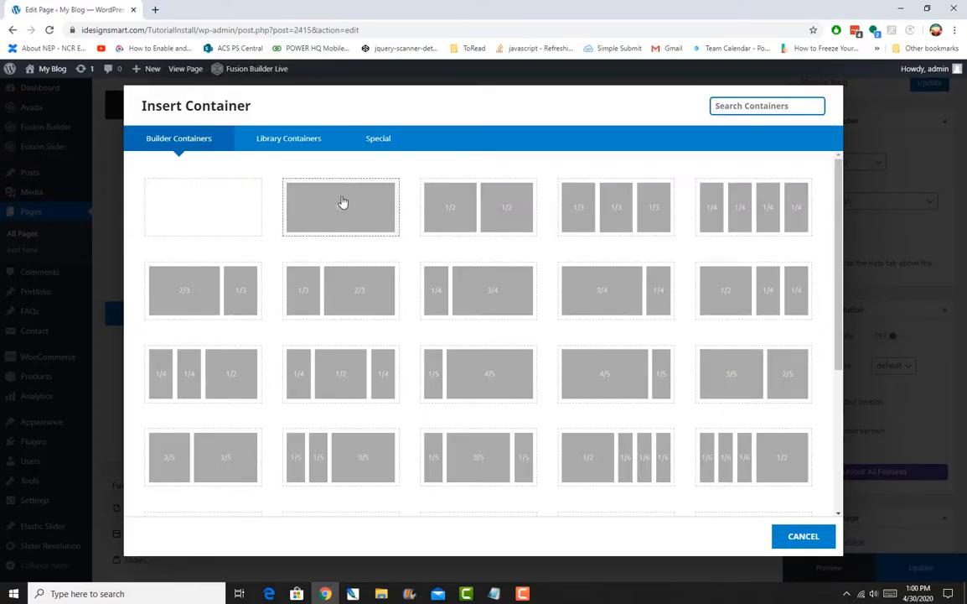
- Add a 1/1 container below the slider with an Image element set to Zoom Out hover
{"action": "left_click", "coordinate": [340, 208]}
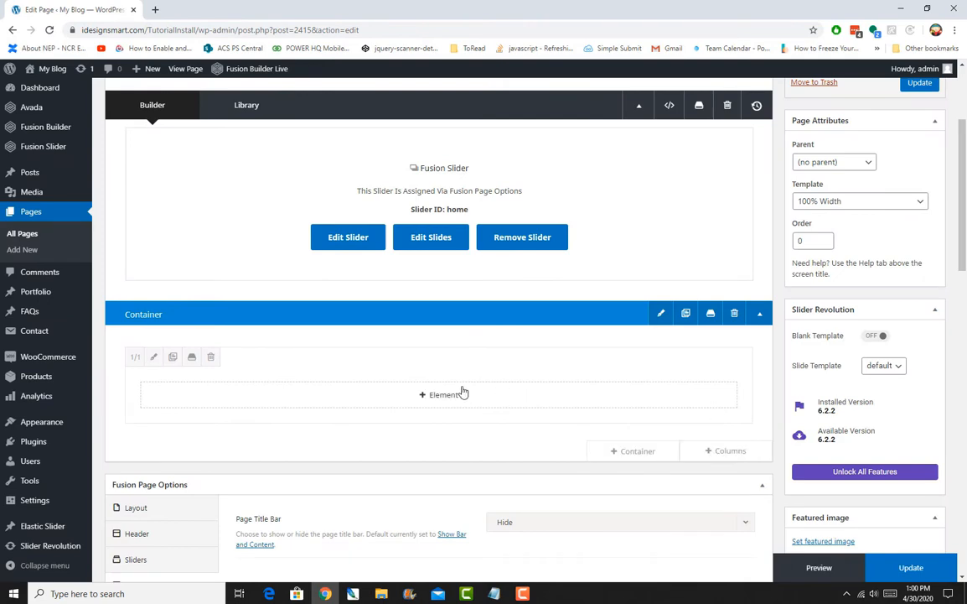
{"action": "left_click", "coordinate": [443, 394]}
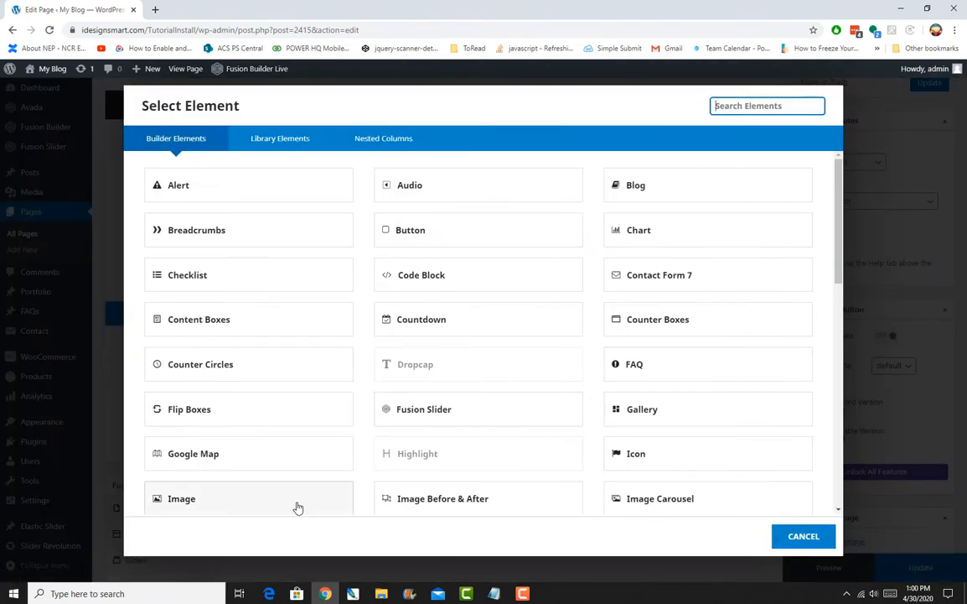
{"action": "left_click", "coordinate": [181, 498]}
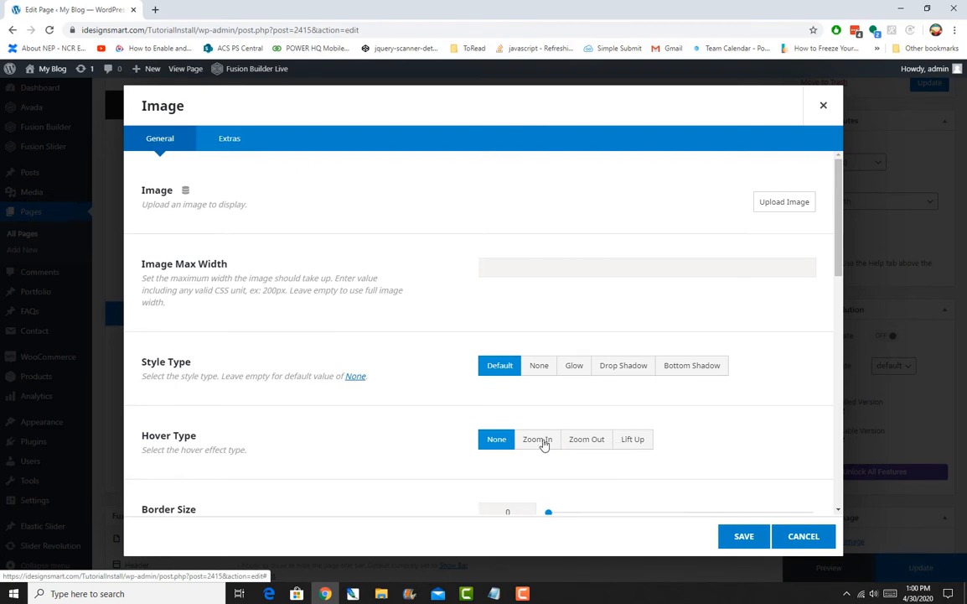
{"action": "mouse_move", "coordinate": [562, 443]}
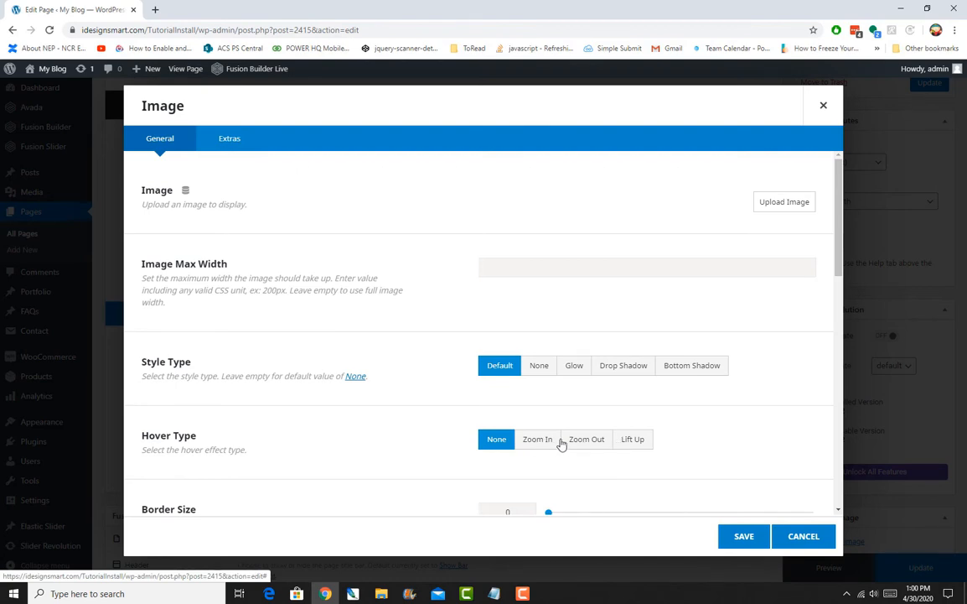
{"action": "left_click", "coordinate": [587, 440]}
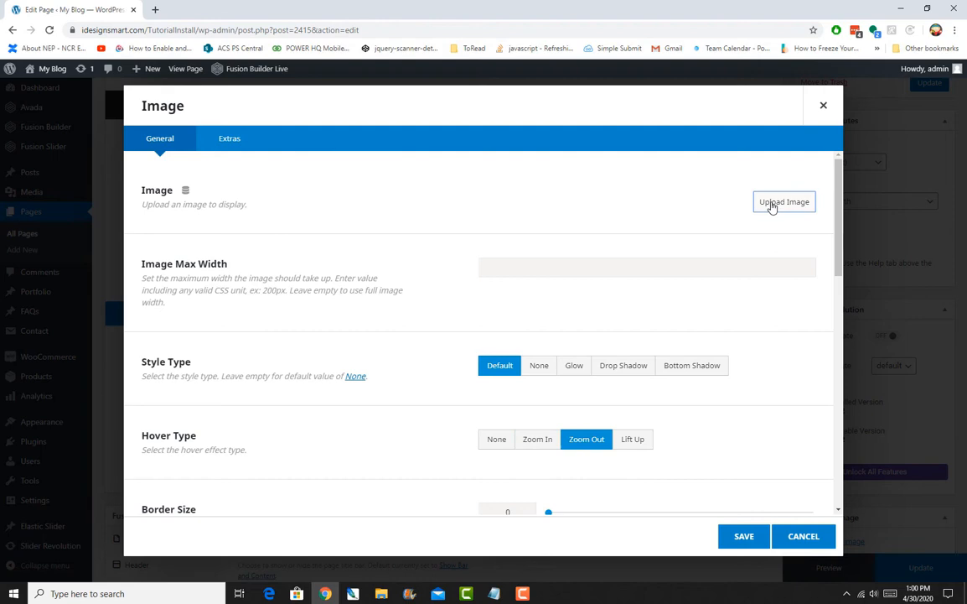
- Insert the photo of the person with a camera from the Media Library into the image
{"action": "left_click", "coordinate": [785, 201]}
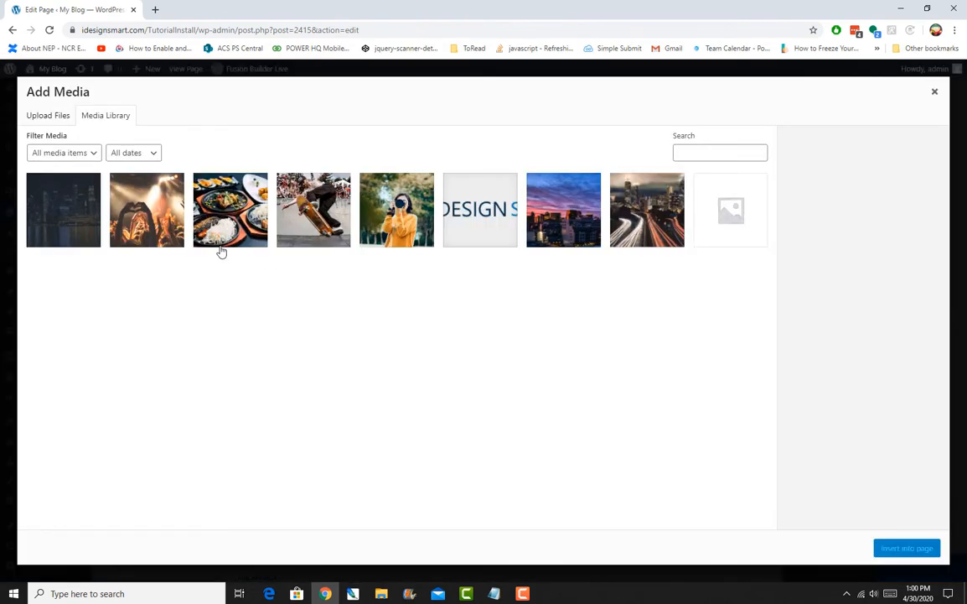
{"action": "left_click", "coordinate": [396, 210]}
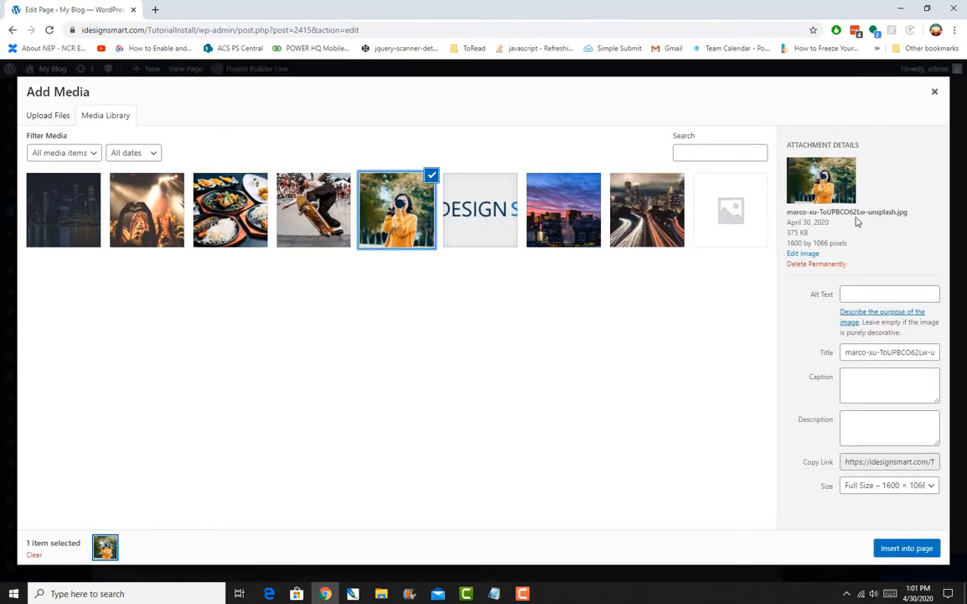
{"action": "double_click", "coordinate": [815, 241]}
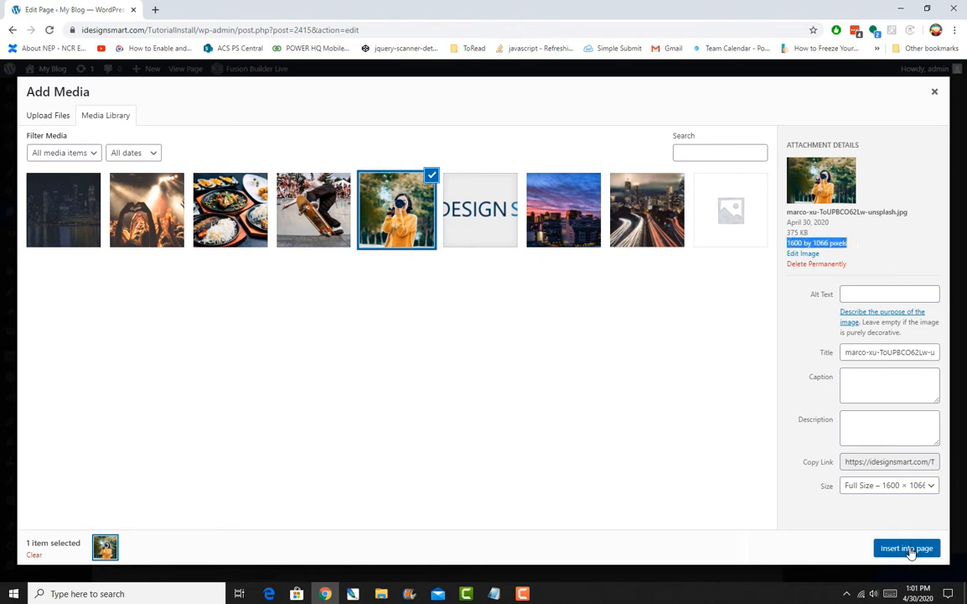
{"action": "left_click", "coordinate": [905, 546]}
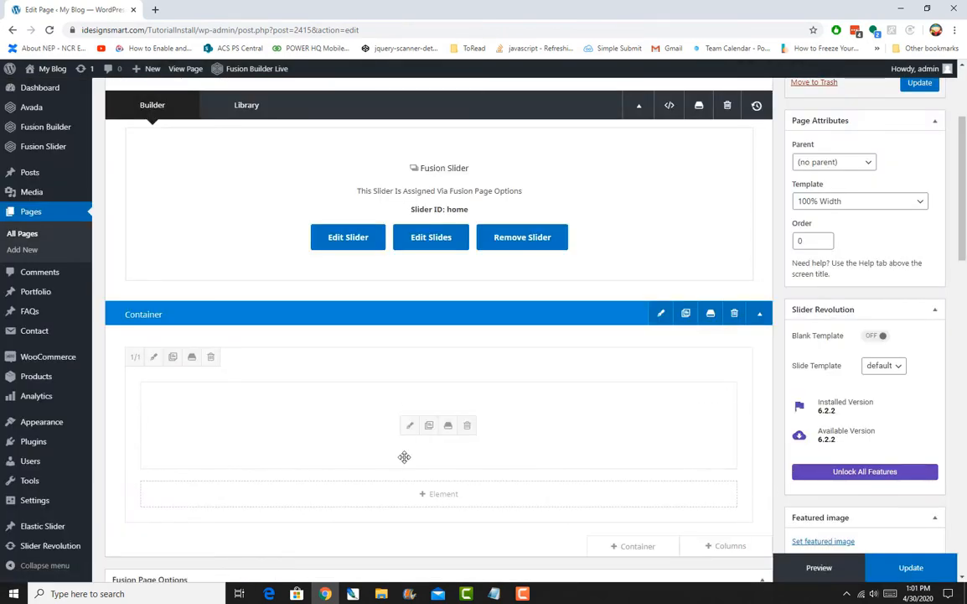
- Add a Text Block with a placeholder paragraph to the container and save it
{"action": "left_click", "coordinate": [440, 493]}
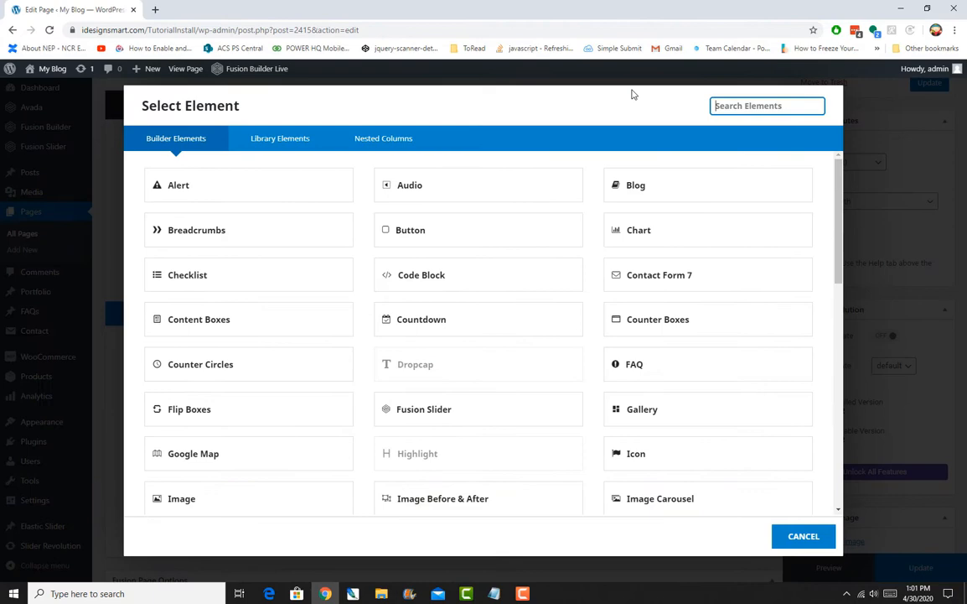
{"action": "type", "text": "t"}
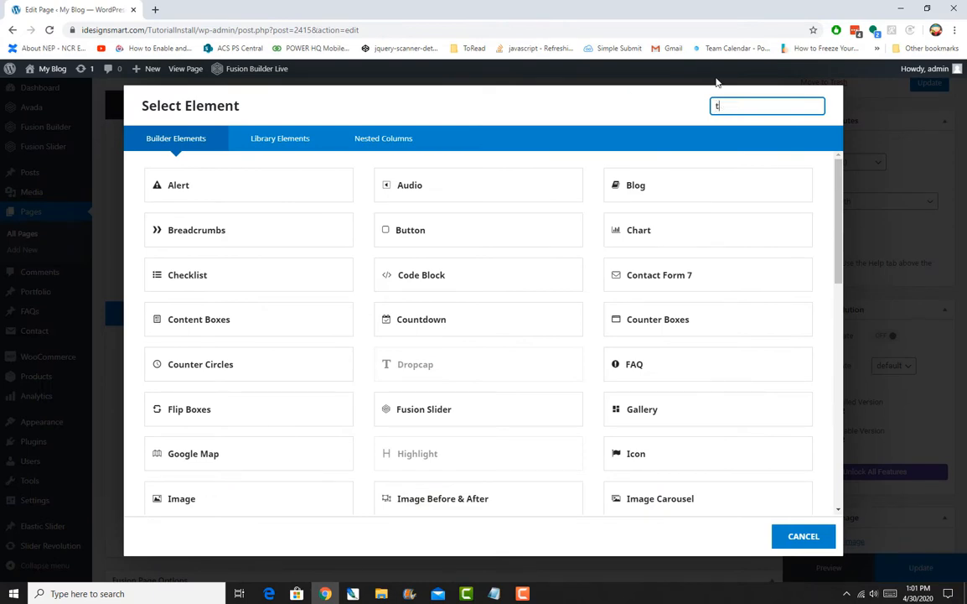
{"action": "type", "text": "e"}
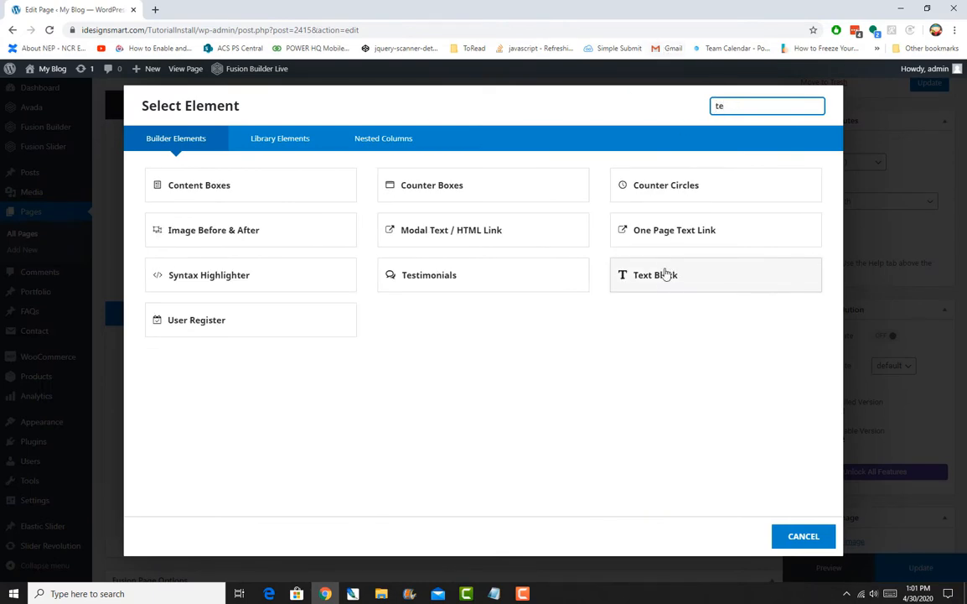
{"action": "left_click", "coordinate": [656, 275]}
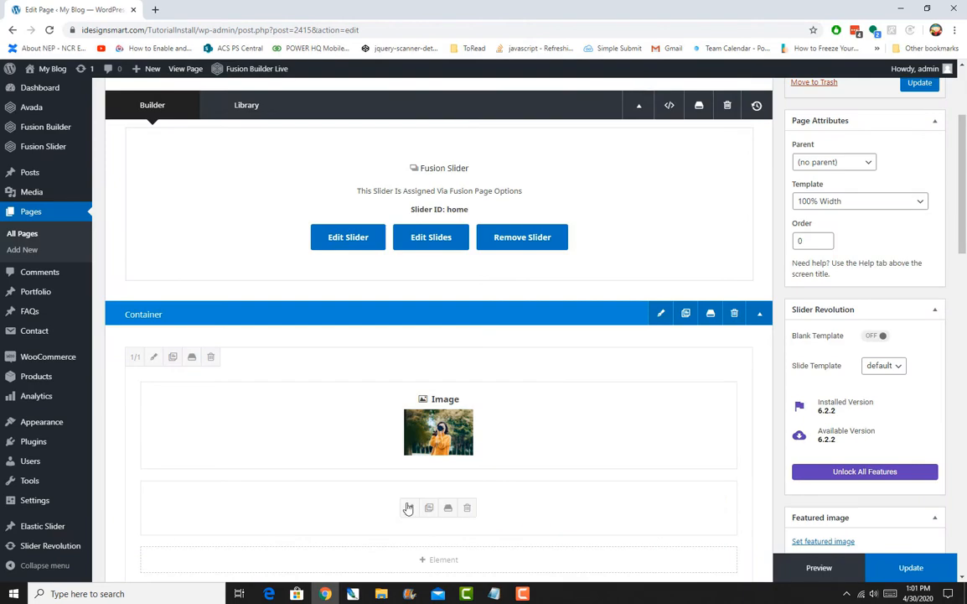
{"action": "left_click", "coordinate": [409, 507]}
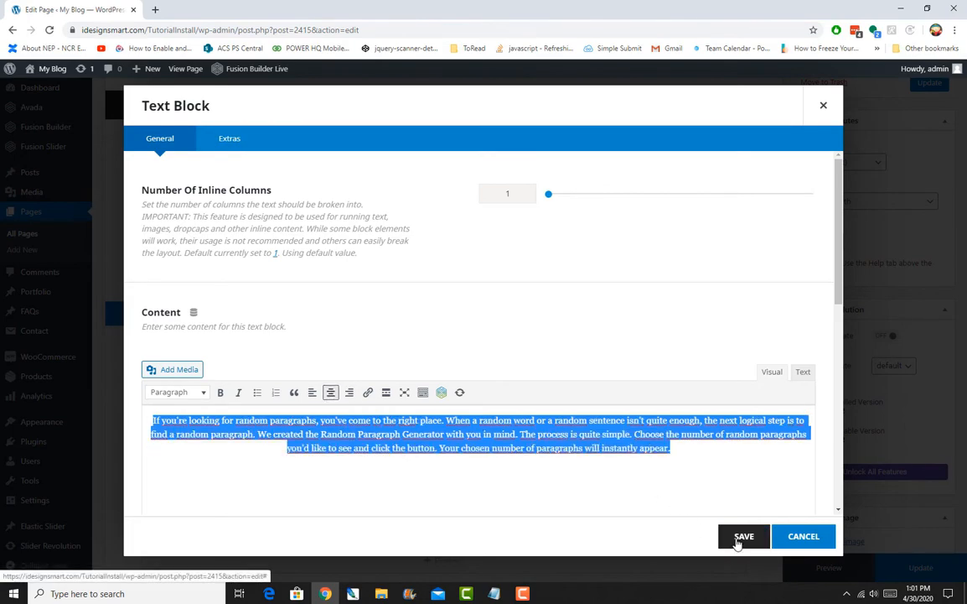
{"action": "left_click", "coordinate": [743, 537]}
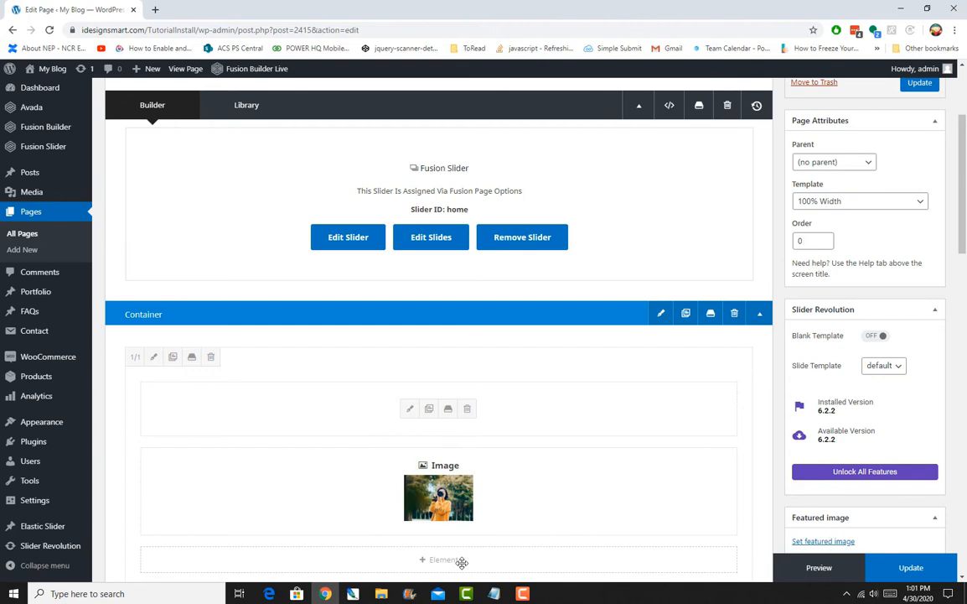
- Add a Title element reading 'I am a WordPress Enthusiast' and save it
{"action": "left_click", "coordinate": [440, 560]}
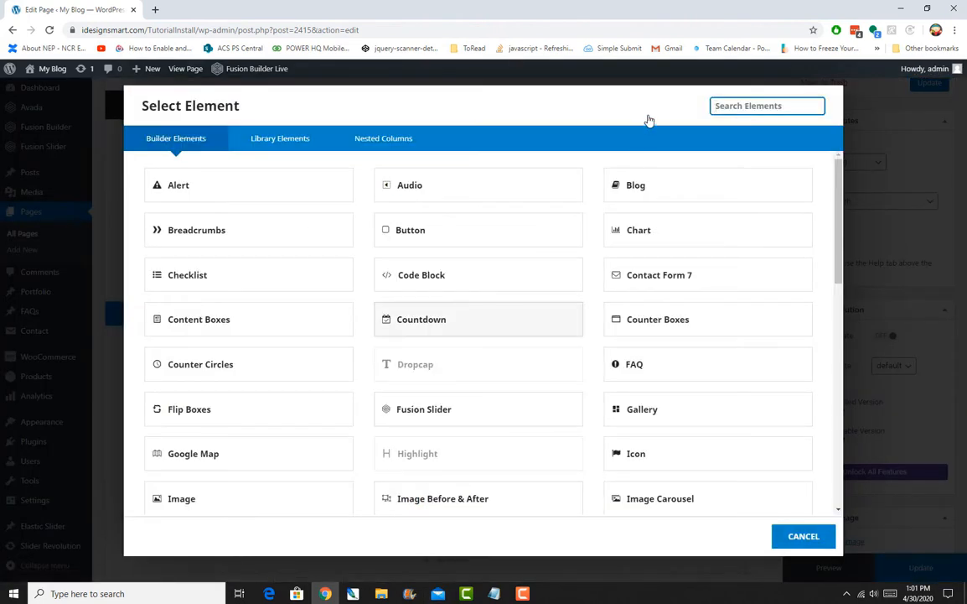
{"action": "type", "text": "T"}
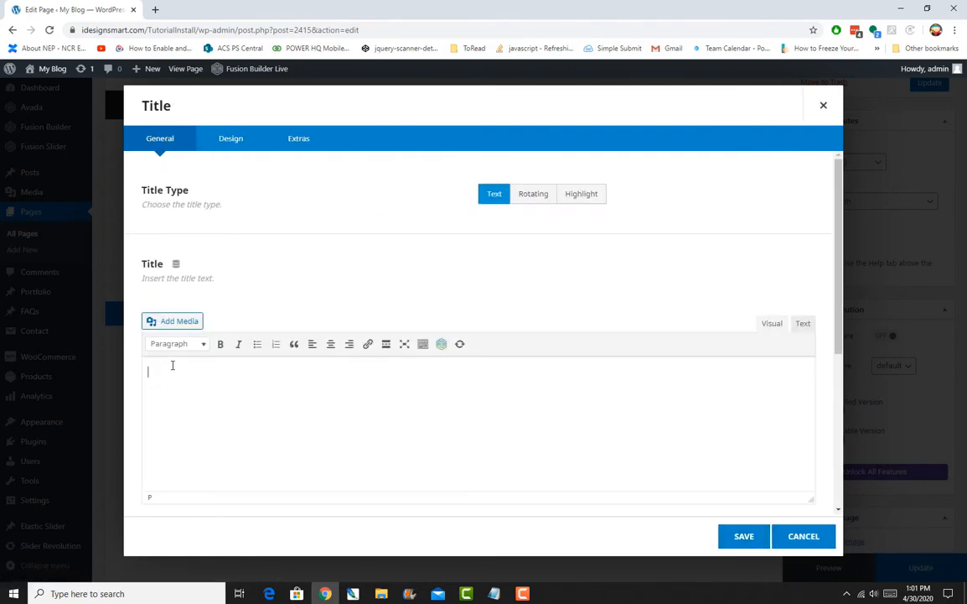
{"action": "type", "text": "I a"}
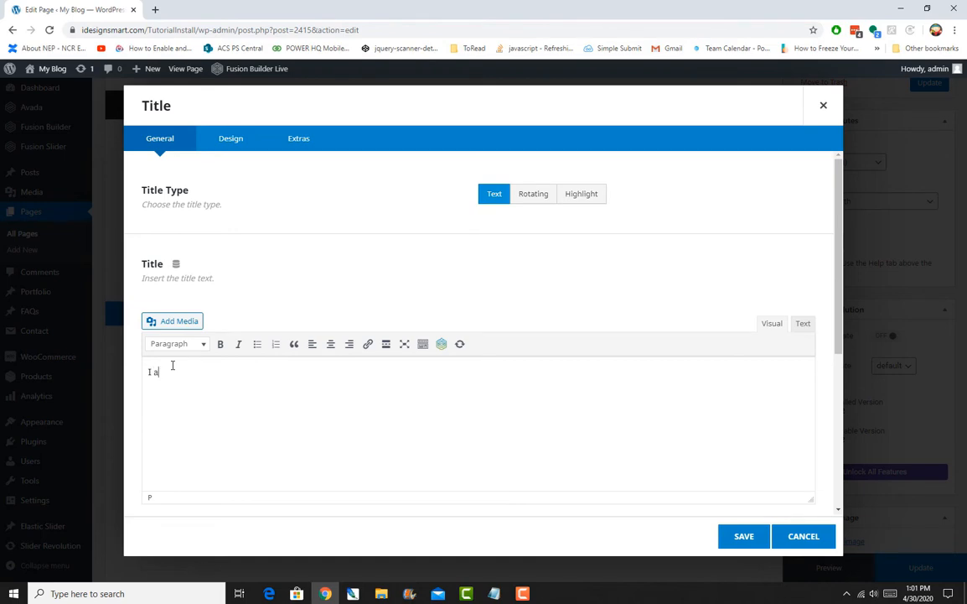
{"action": "type", "text": "m d"}
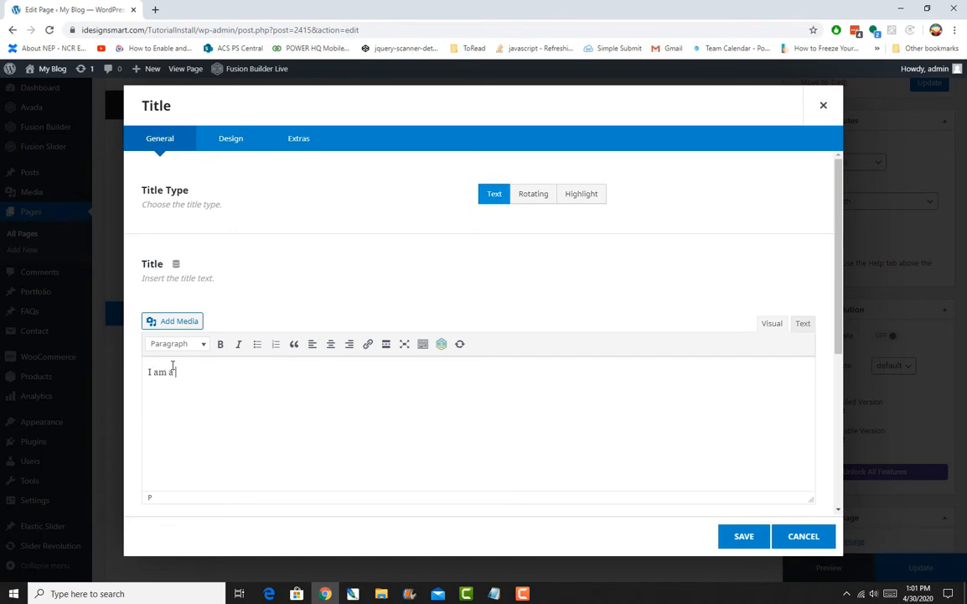
{"action": "type", "text": "ord"}
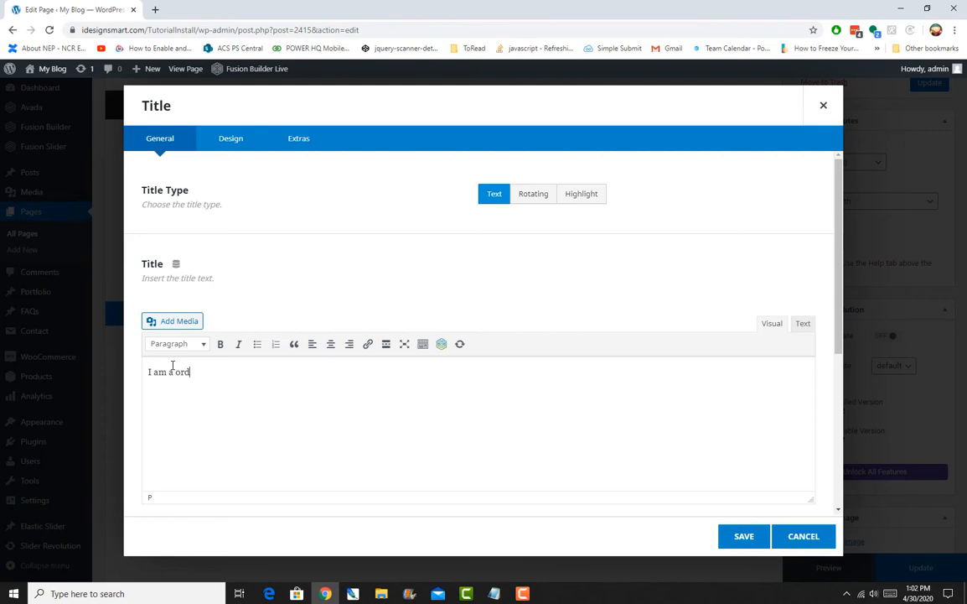
{"action": "type", "text": "Word"}
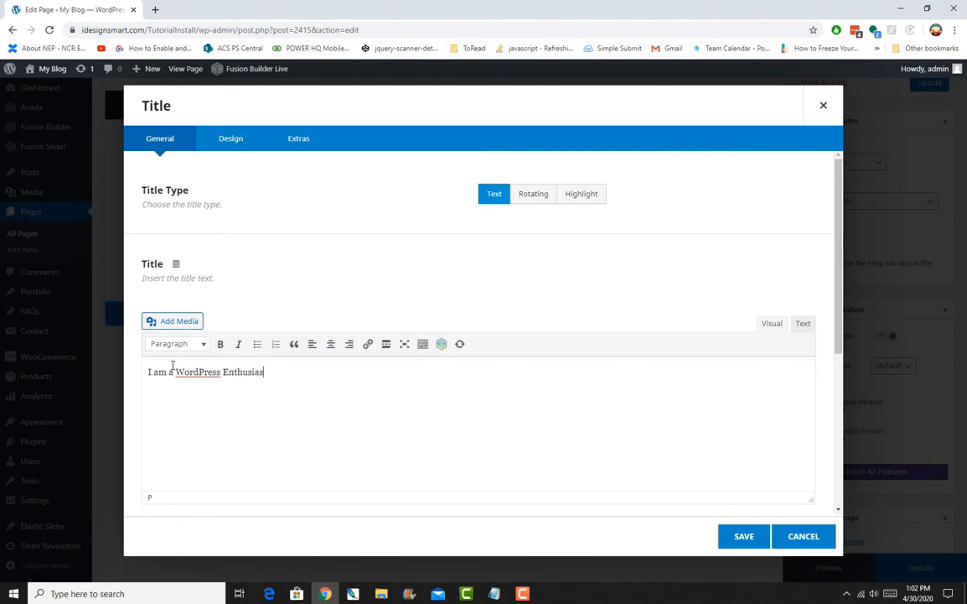
{"action": "type", "text": "t"}
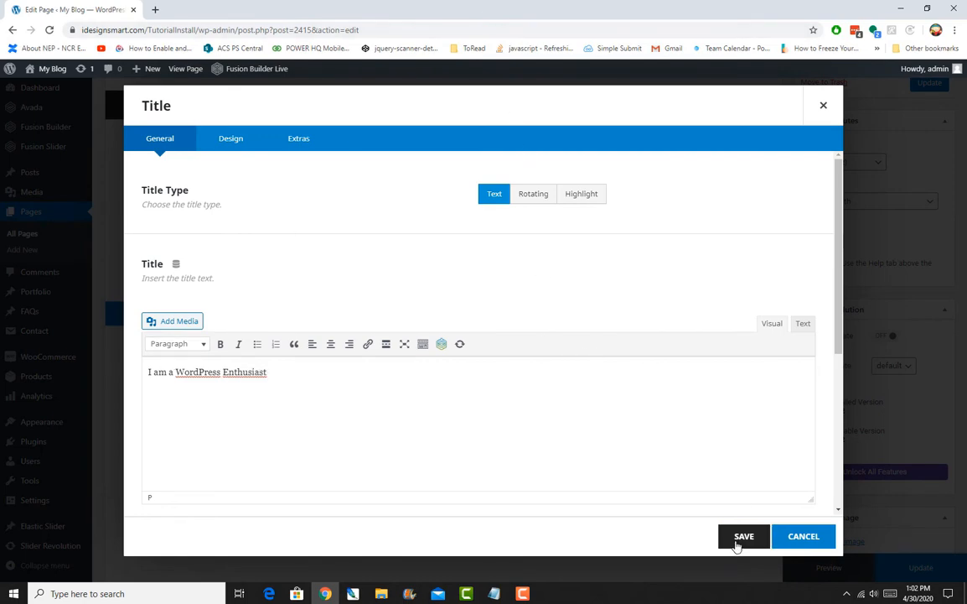
{"action": "left_click", "coordinate": [745, 536]}
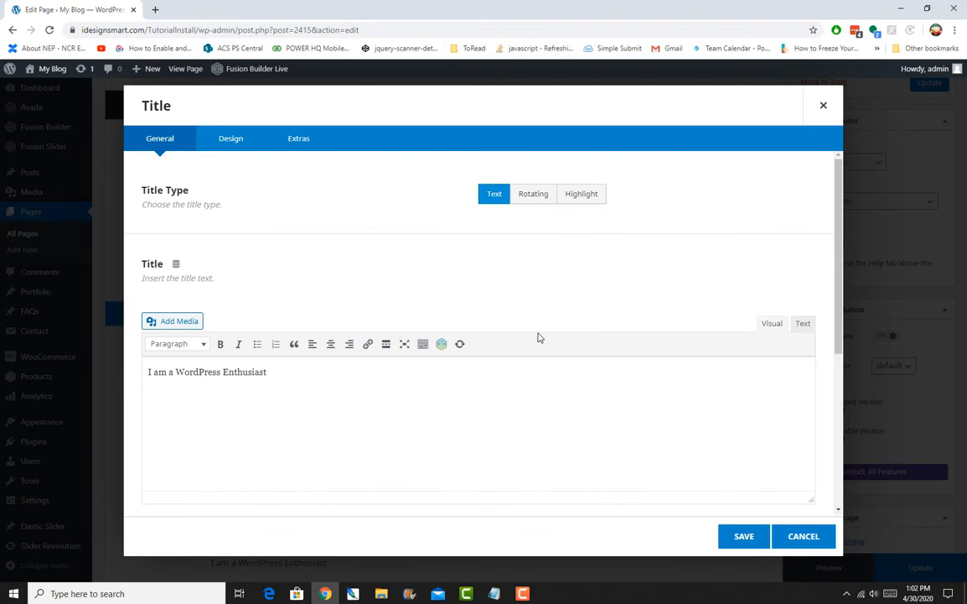
- Review the heading's Design options, including the separator style choices
{"action": "left_click", "coordinate": [231, 137]}
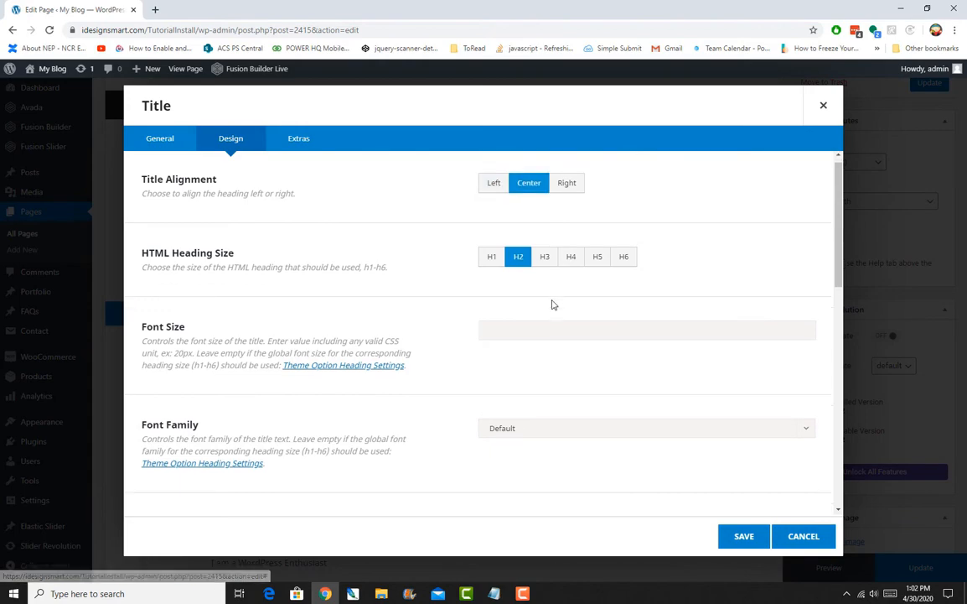
{"action": "scroll", "scroll_direction": "down", "scroll_amount": 3}
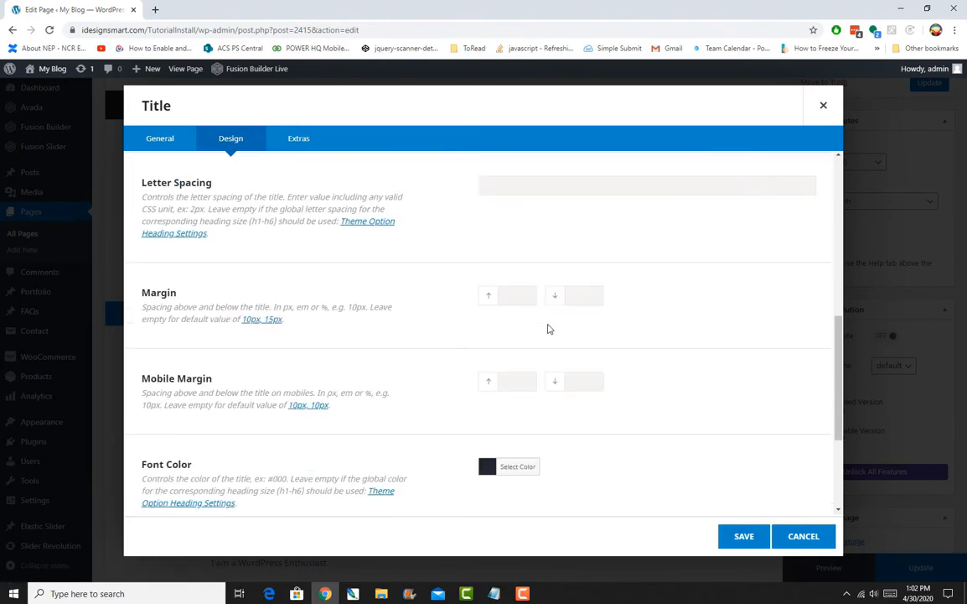
{"action": "left_click", "coordinate": [568, 393]}
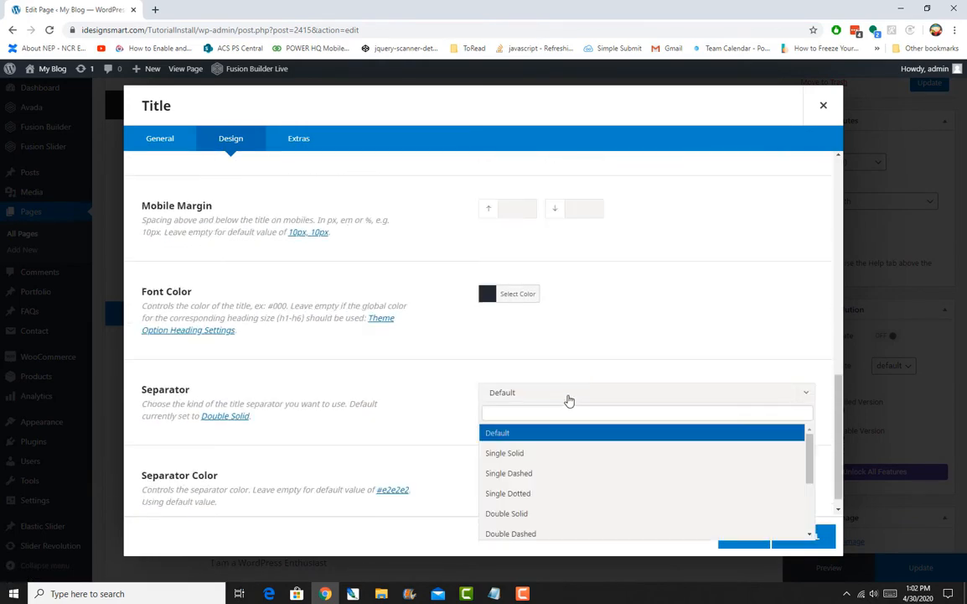
{"action": "scroll", "scroll_direction": "down", "scroll_amount": 3}
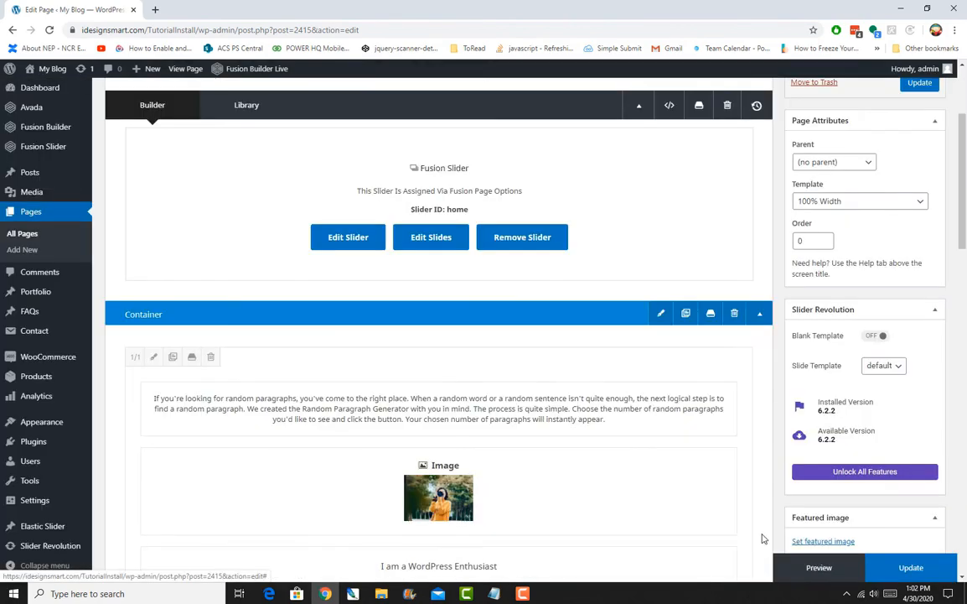
- Add a second container below, reduce it to one column and start adding an element
{"action": "scroll", "scroll_direction": "down", "scroll_amount": 3}
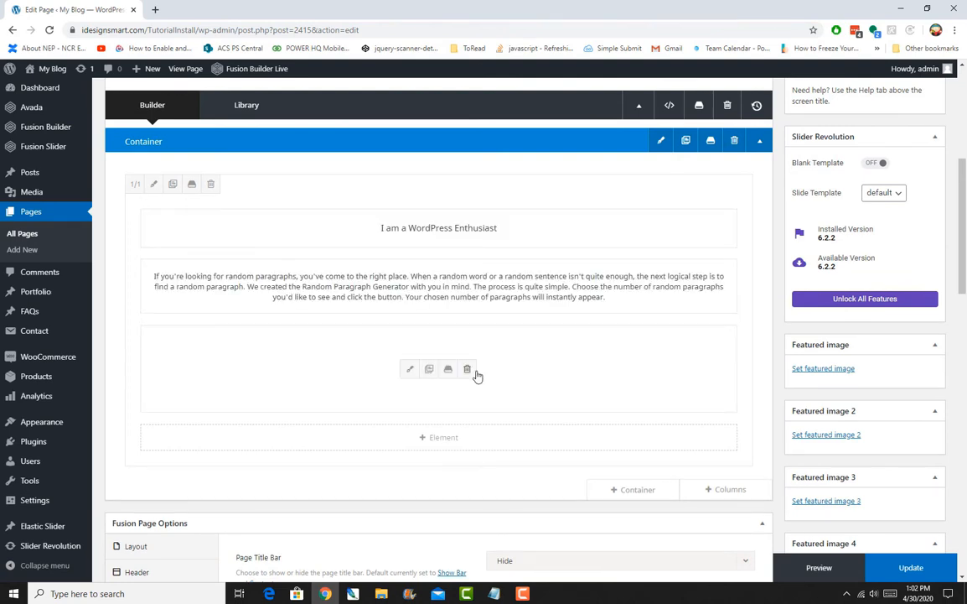
{"action": "mouse_move", "coordinate": [597, 359]}
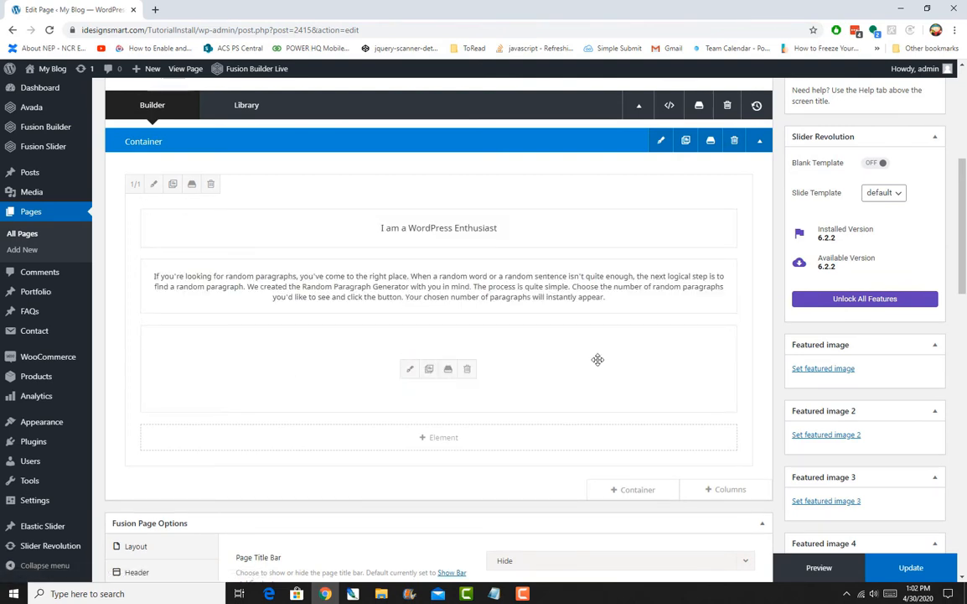
{"action": "mouse_move", "coordinate": [609, 408]}
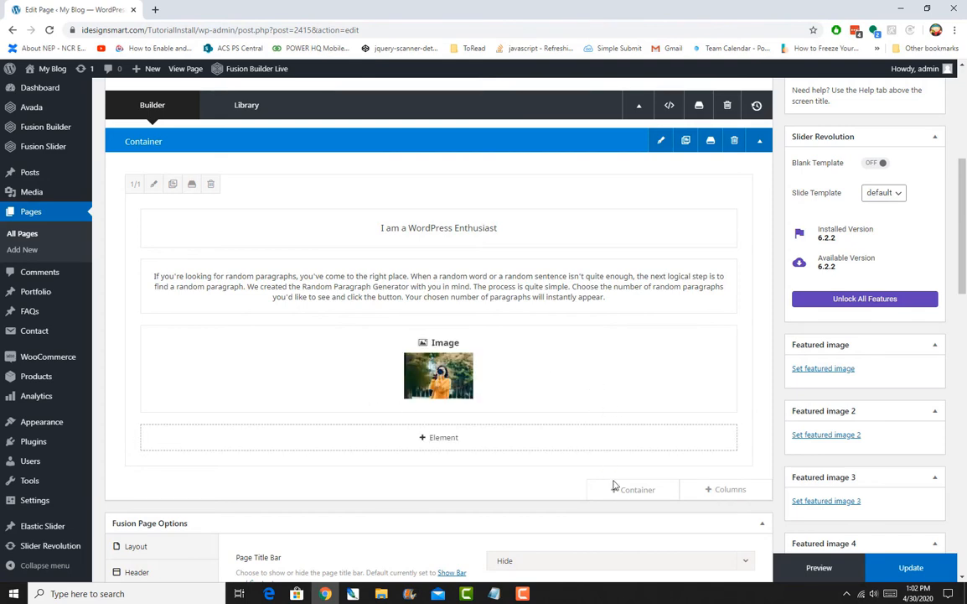
{"action": "left_click", "coordinate": [632, 490]}
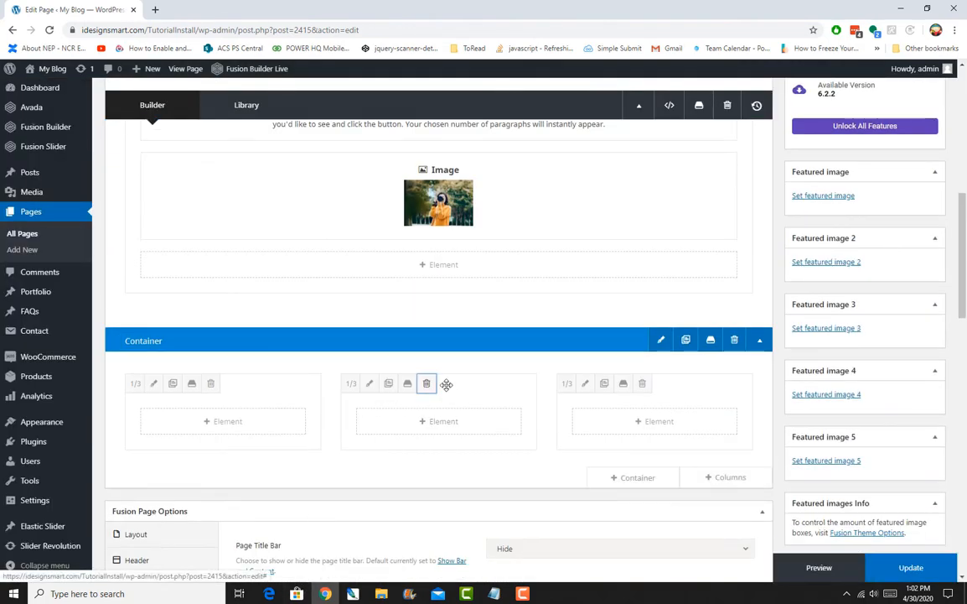
{"action": "left_click", "coordinate": [426, 382]}
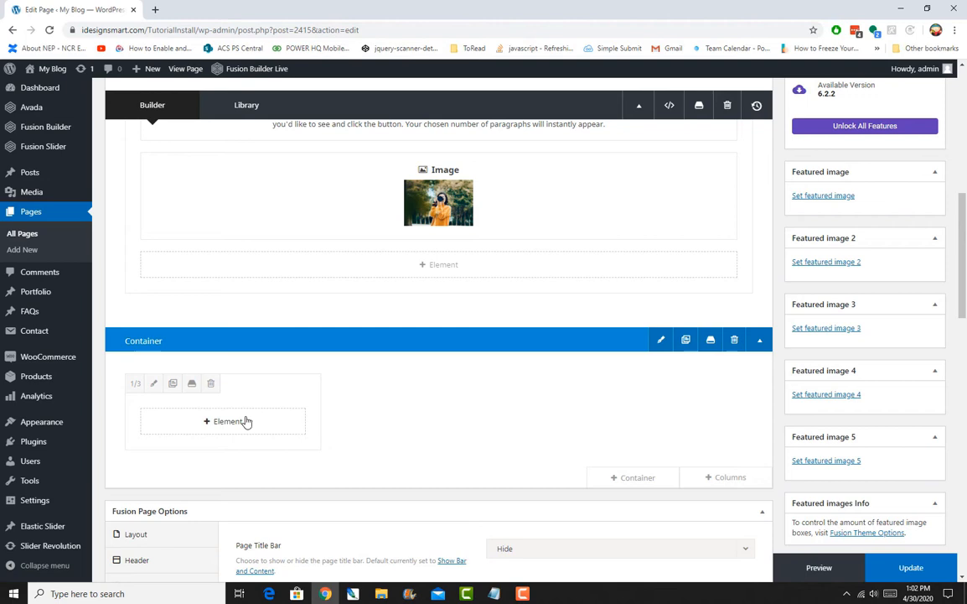
{"action": "left_click", "coordinate": [228, 421]}
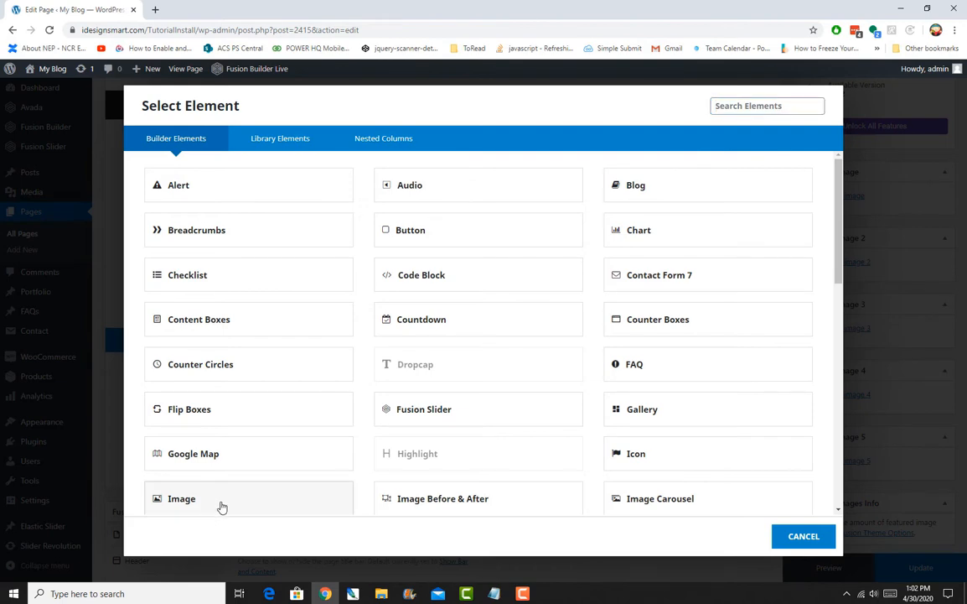
- Add an Image element with the musical events concert photo from the Media Library and save
{"action": "left_click", "coordinate": [181, 498]}
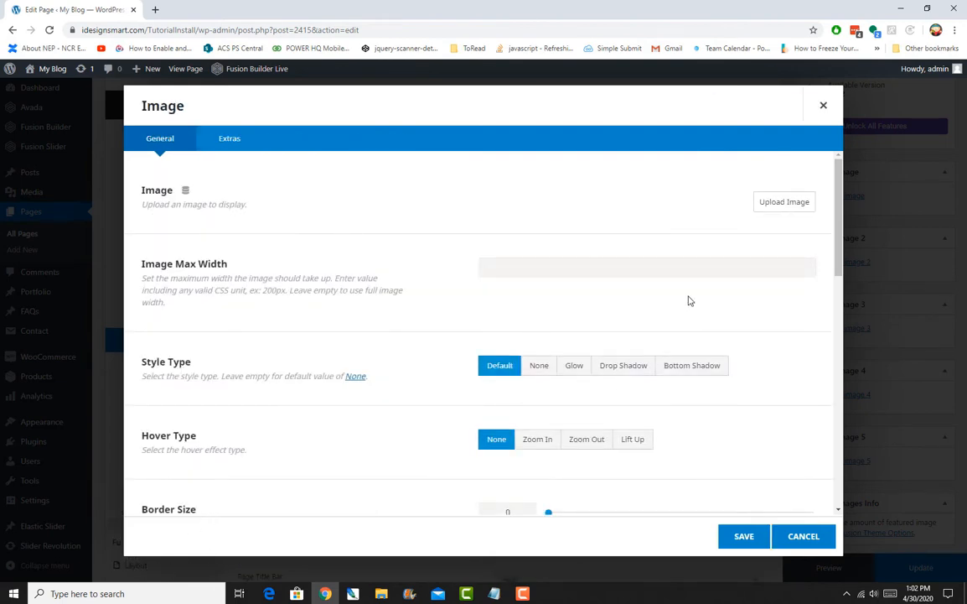
{"action": "mouse_move", "coordinate": [577, 315]}
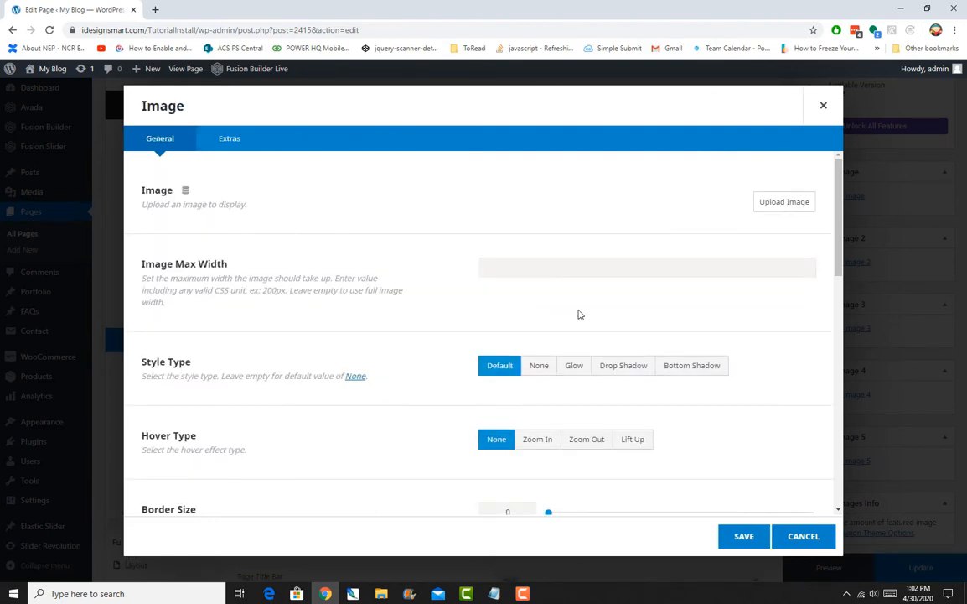
{"action": "left_click", "coordinate": [784, 201]}
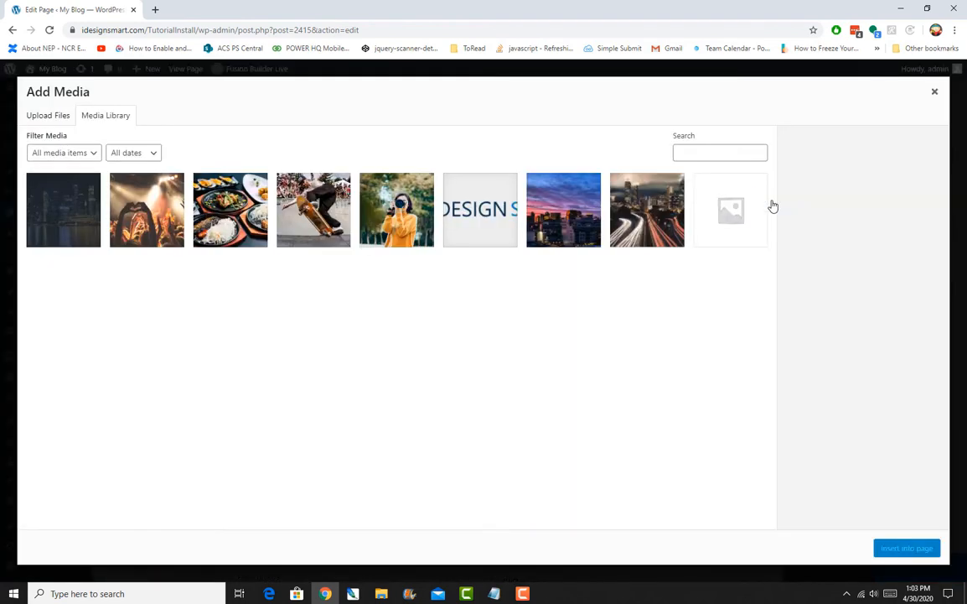
{"action": "left_click", "coordinate": [147, 210]}
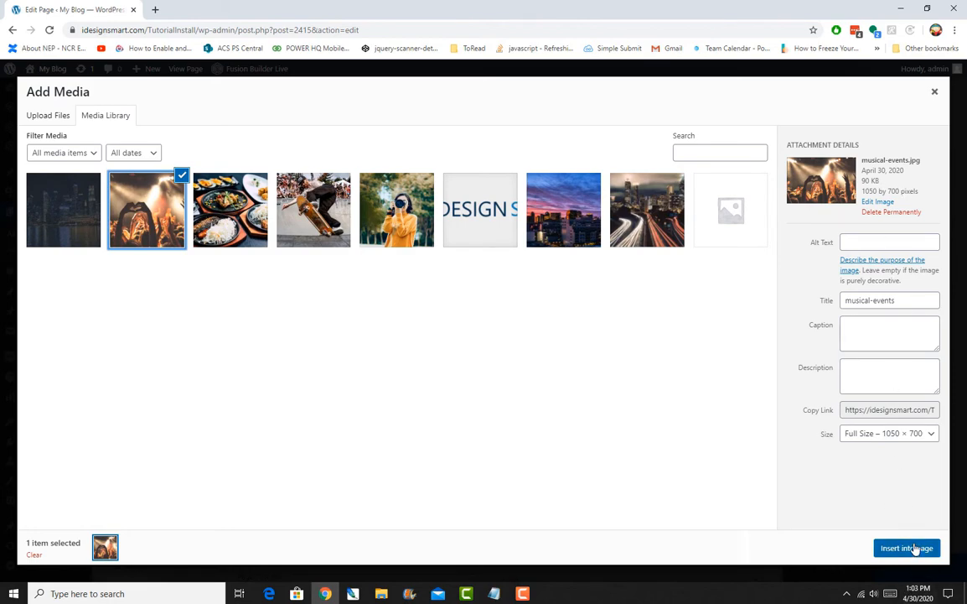
{"action": "left_click", "coordinate": [906, 547]}
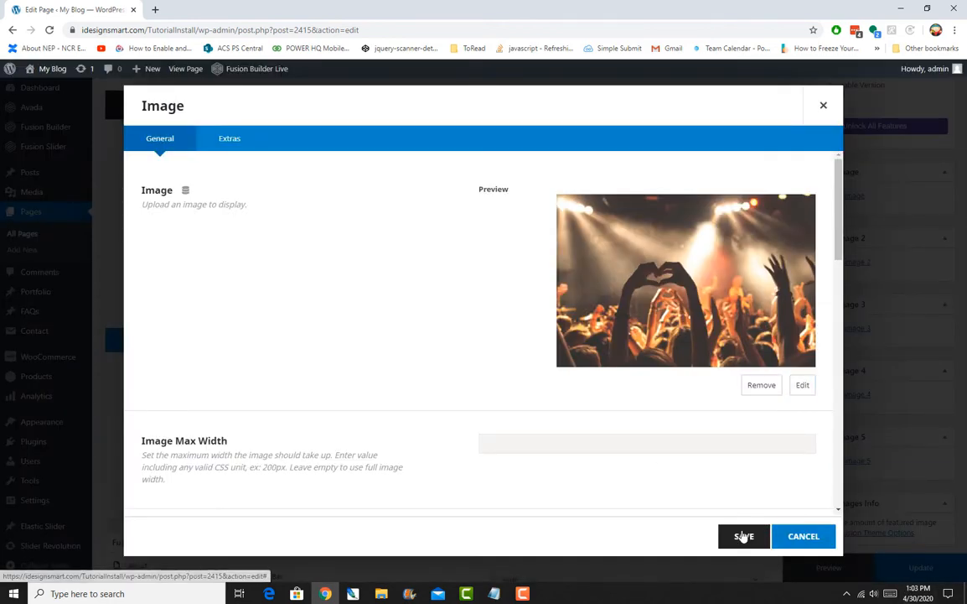
{"action": "left_click", "coordinate": [744, 536]}
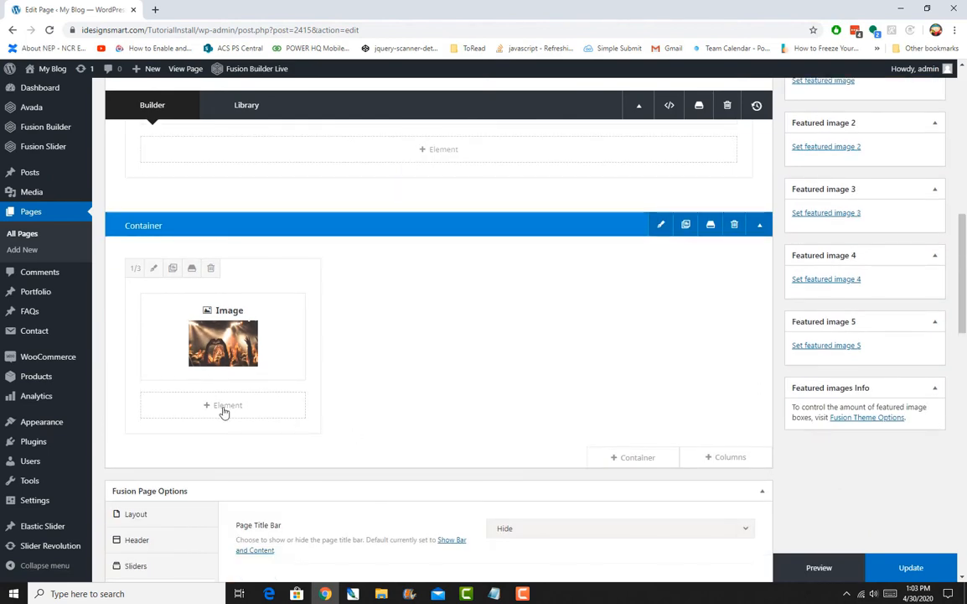
- Add a Title element reading 'Musical Events' below the concert photo and save it
{"action": "left_click", "coordinate": [221, 404]}
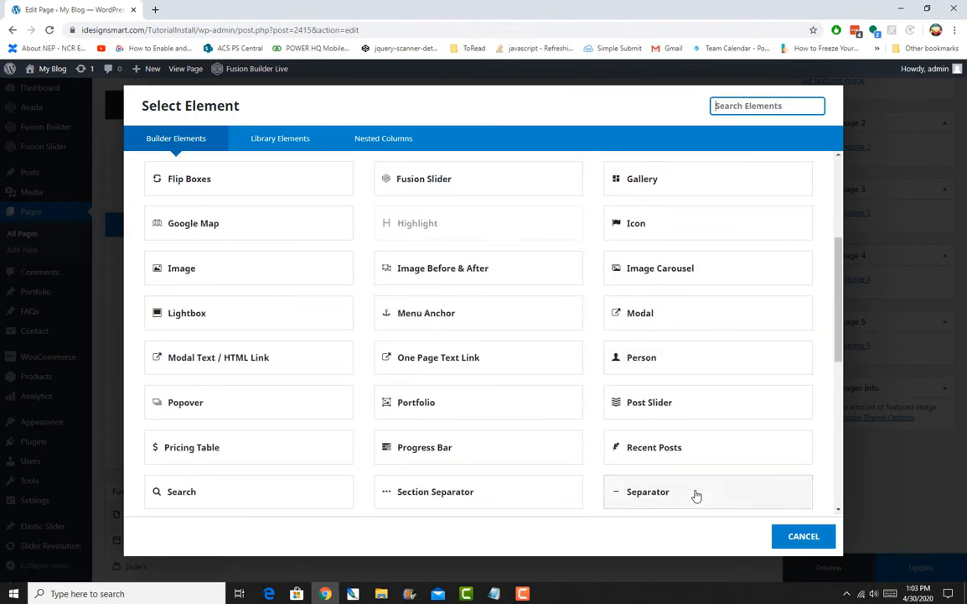
{"action": "scroll", "scroll_direction": "down", "scroll_amount": 3}
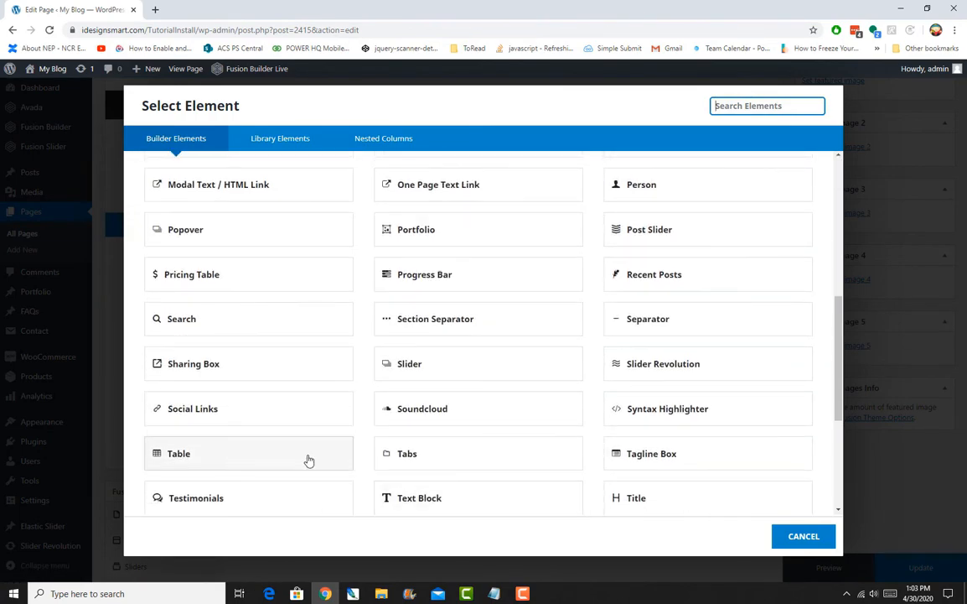
{"action": "left_click", "coordinate": [637, 496]}
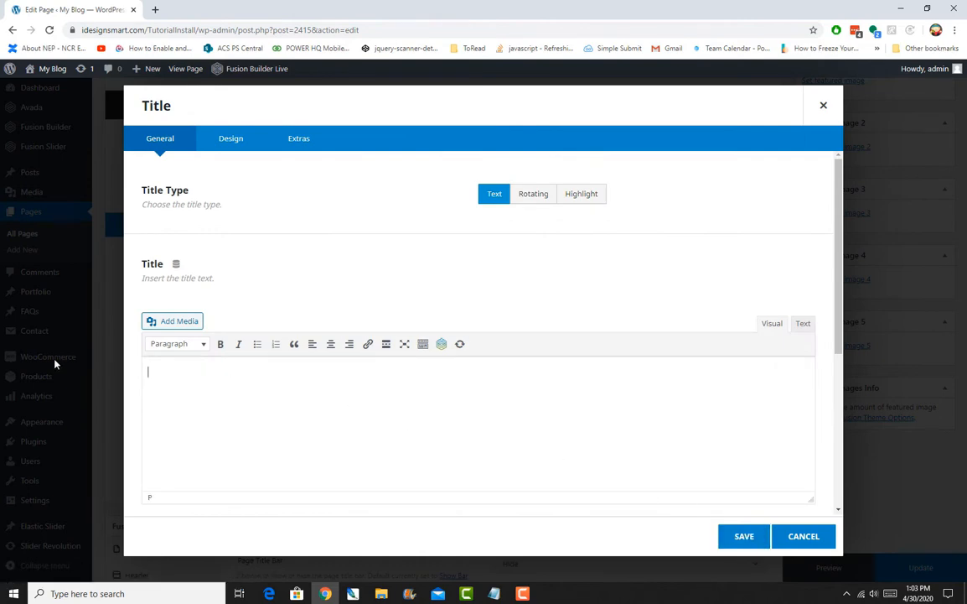
{"action": "type", "text": "Music"}
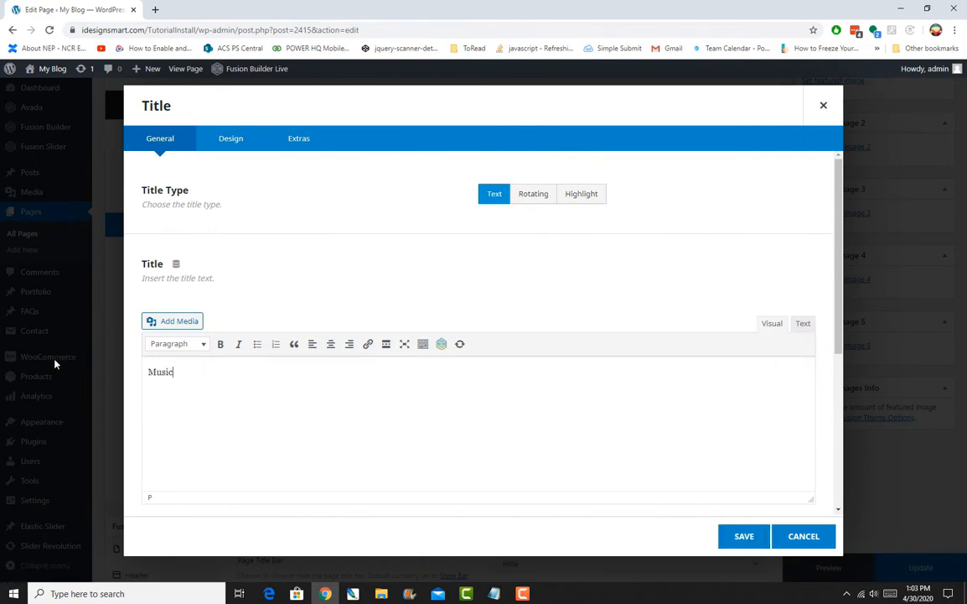
{"action": "type", "text": "al Events"}
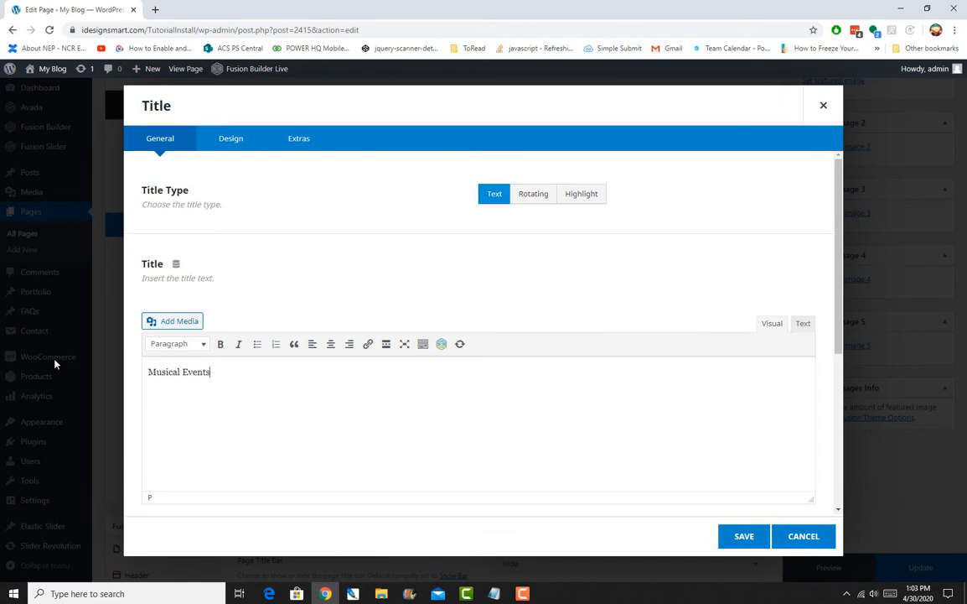
{"action": "mouse_move", "coordinate": [745, 536]}
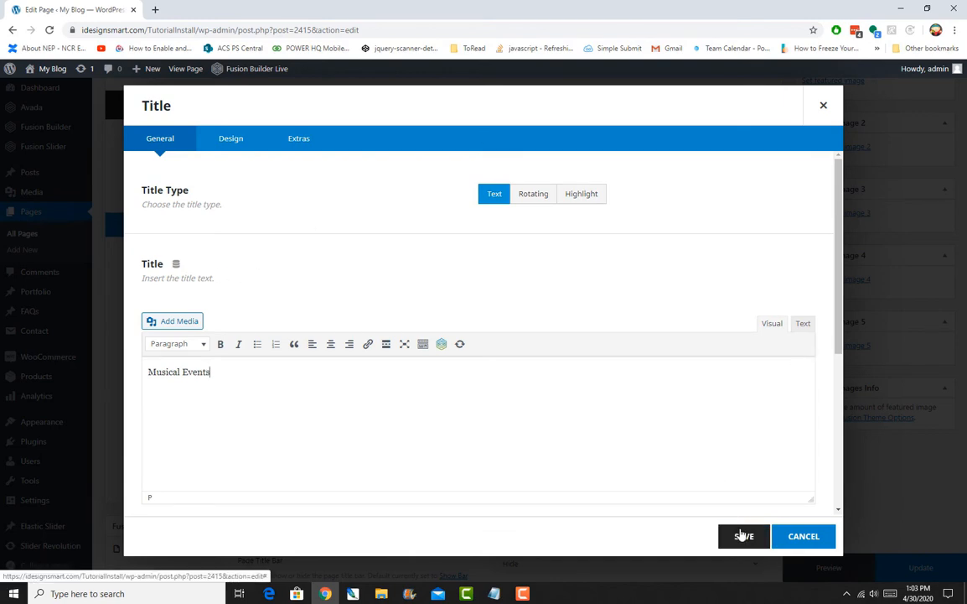
{"action": "left_click", "coordinate": [744, 537]}
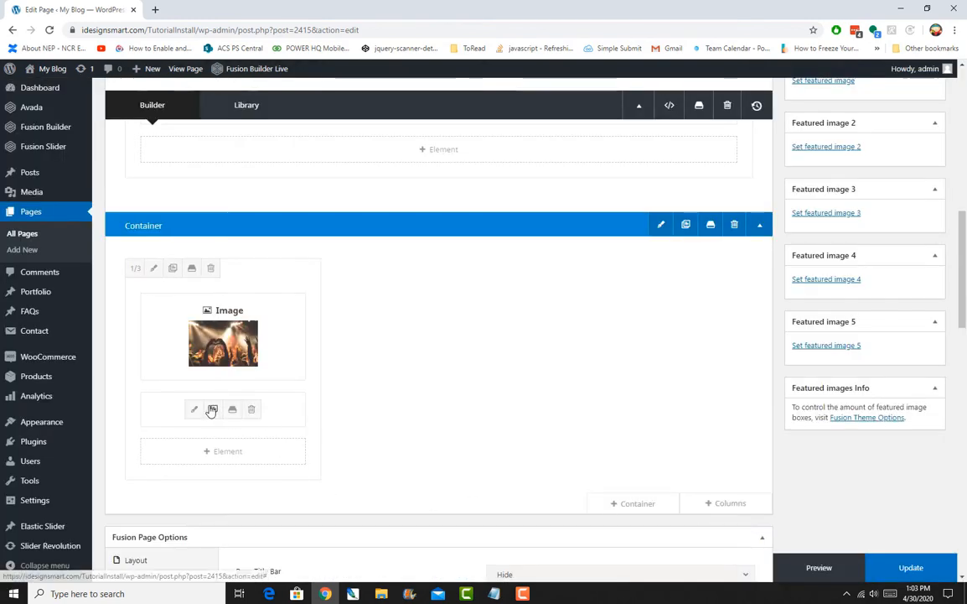
- Set the Musical Events title's separator to None and save
{"action": "left_click", "coordinate": [194, 409]}
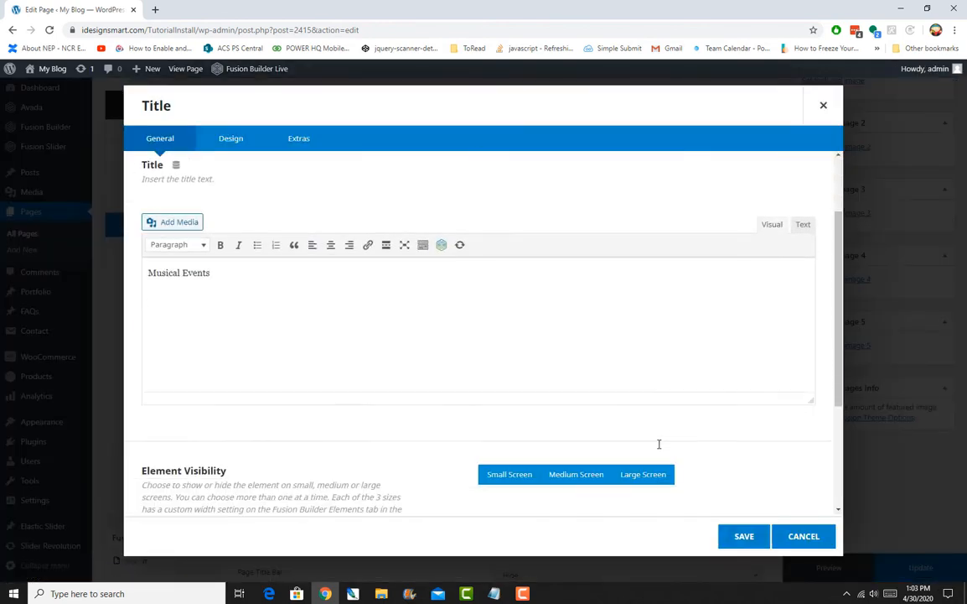
{"action": "left_click", "coordinate": [231, 137]}
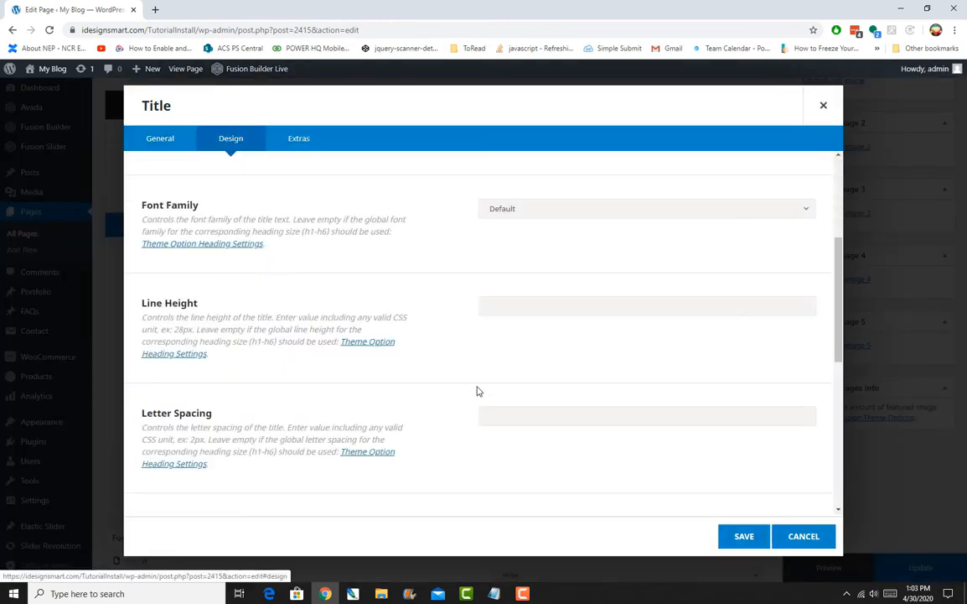
{"action": "scroll", "scroll_direction": "down", "scroll_amount": 3}
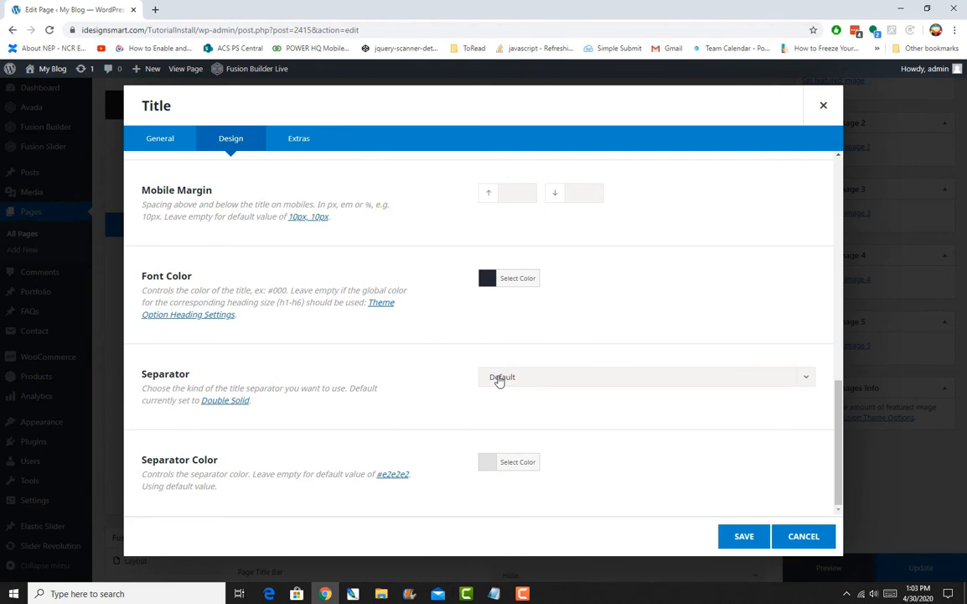
{"action": "left_click", "coordinate": [645, 376]}
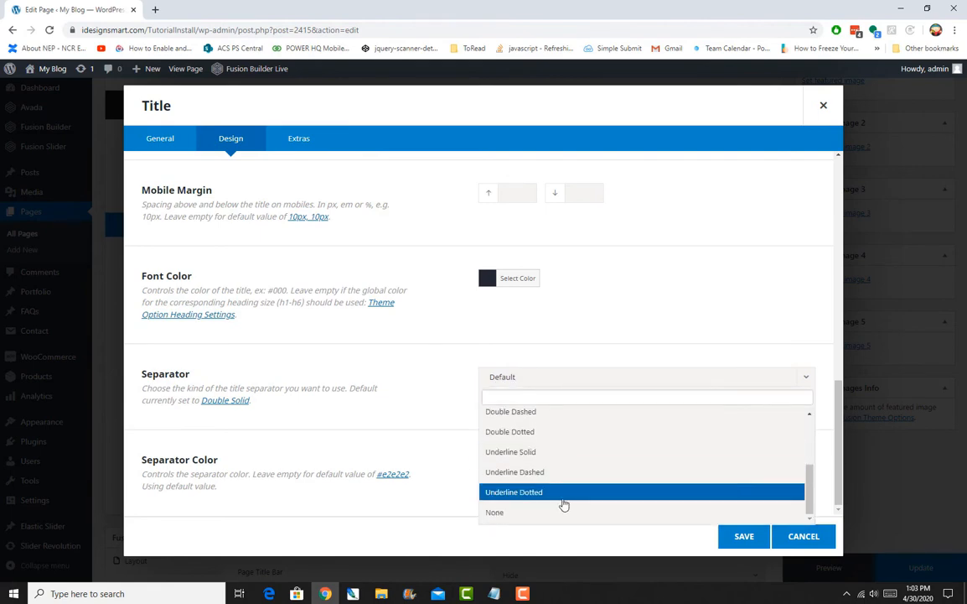
{"action": "left_click", "coordinate": [495, 511]}
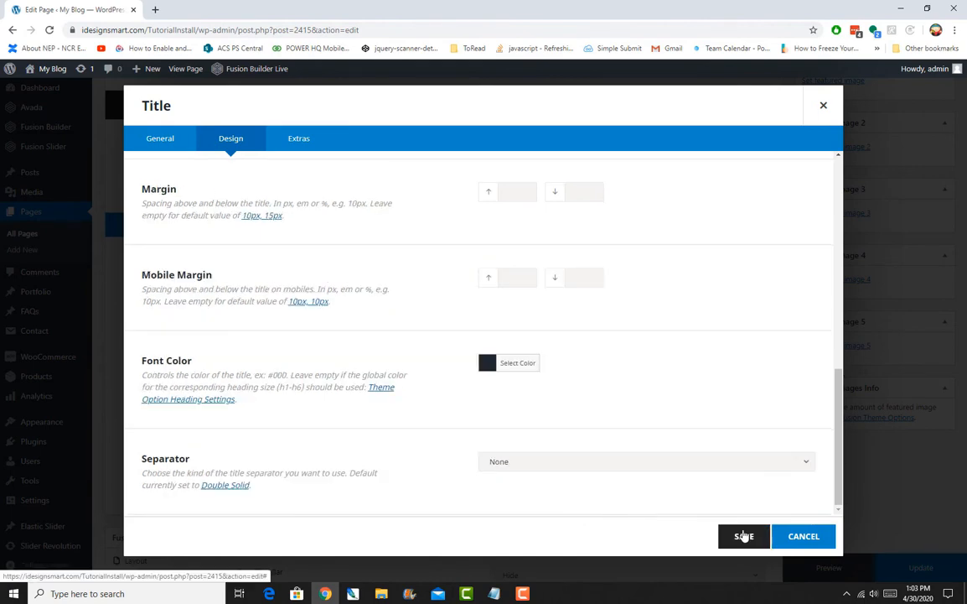
{"action": "left_click", "coordinate": [744, 537]}
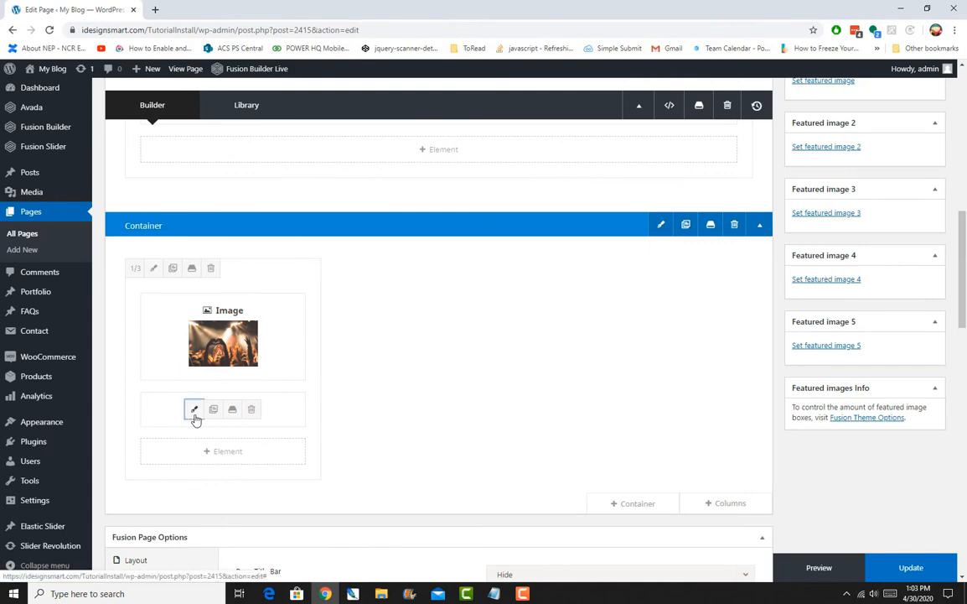
- Reopen the title's Design settings and change its HTML heading size
{"action": "left_click", "coordinate": [194, 409]}
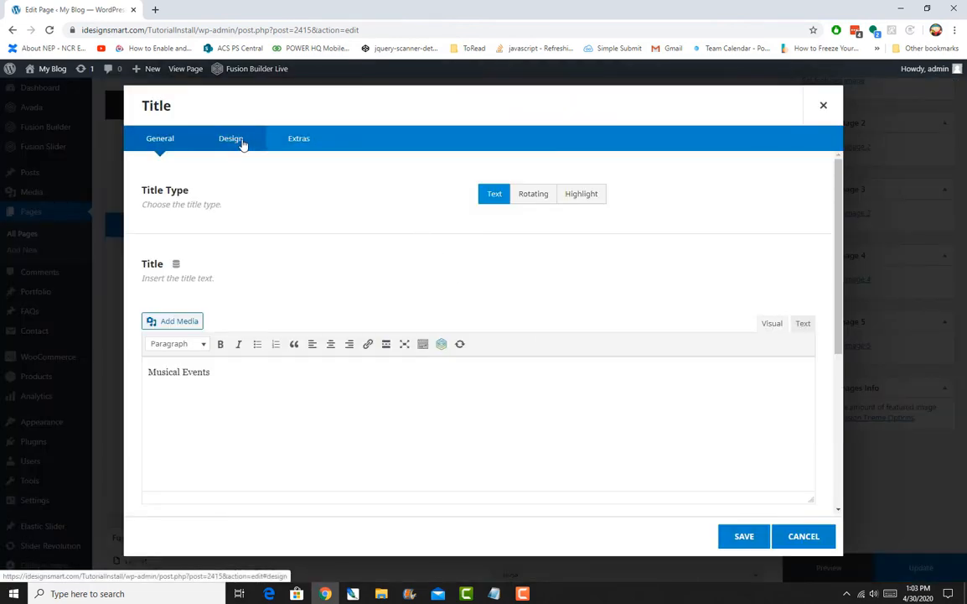
{"action": "left_click", "coordinate": [232, 137]}
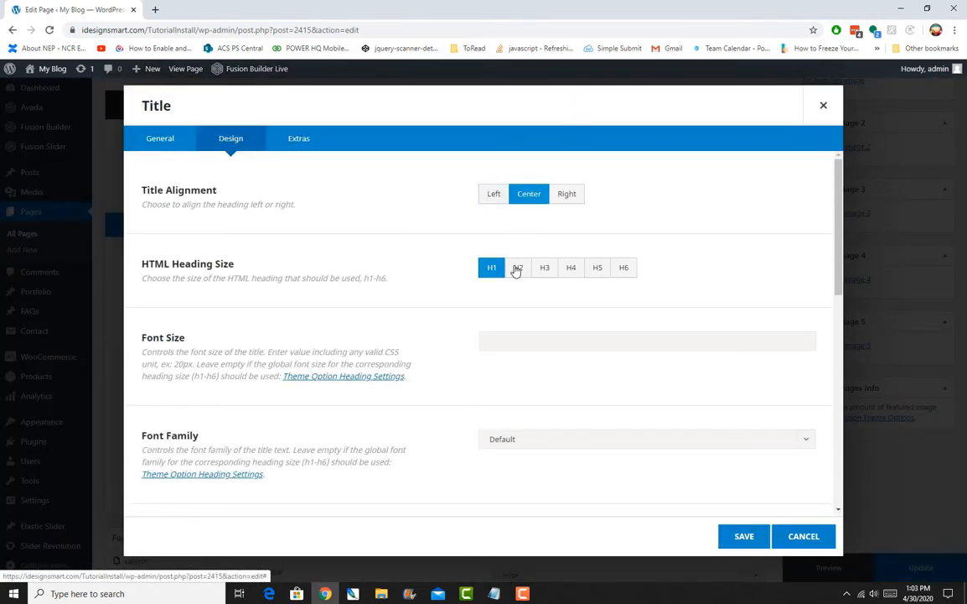
{"action": "left_click", "coordinate": [803, 536]}
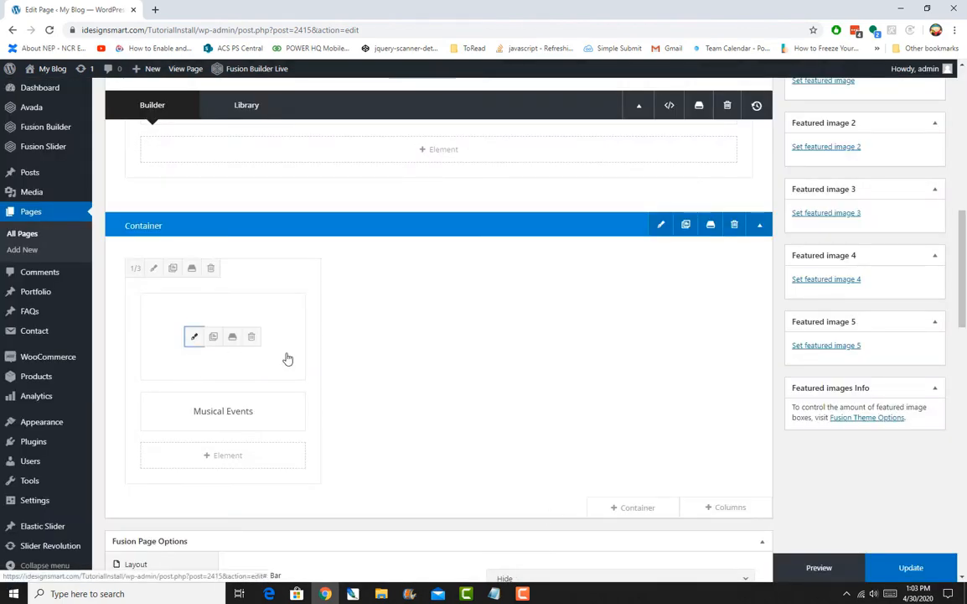
- Open the element picker below the title and search for 'tex'
{"action": "left_click", "coordinate": [194, 336]}
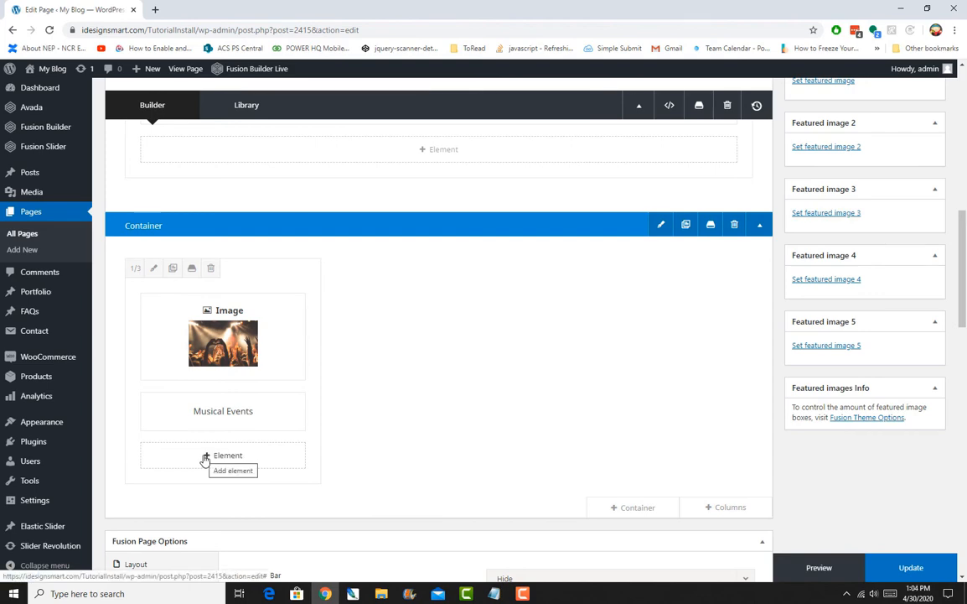
{"action": "left_click", "coordinate": [228, 454]}
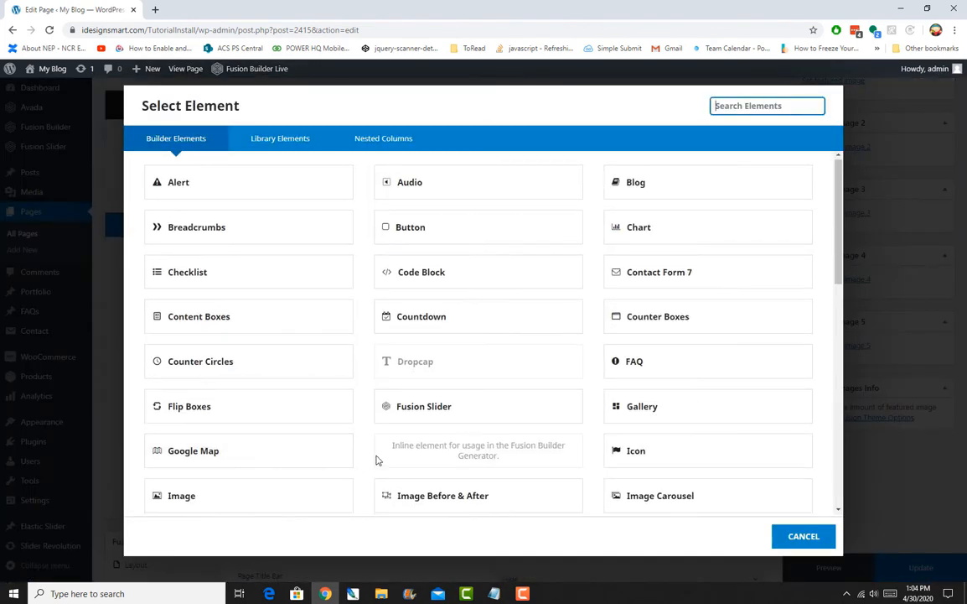
{"action": "scroll", "scroll_direction": "down", "scroll_amount": 3}
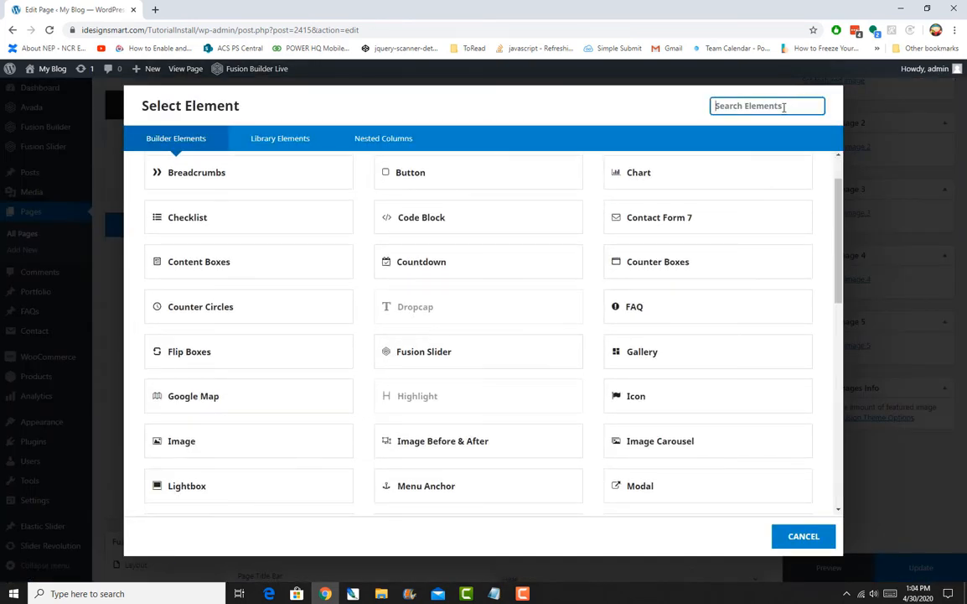
{"action": "type", "text": "tex"}
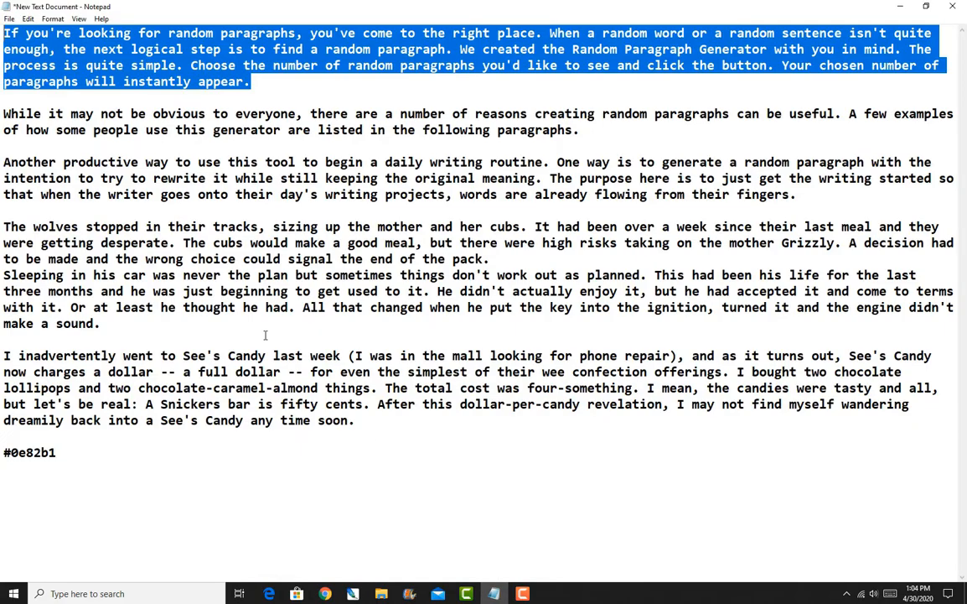
- Paste the first random paragraph from Notepad into the Text Block content
{"action": "left_click", "coordinate": [100, 322]}
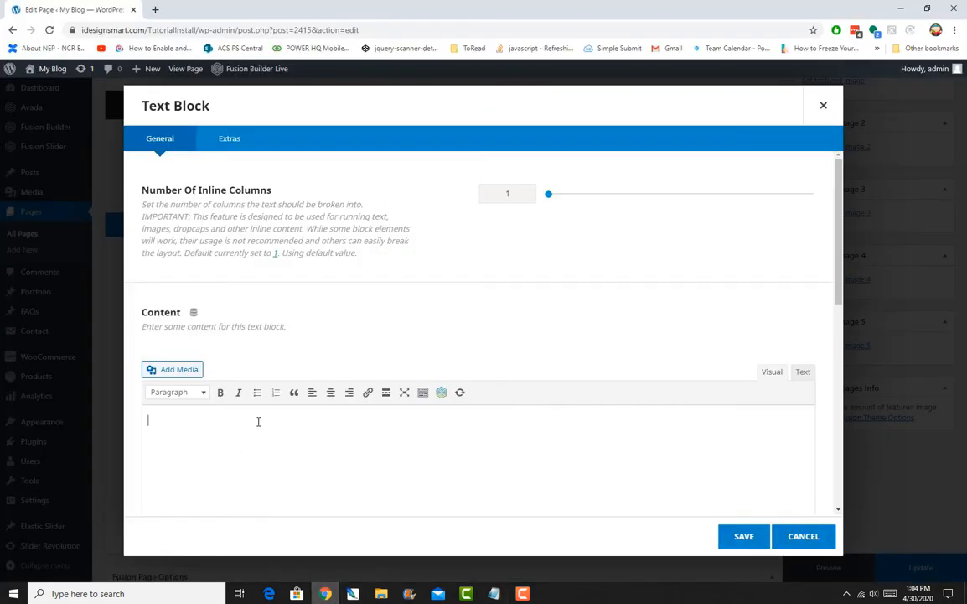
{"action": "type", "text": "If you're looking for random paragraphs, you've come to the right place. When a random word or a random sentence isn't quite enough, the next logical step is to find a random paragraph."}
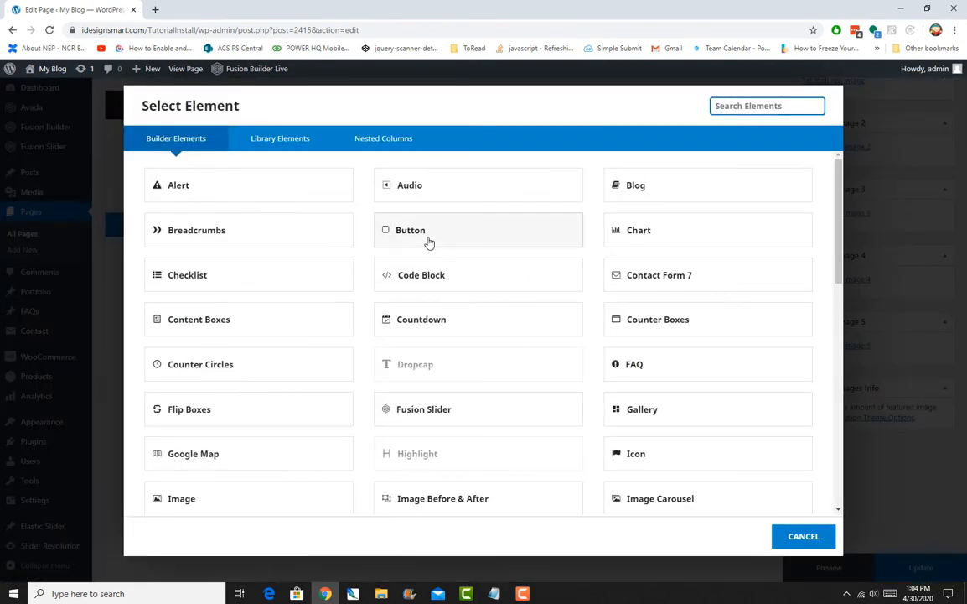
- Add a Button element with URL '#' and text 'Read More'
{"action": "left_click", "coordinate": [410, 230]}
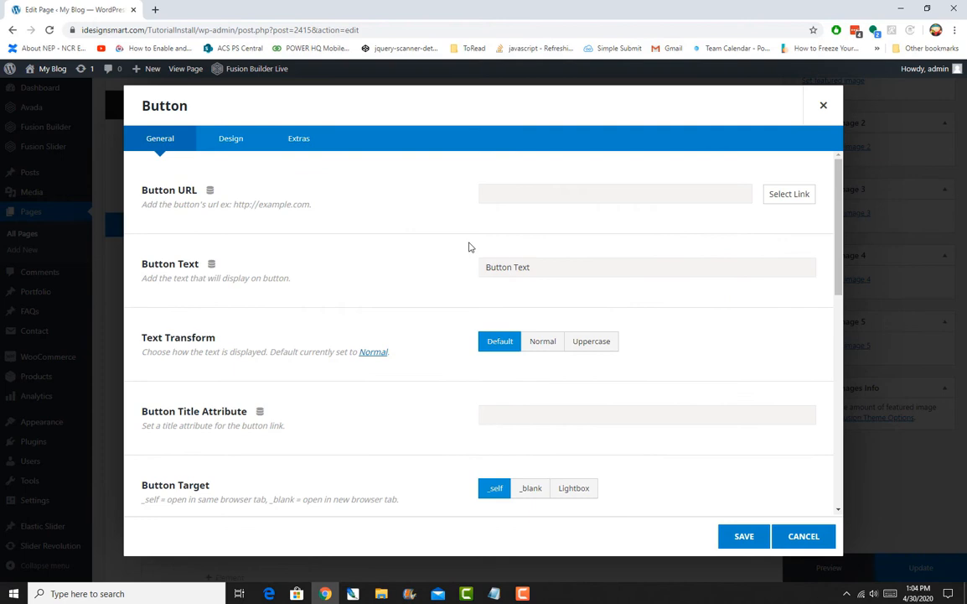
{"action": "mouse_move", "coordinate": [495, 188]}
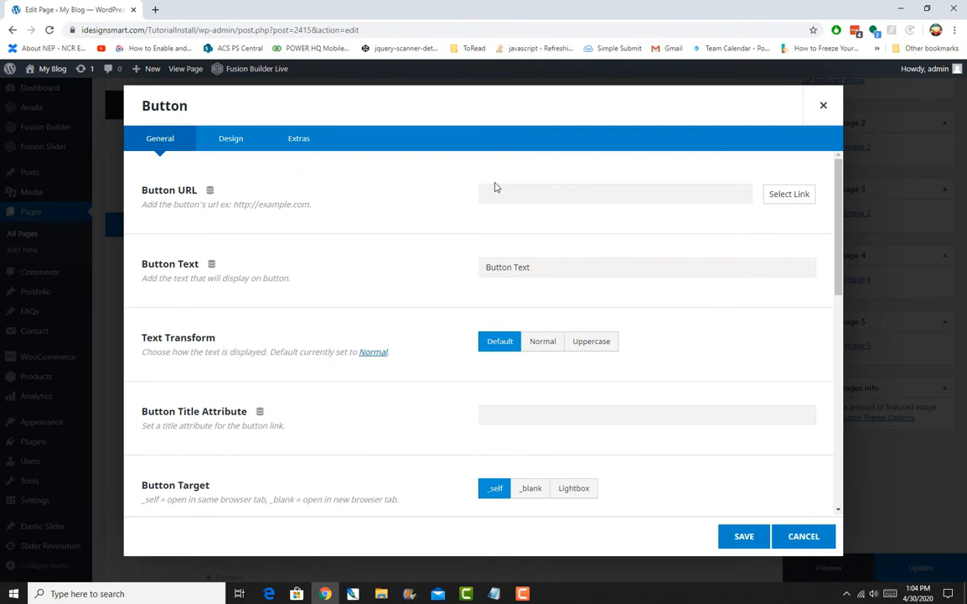
{"action": "type", "text": "#"}
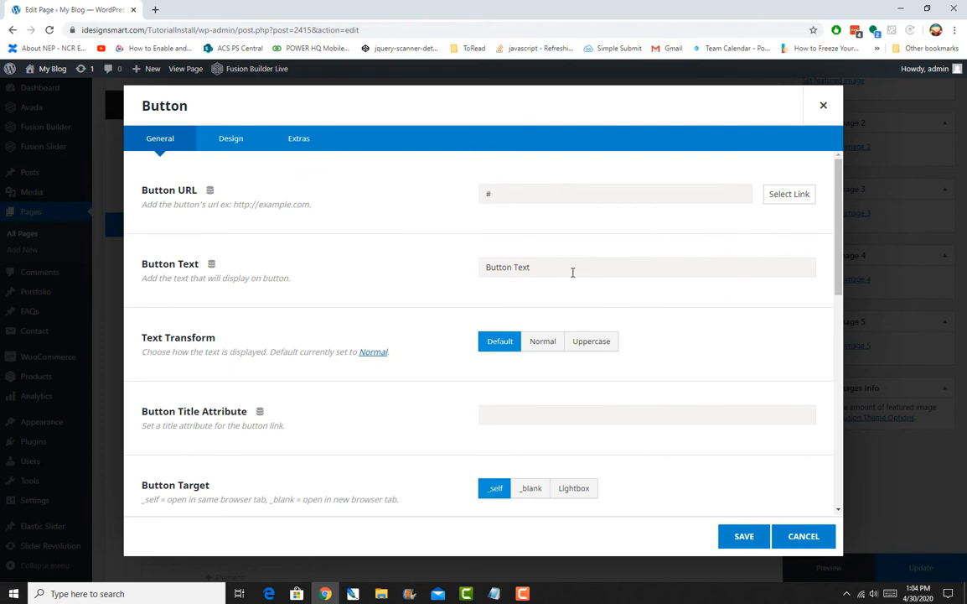
{"action": "type", "text": "Read More"}
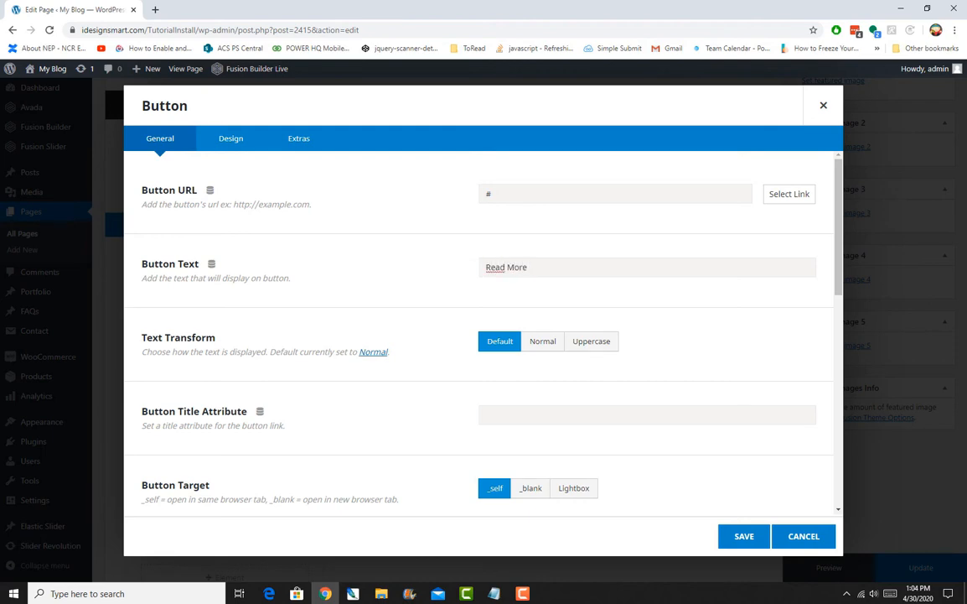
- Set the button's style to Custom in its Design settings
{"action": "left_click", "coordinate": [231, 137]}
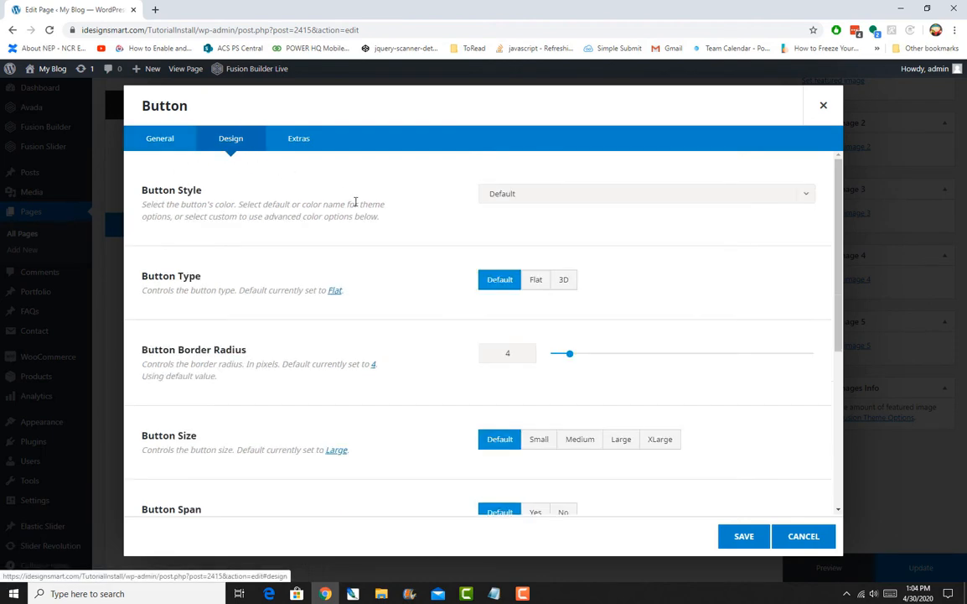
{"action": "left_click", "coordinate": [644, 193]}
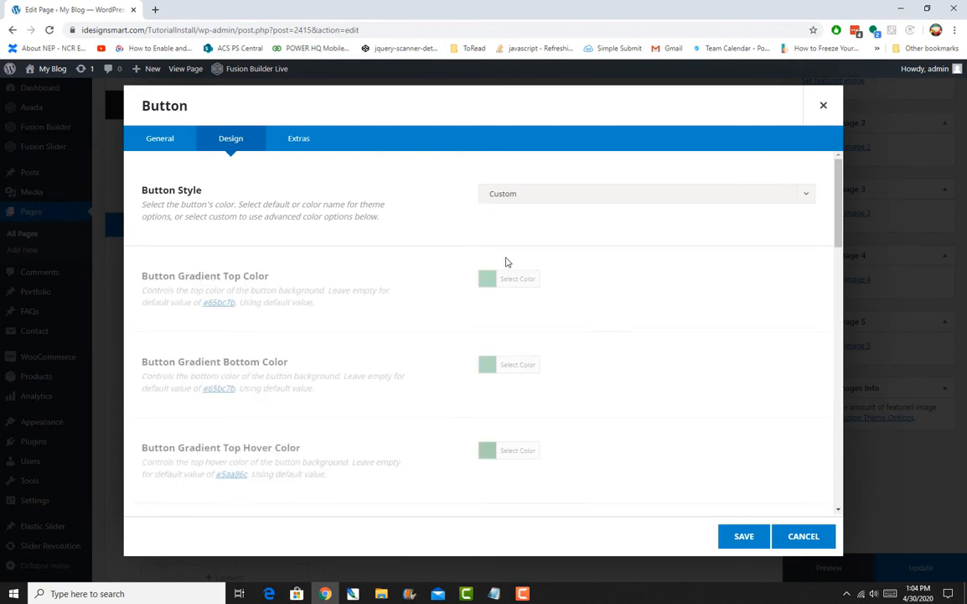
{"action": "left_click", "coordinate": [517, 278]}
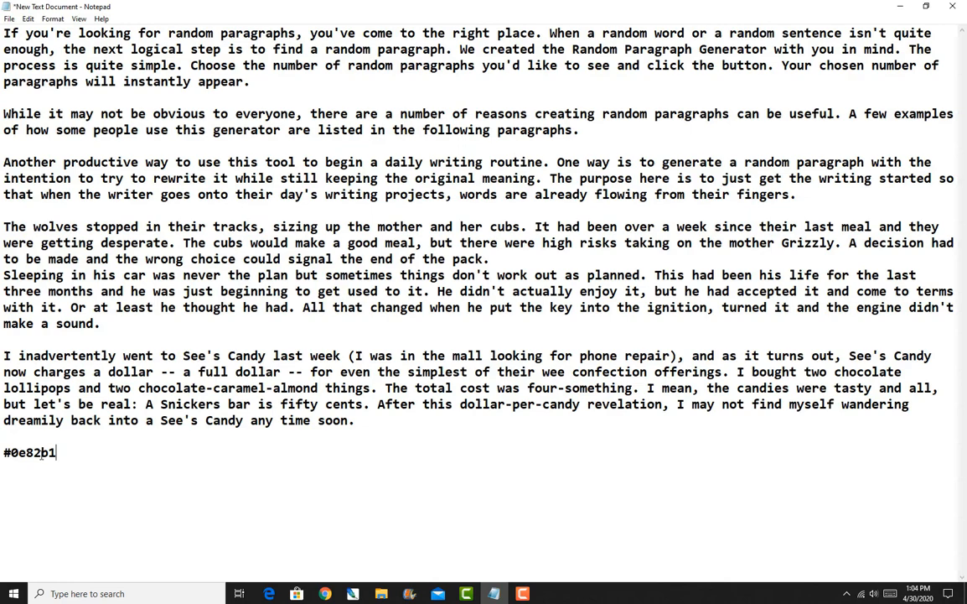
{"action": "right_click", "coordinate": [30, 453]}
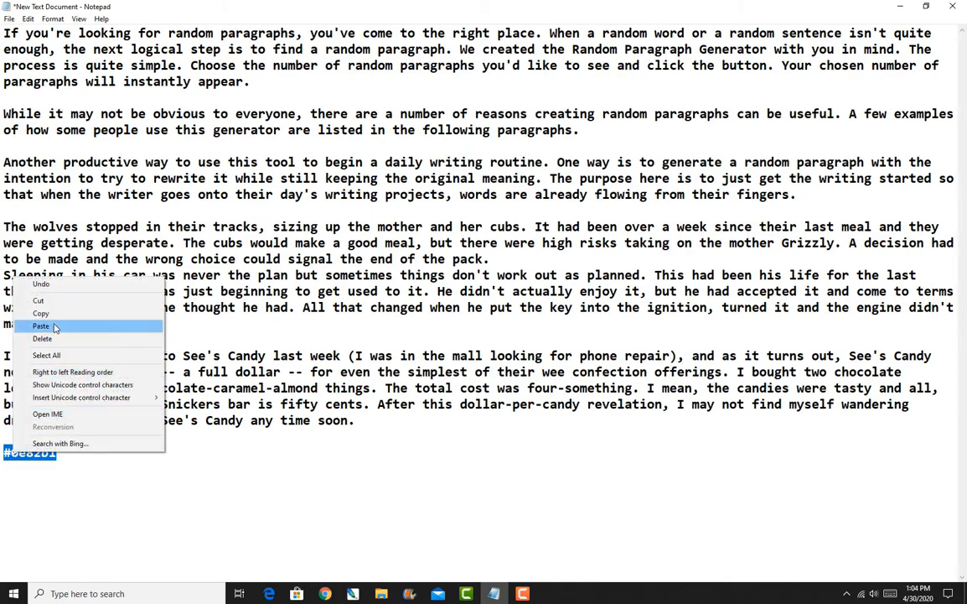
{"action": "left_click", "coordinate": [41, 326]}
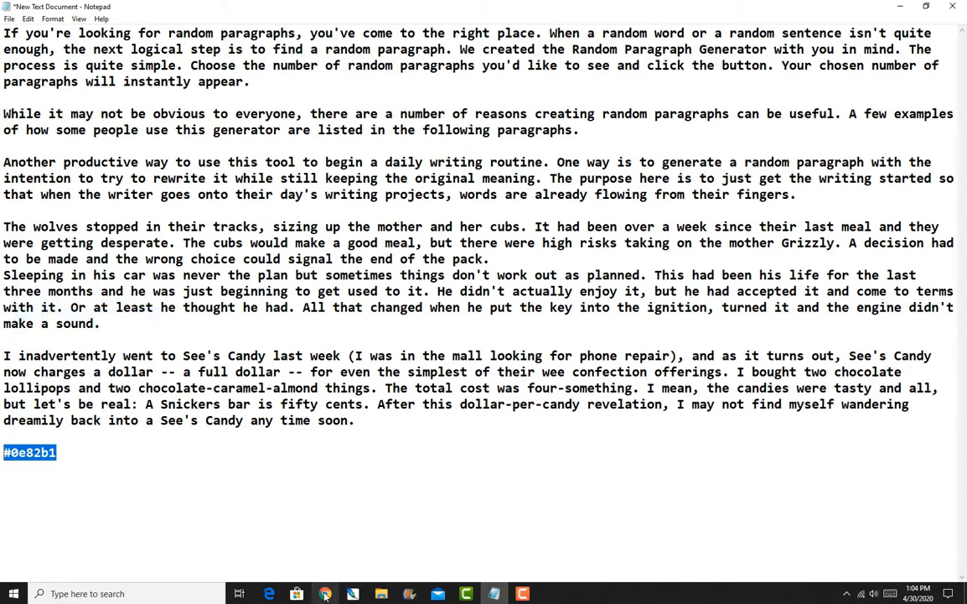
{"action": "left_click", "coordinate": [326, 594]}
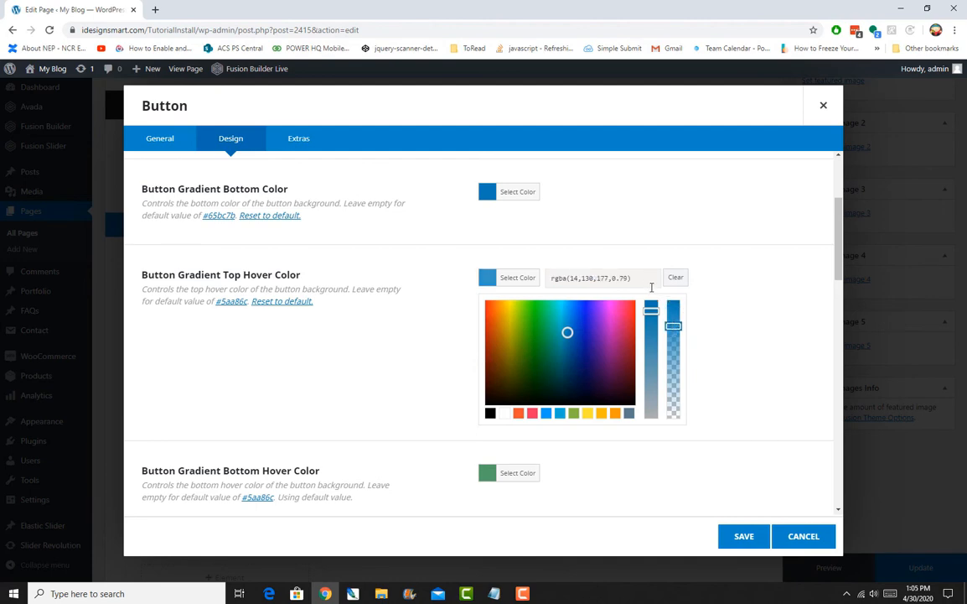
- Set the hover colour to rgba(14,130,177,0.79), centre the button and save it
{"action": "triple_click", "coordinate": [591, 279]}
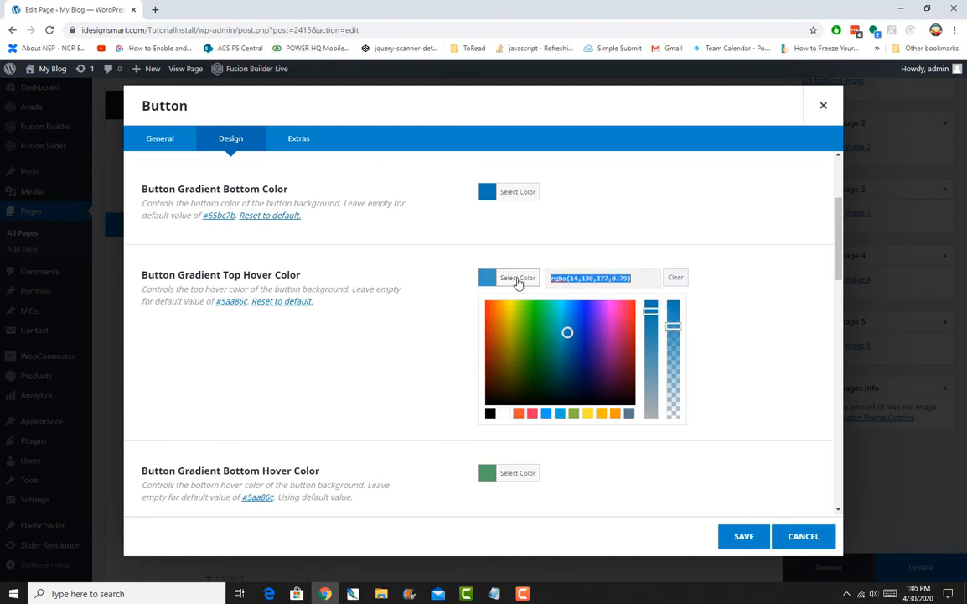
{"action": "scroll", "scroll_direction": "down", "scroll_amount": 3}
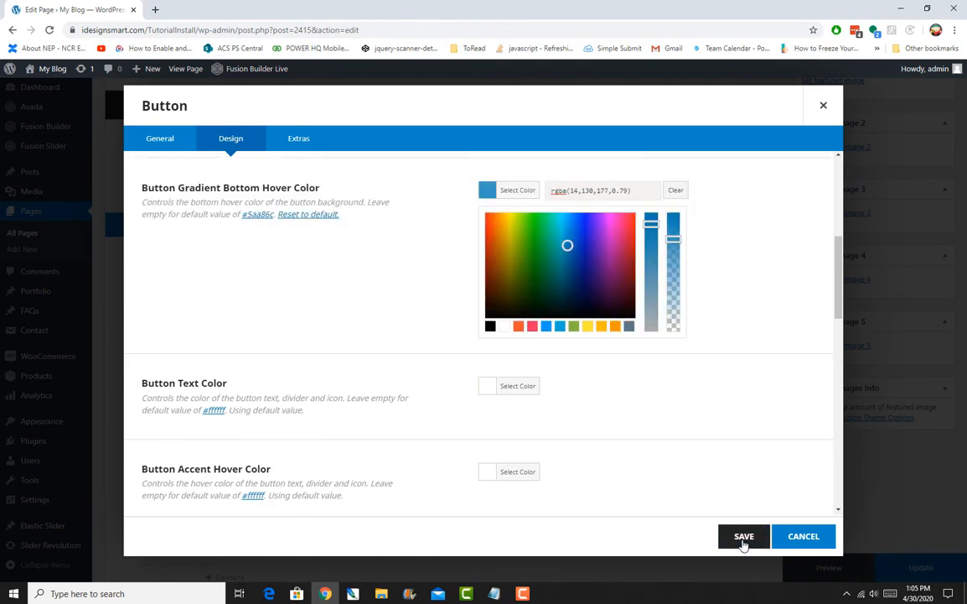
{"action": "left_click", "coordinate": [745, 536]}
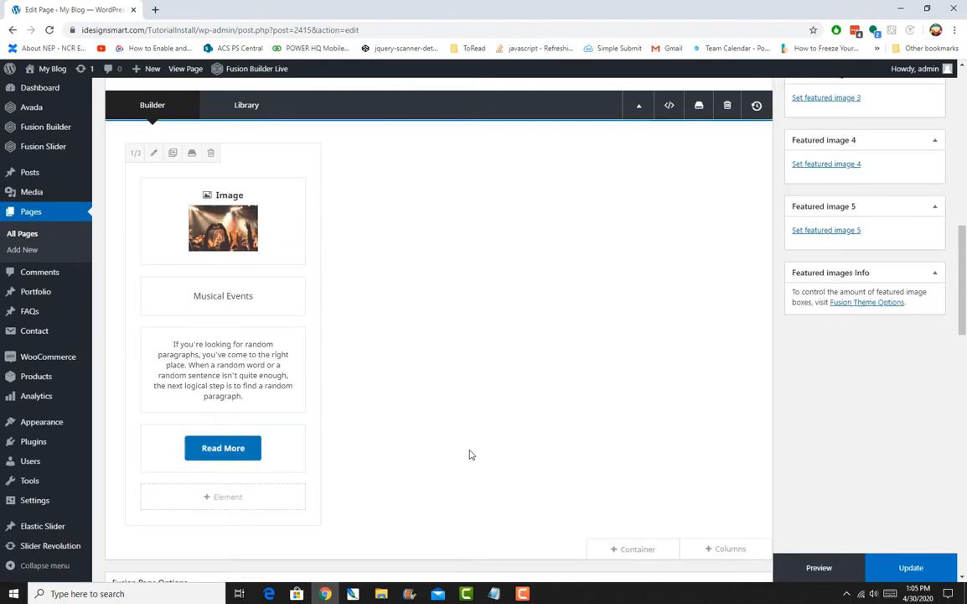
{"action": "left_click", "coordinate": [223, 446]}
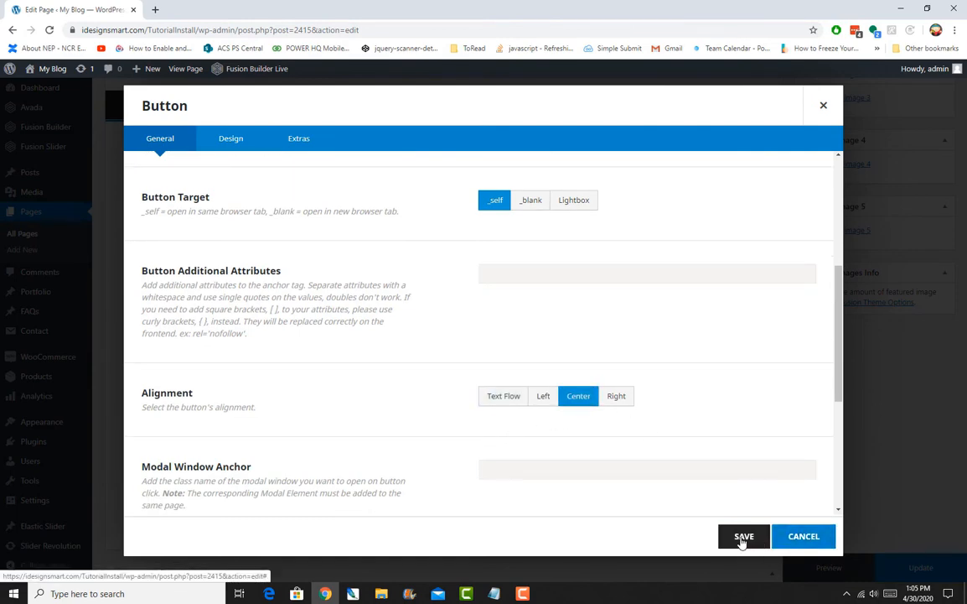
{"action": "left_click", "coordinate": [745, 536]}
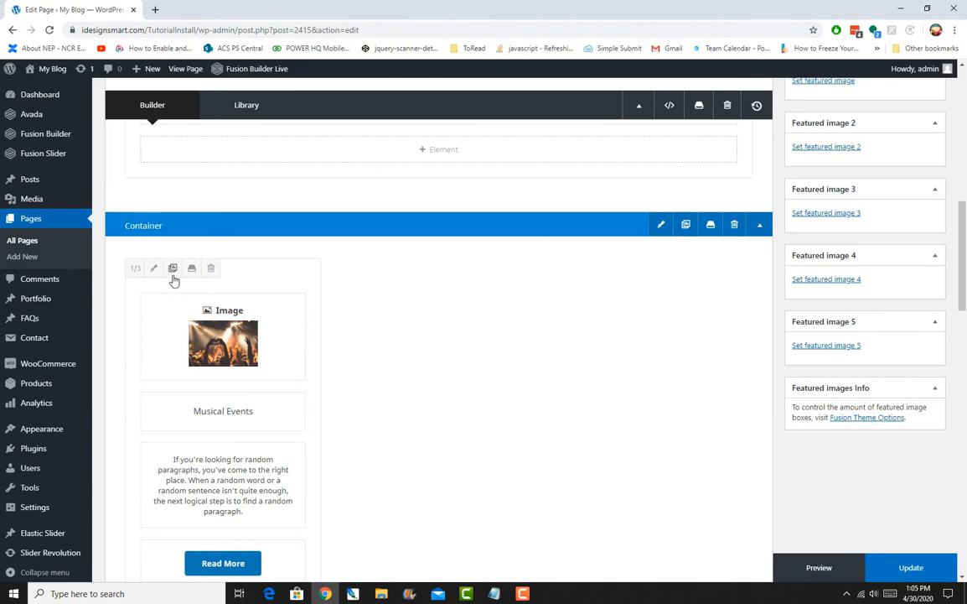
- Clone the column to three and replace the second column's image with restaurants.jpg
{"action": "left_click", "coordinate": [172, 269]}
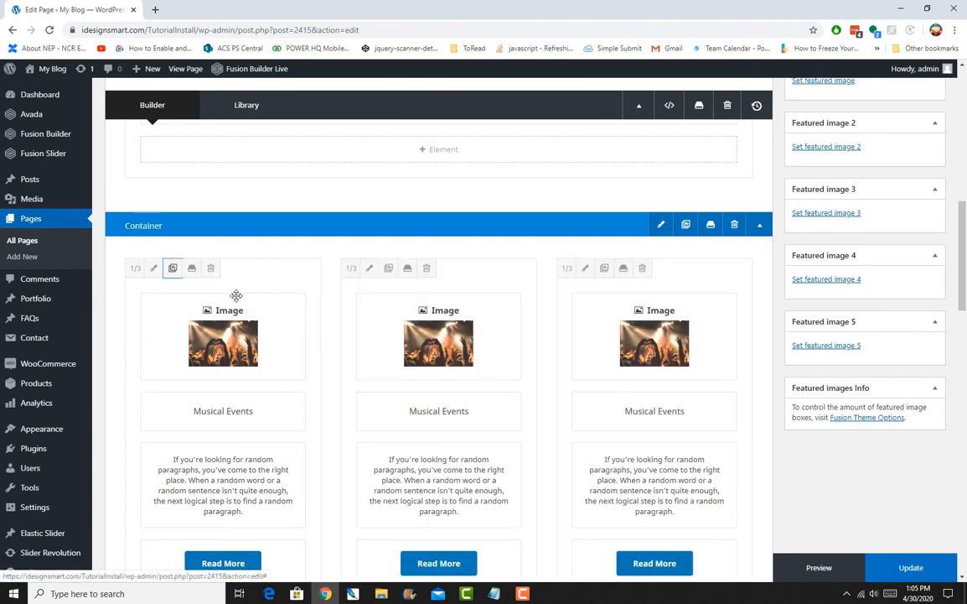
{"action": "left_click", "coordinate": [154, 268]}
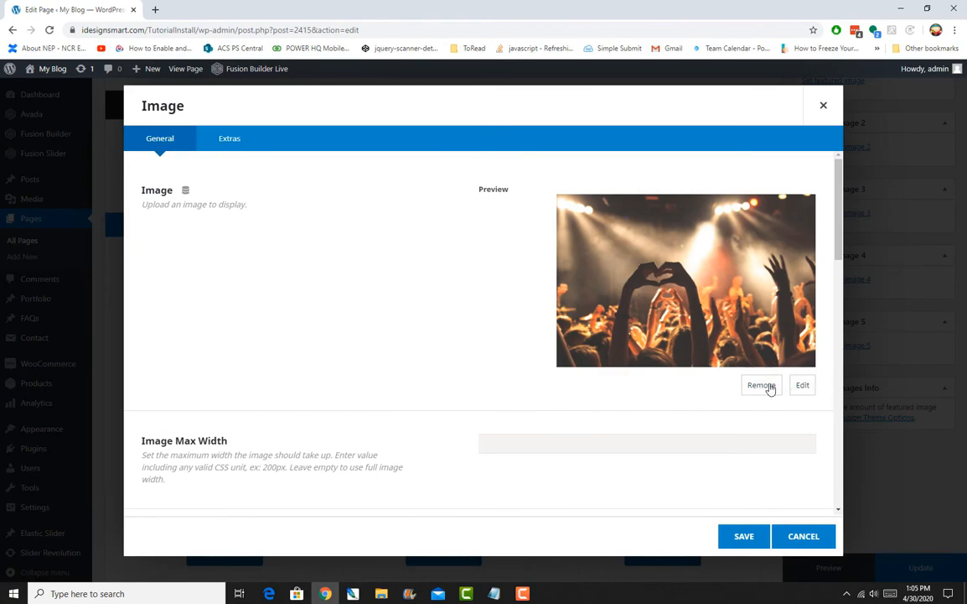
{"action": "left_click", "coordinate": [761, 384]}
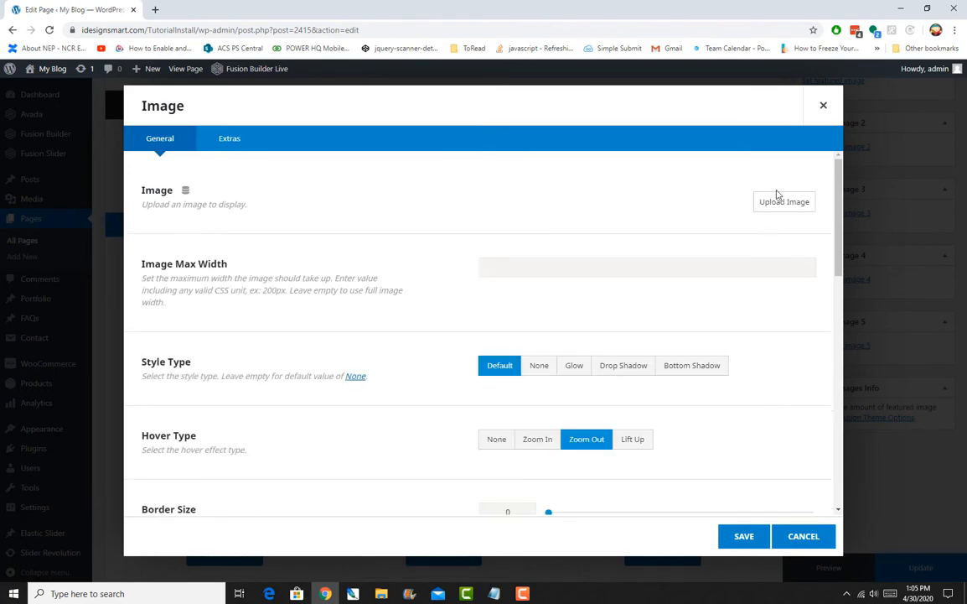
{"action": "left_click", "coordinate": [784, 201]}
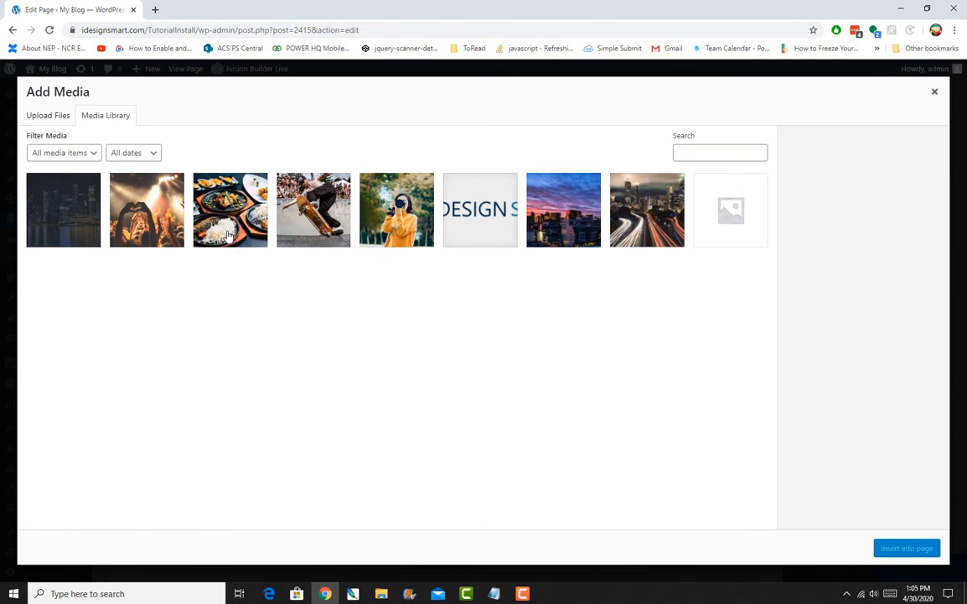
{"action": "left_click", "coordinate": [229, 210]}
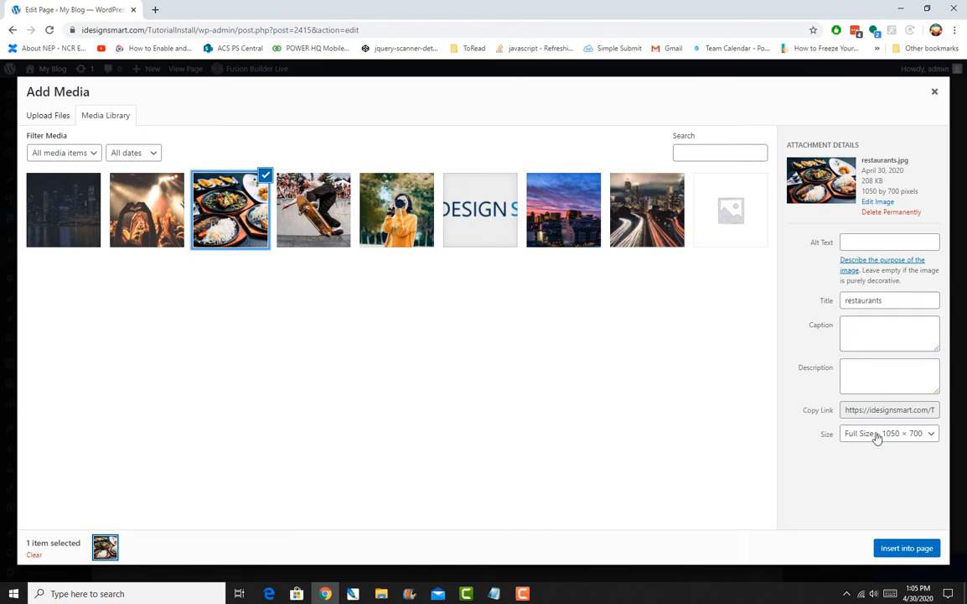
{"action": "mouse_move", "coordinate": [929, 456]}
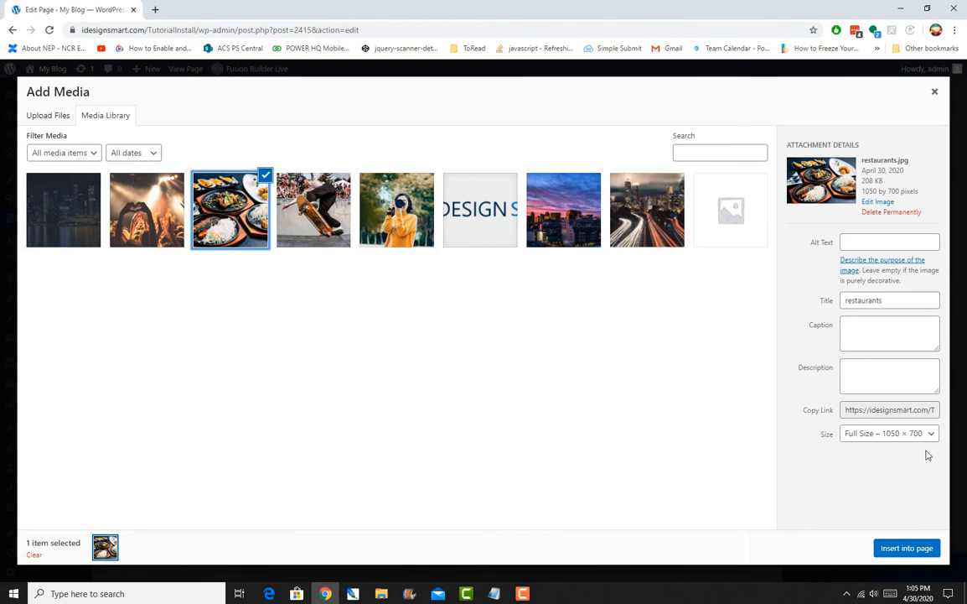
{"action": "mouse_move", "coordinate": [922, 518]}
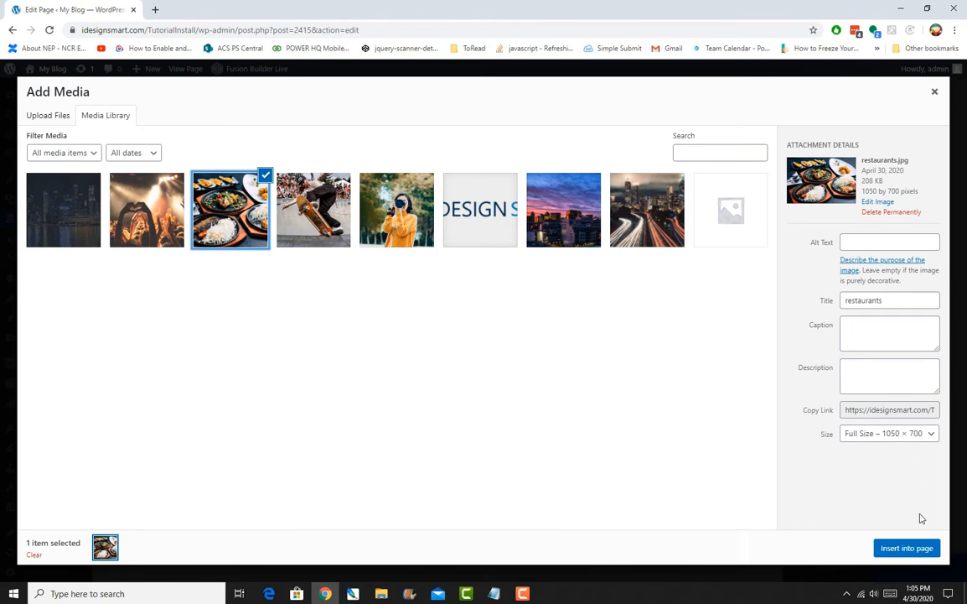
{"action": "left_click", "coordinate": [906, 547]}
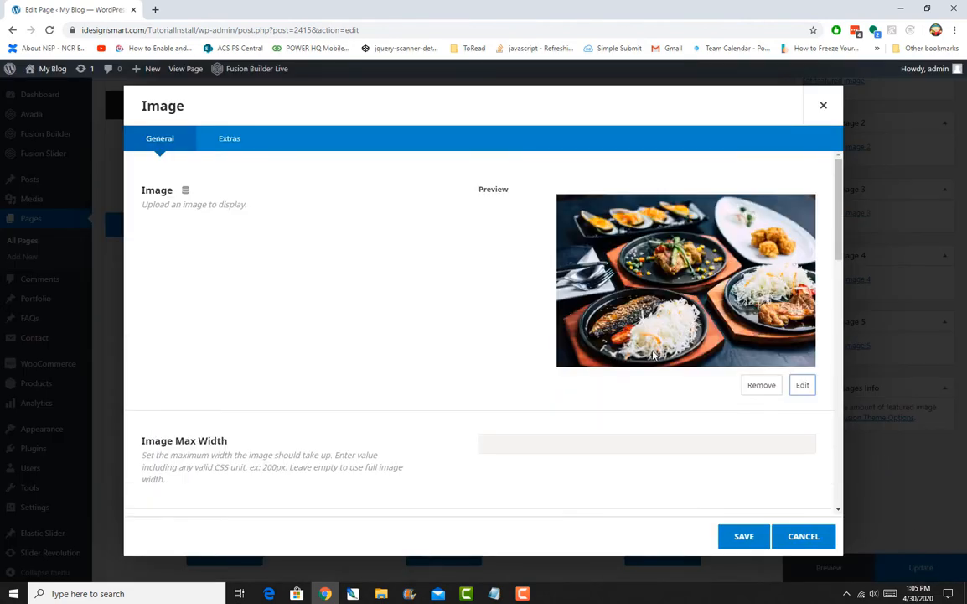
{"action": "scroll", "scroll_direction": "down", "scroll_amount": 3}
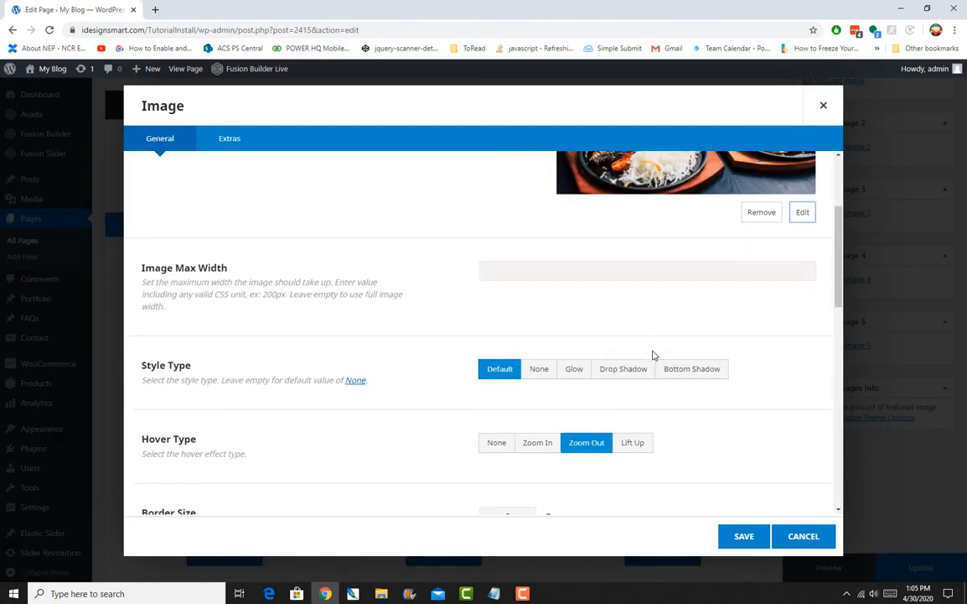
{"action": "left_click", "coordinate": [803, 536]}
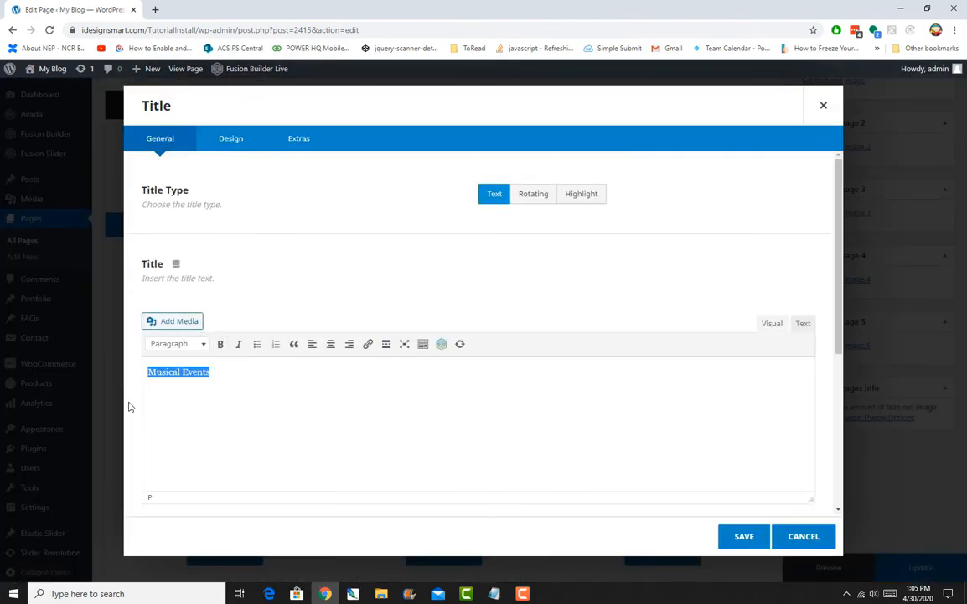
- Retitle the second column 'Nice Food' and save
{"action": "type", "text": "Nice F"}
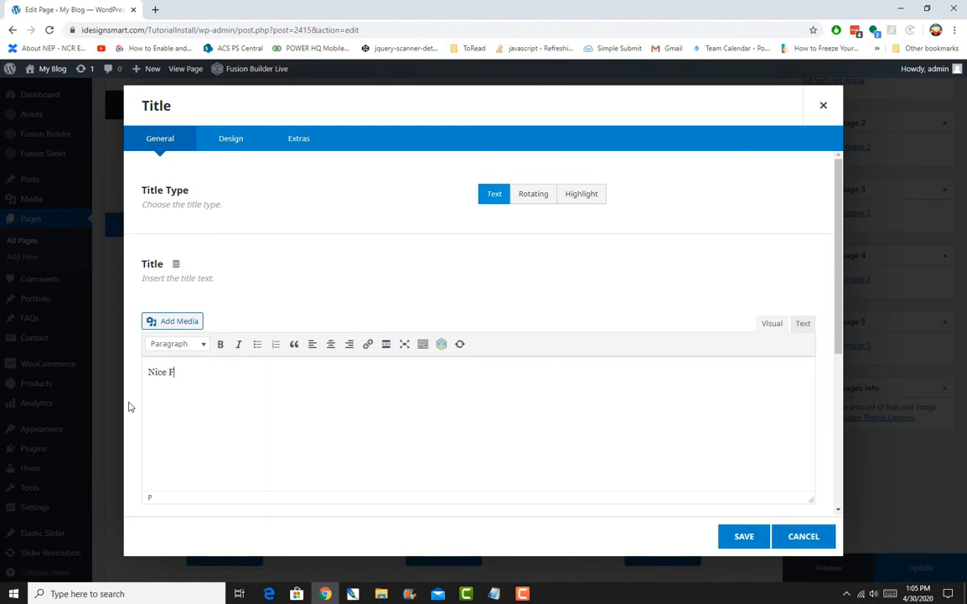
{"action": "type", "text": "ood"}
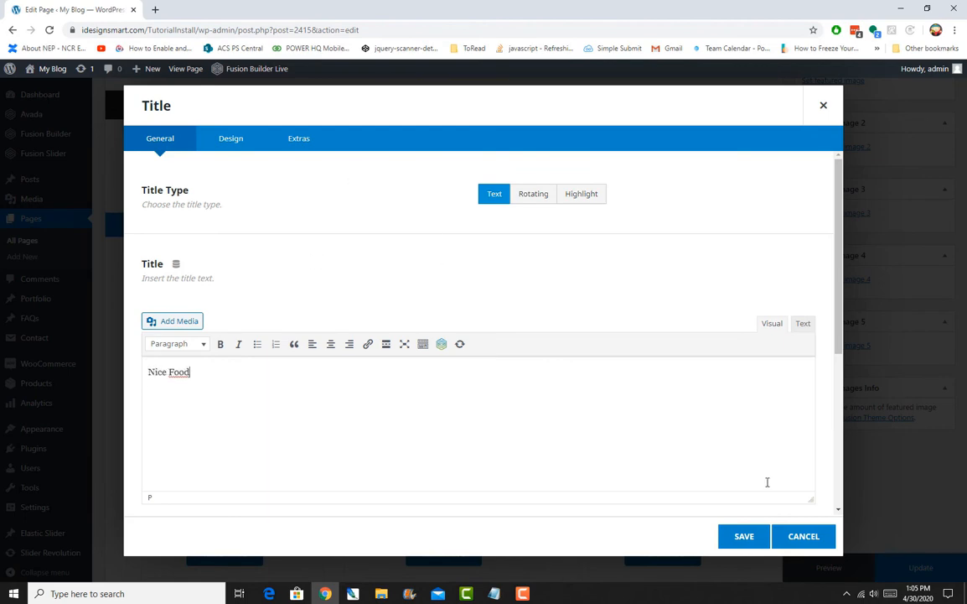
{"action": "left_click", "coordinate": [744, 537]}
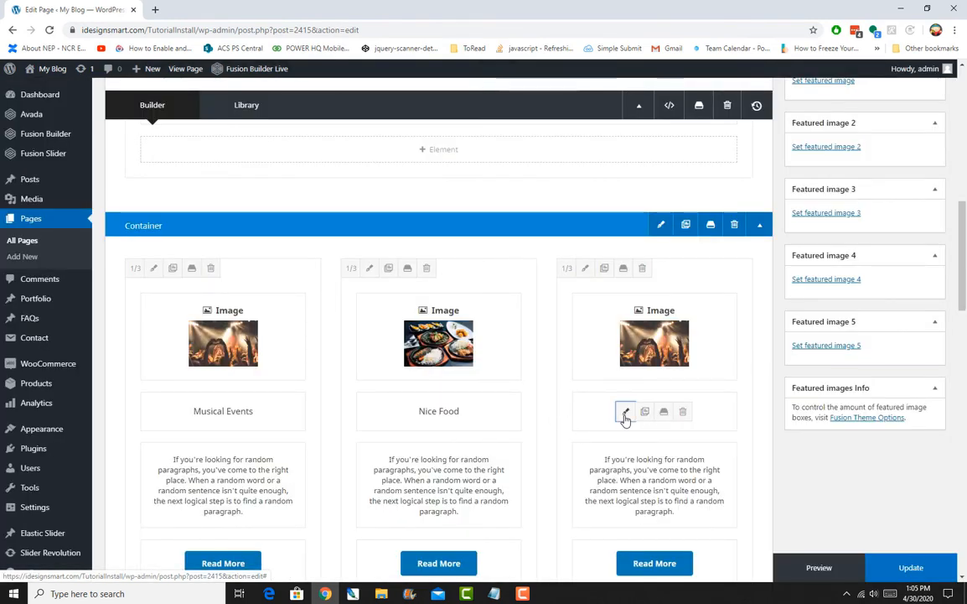
- Replace the third column's image with the sports.jpg skateboarding photo
{"action": "left_click", "coordinate": [624, 411]}
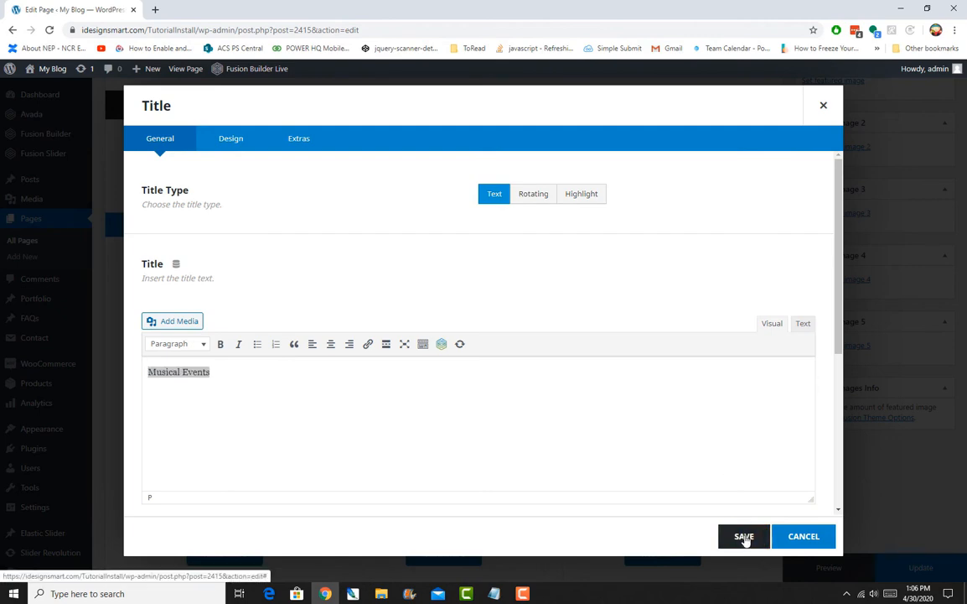
{"action": "left_click", "coordinate": [745, 536]}
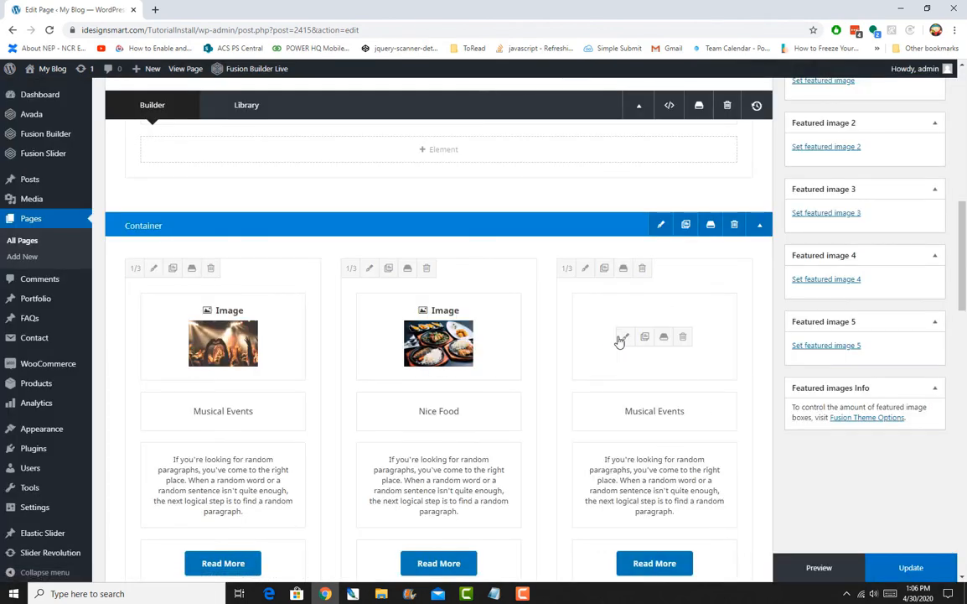
{"action": "left_click", "coordinate": [622, 335]}
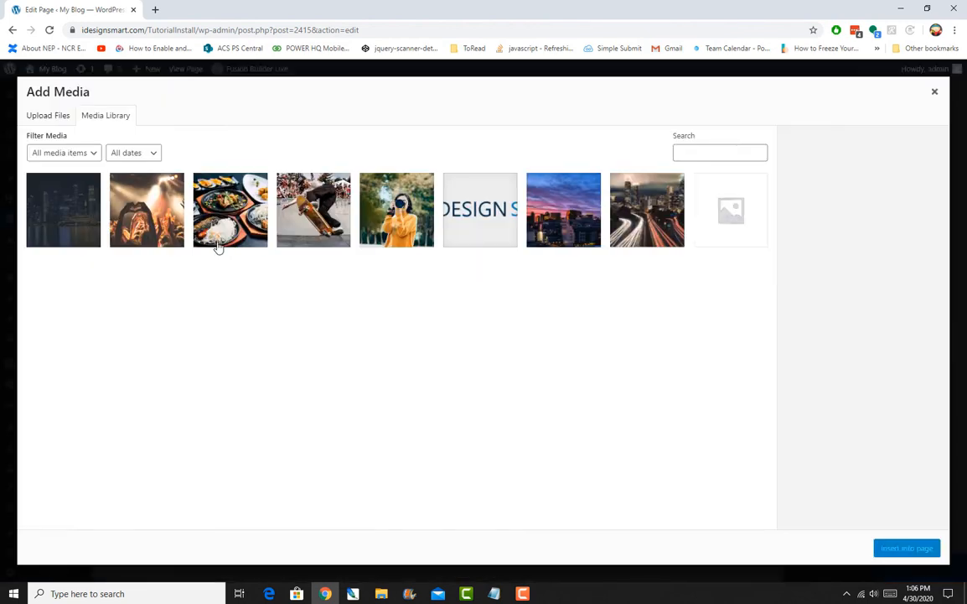
{"action": "left_click", "coordinate": [314, 210]}
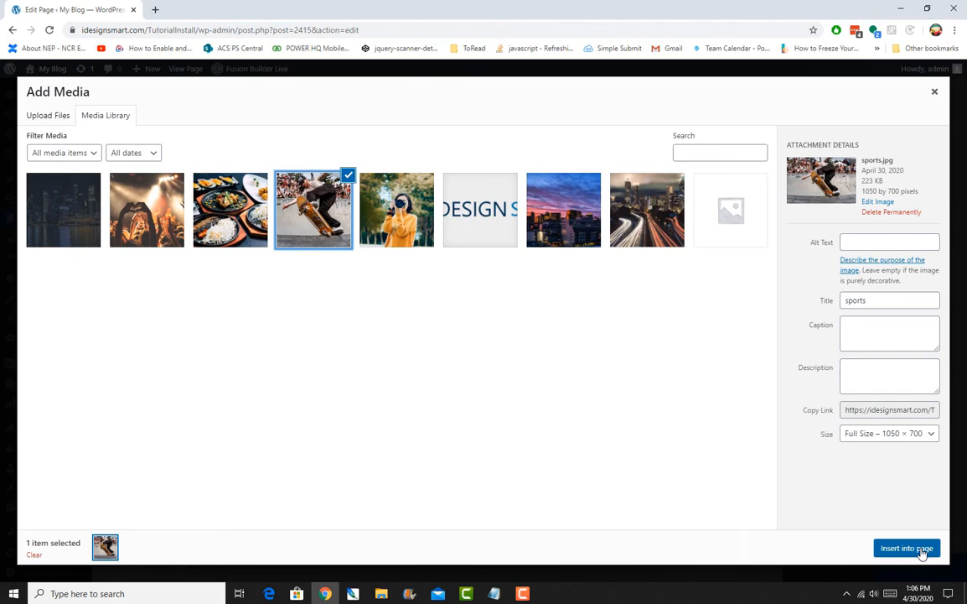
{"action": "left_click", "coordinate": [907, 547]}
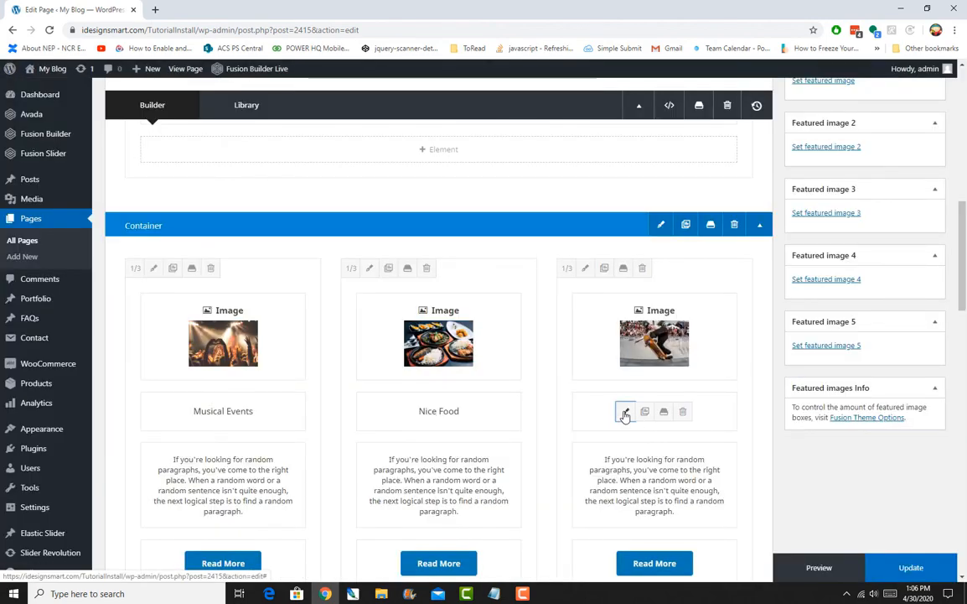
- Retitle the third column 'Cool Sports', save, and bring up the View Page link options
{"action": "left_click", "coordinate": [623, 413]}
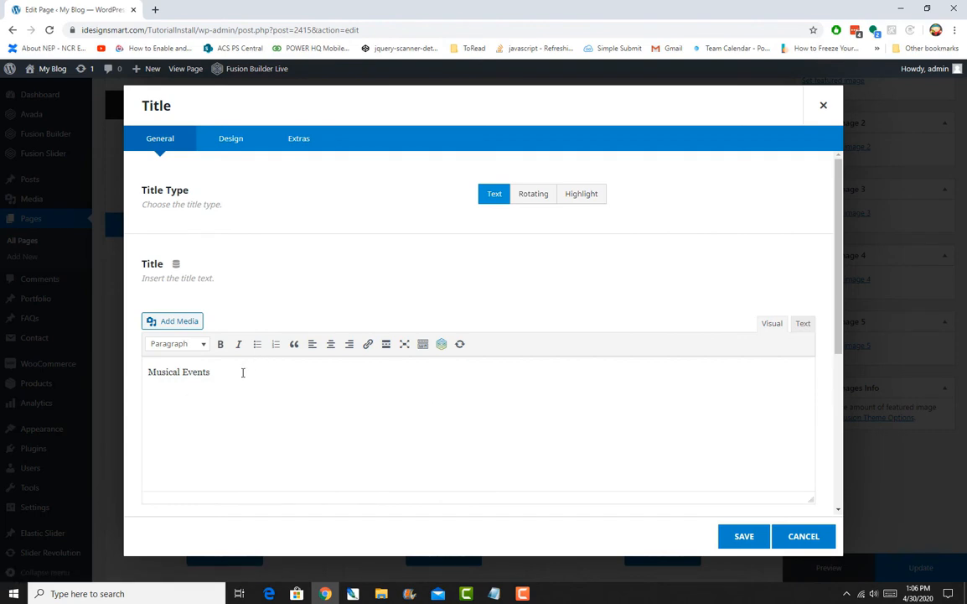
{"action": "type", "text": "Cool Sports"}
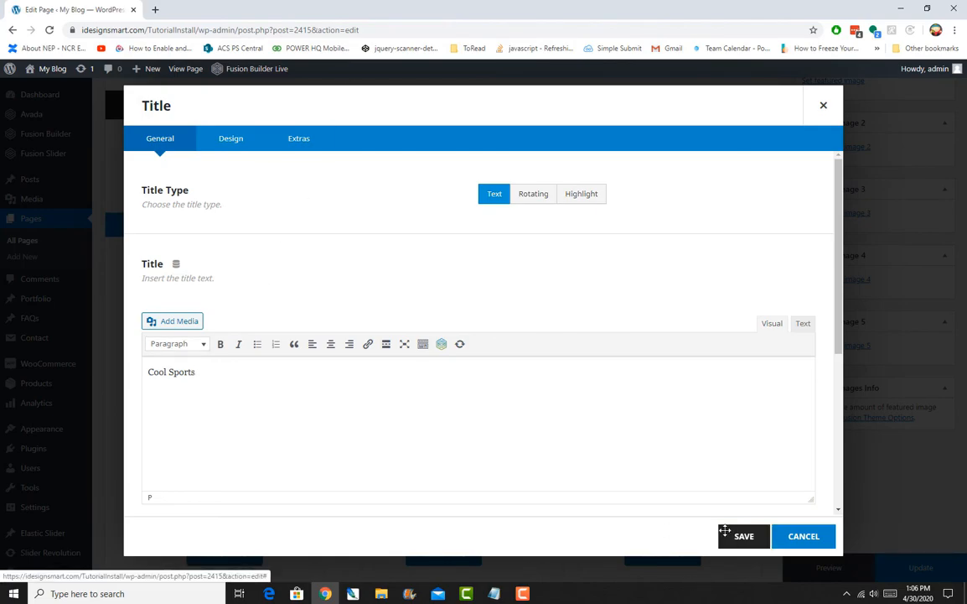
{"action": "left_click", "coordinate": [743, 537]}
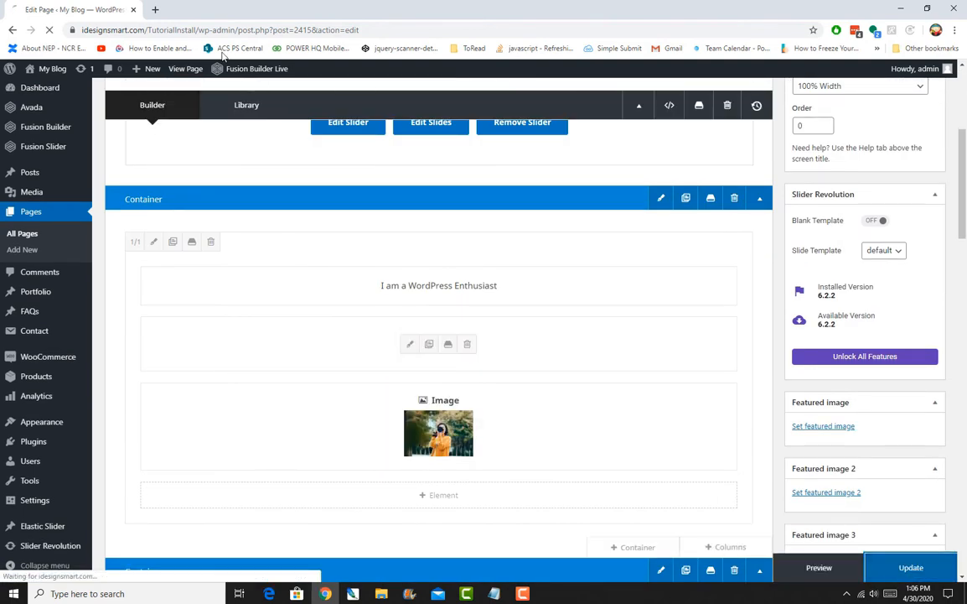
{"action": "right_click", "coordinate": [185, 67]}
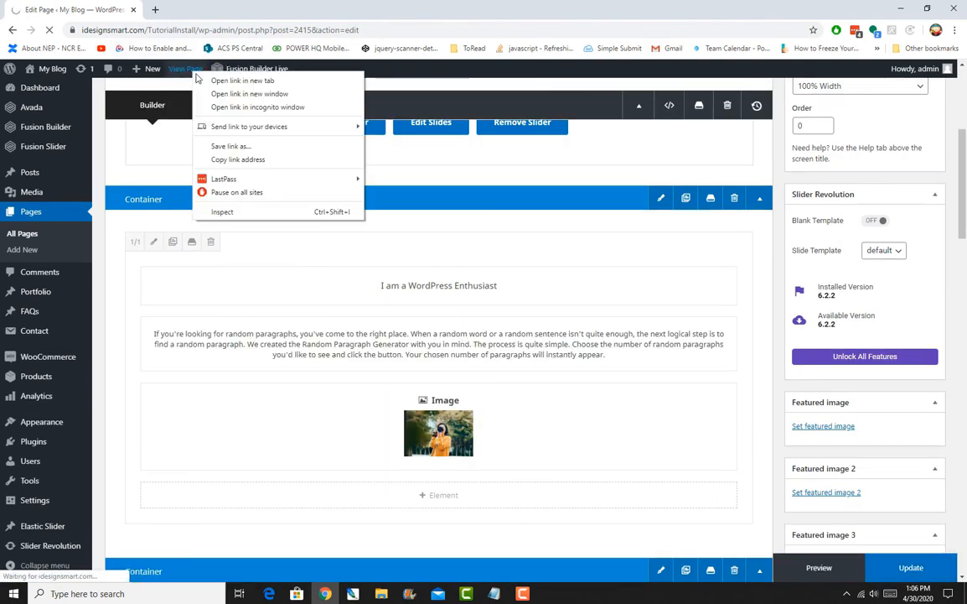
{"action": "left_click", "coordinate": [242, 80]}
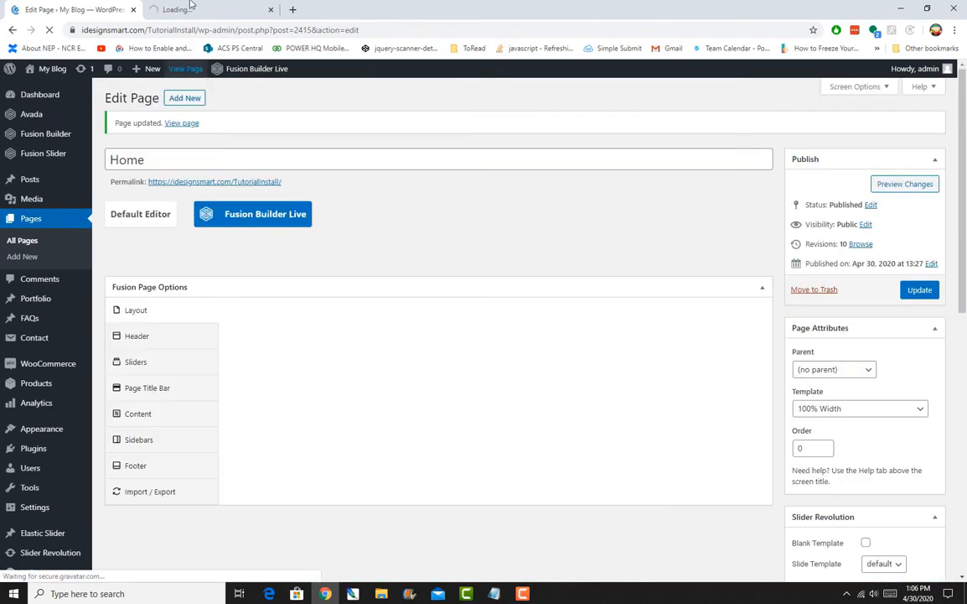
{"action": "left_click", "coordinate": [210, 10]}
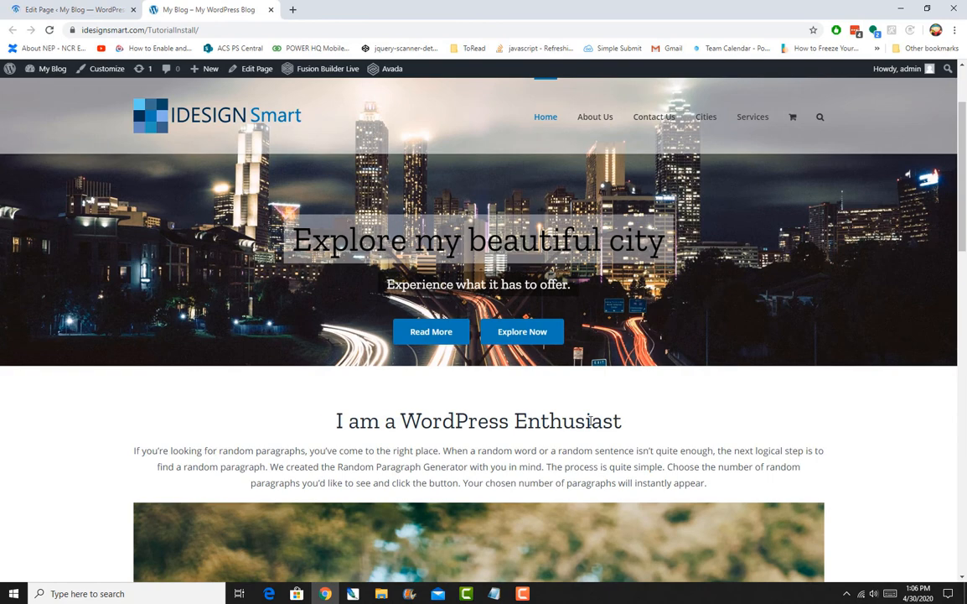
{"action": "left_click_drag", "start_coordinate": [134, 449], "coordinate": [431, 466]}
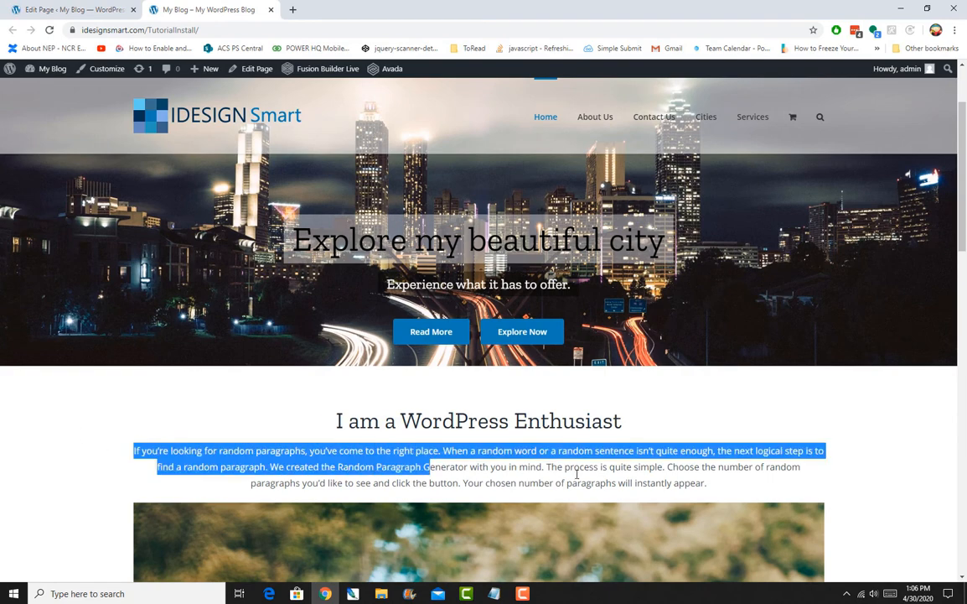
{"action": "scroll", "scroll_direction": "down", "scroll_amount": 3}
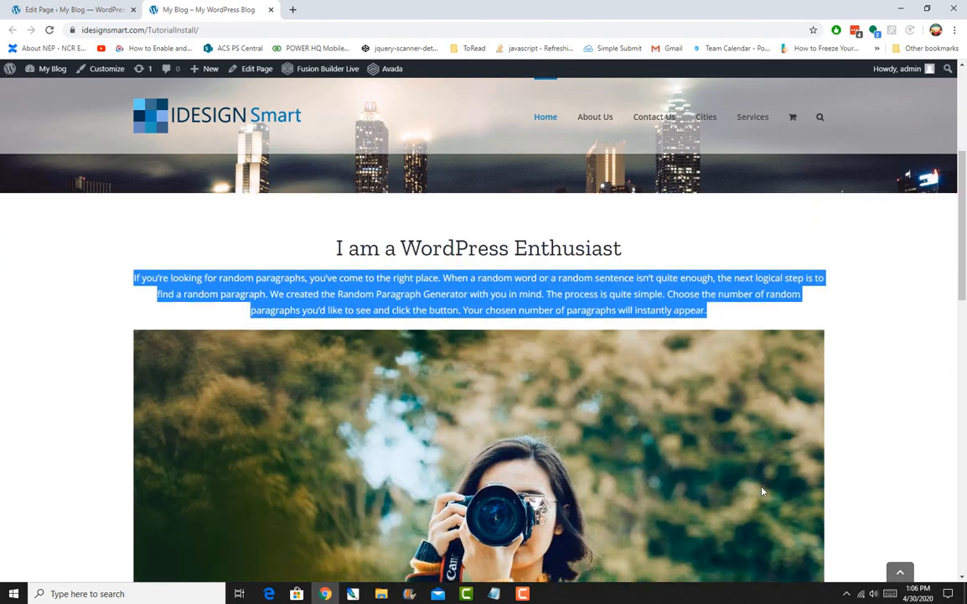
{"action": "scroll", "scroll_direction": "down", "scroll_amount": 3}
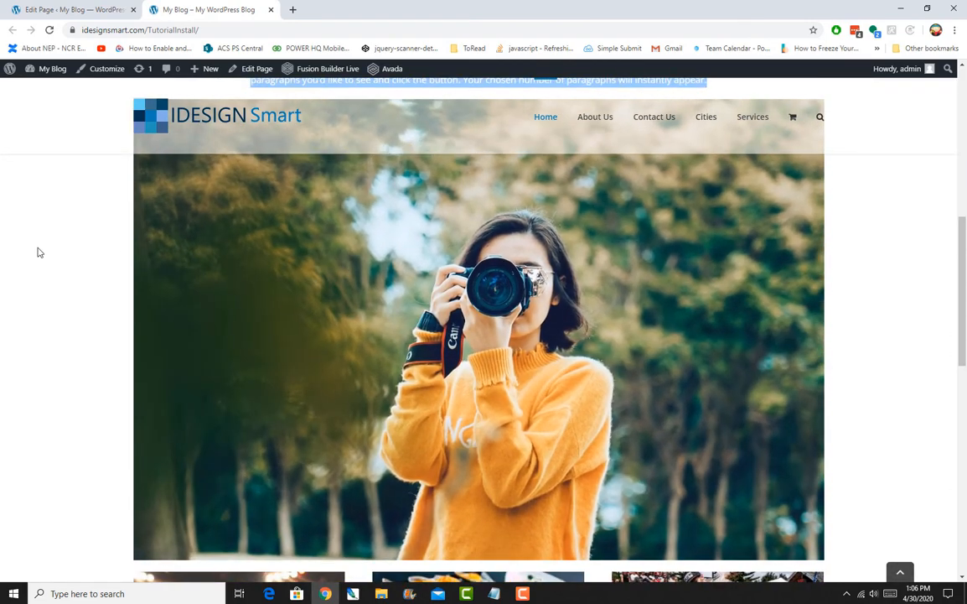
{"action": "scroll", "scroll_direction": "down", "scroll_amount": 3}
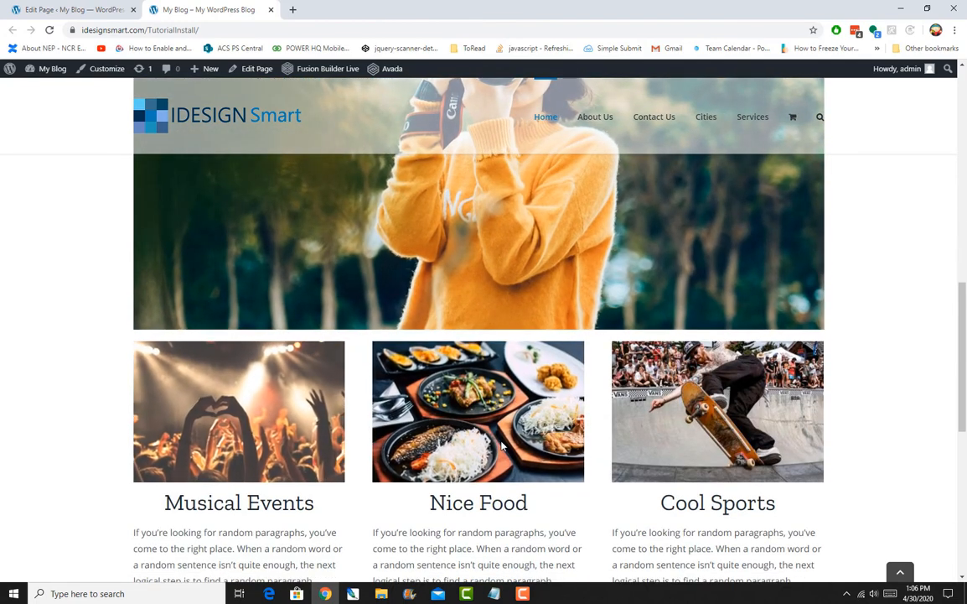
{"action": "scroll", "scroll_direction": "down", "scroll_amount": 3}
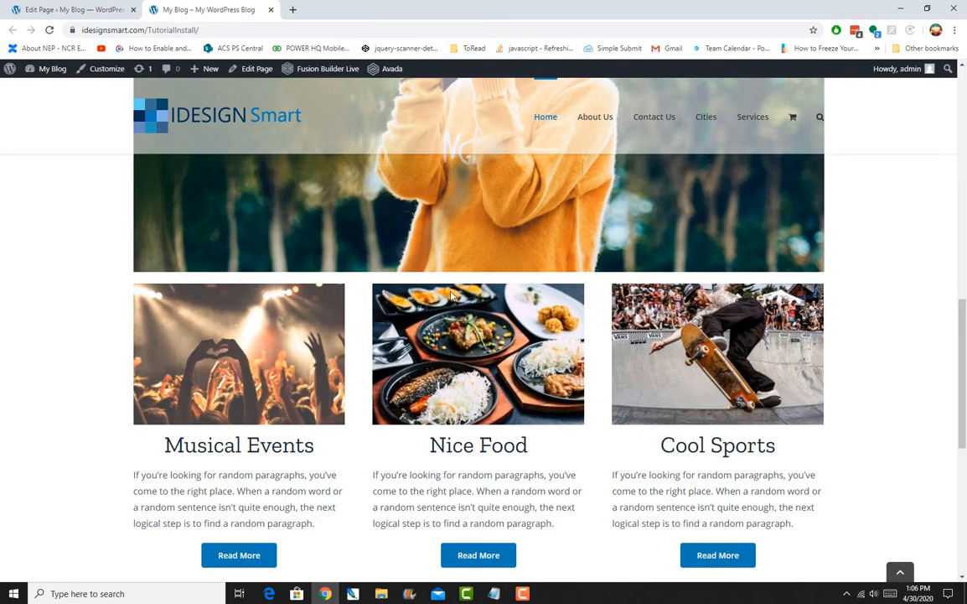
{"action": "scroll", "scroll_direction": "down", "scroll_amount": 3}
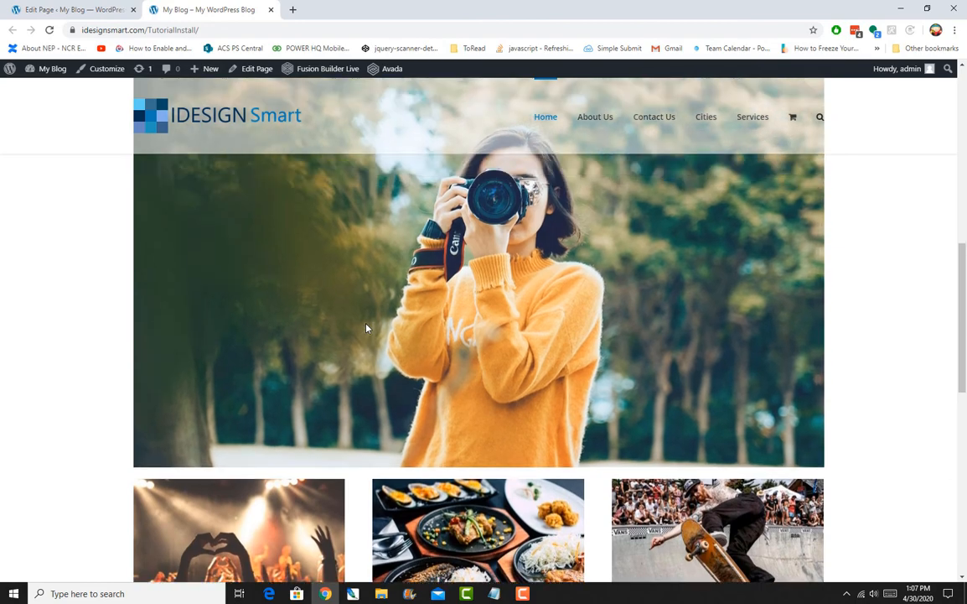
{"action": "scroll", "scroll_direction": "down", "scroll_amount": 3}
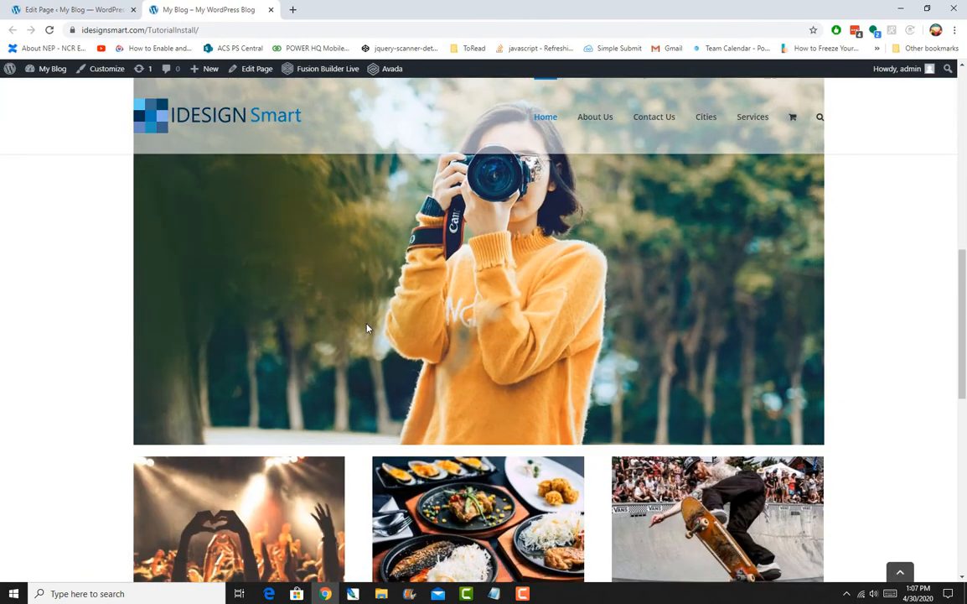
{"action": "scroll", "scroll_direction": "down", "scroll_amount": 3}
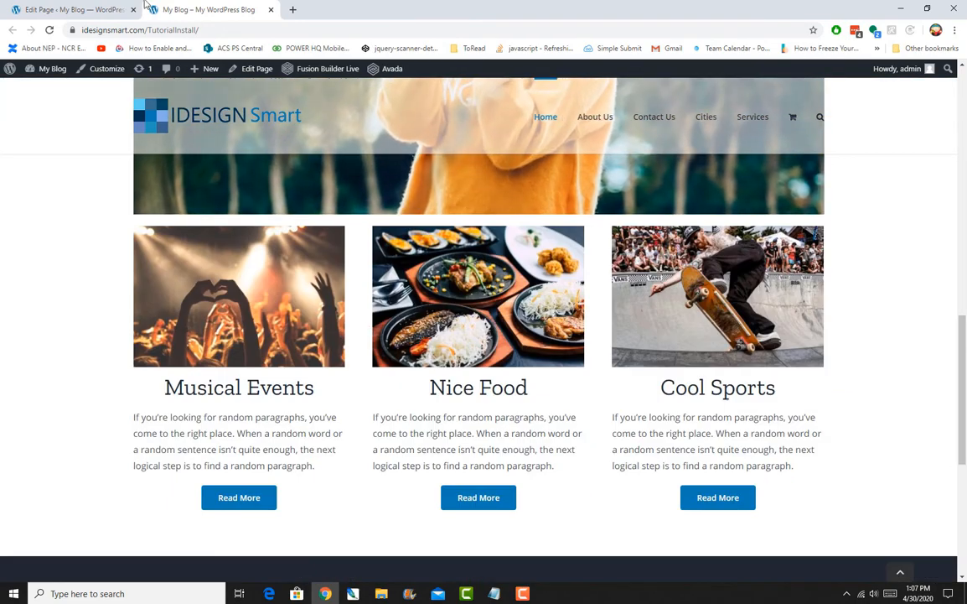
- Return to the Edit Page tab and scroll to the intro text and image container
{"action": "left_click", "coordinate": [71, 10]}
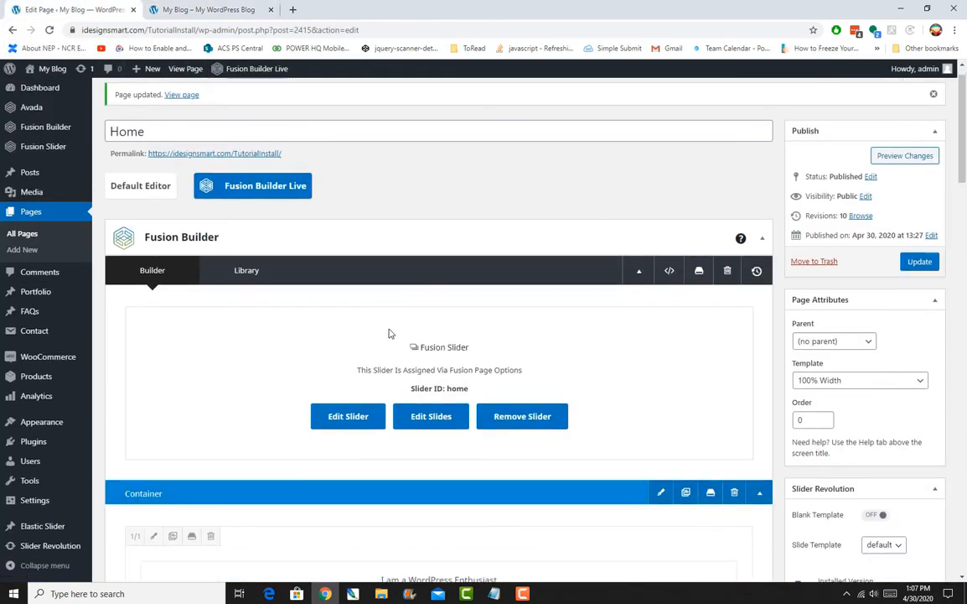
{"action": "scroll", "scroll_direction": "down", "scroll_amount": 3}
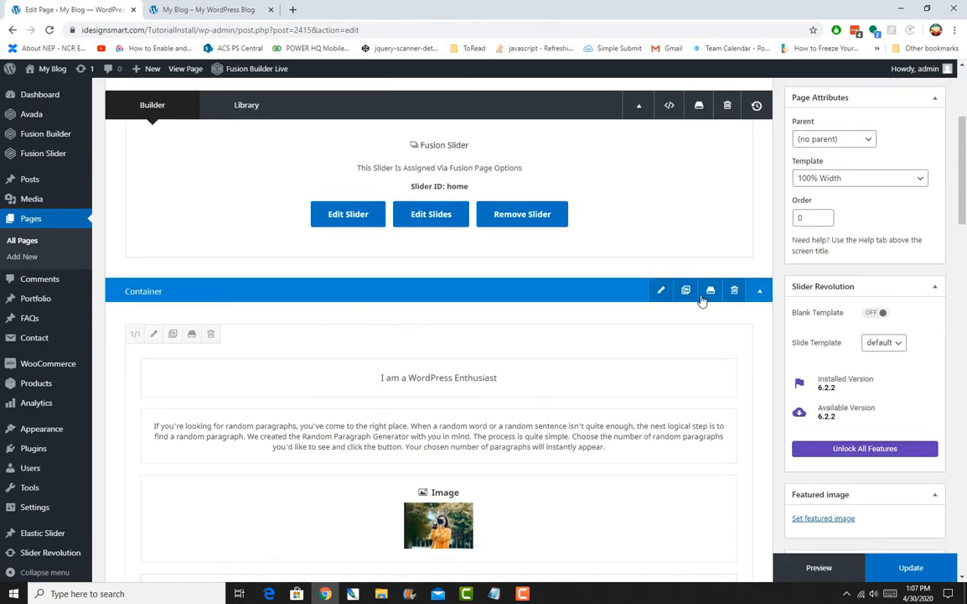
{"action": "scroll", "scroll_direction": "down", "scroll_amount": 3}
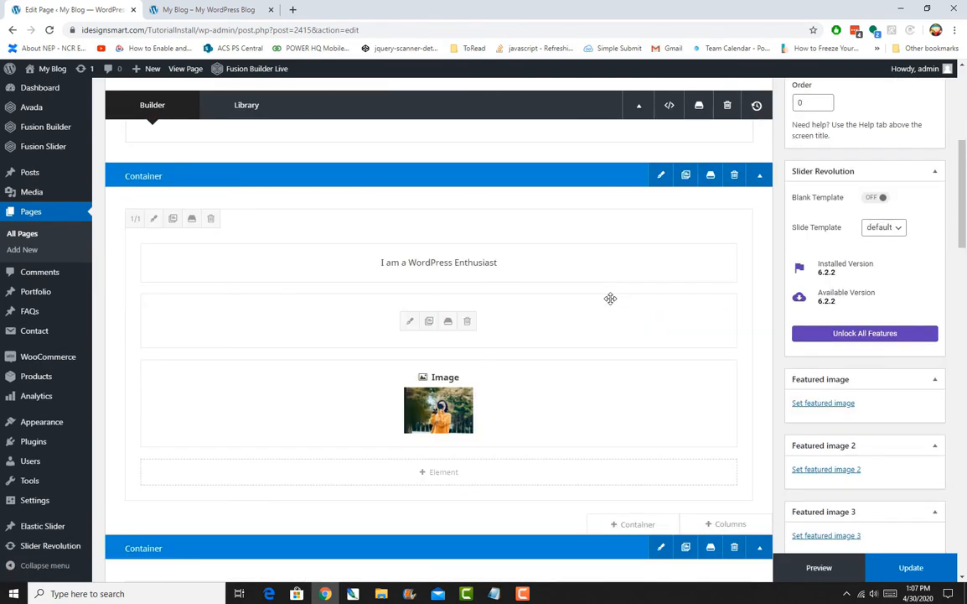
{"action": "scroll", "scroll_direction": "down", "scroll_amount": 3}
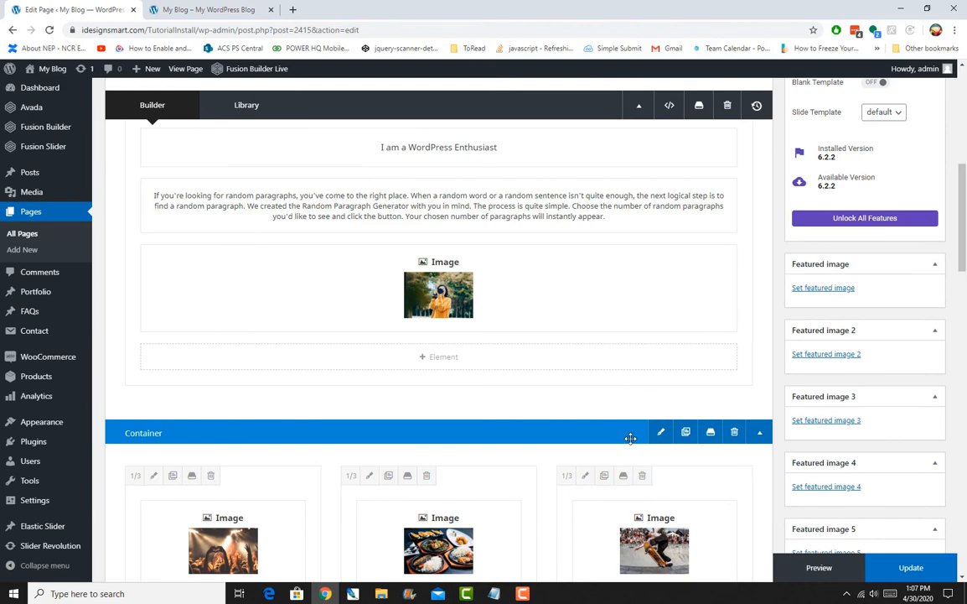
{"action": "scroll", "scroll_direction": "down", "scroll_amount": 3}
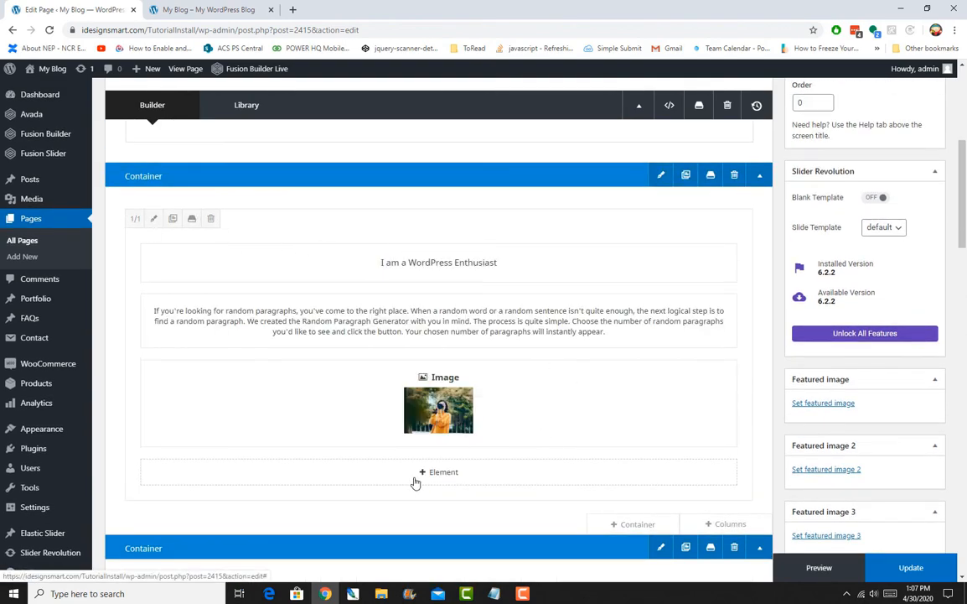
- Add a Separator element below the image with No Style
{"action": "left_click", "coordinate": [439, 471]}
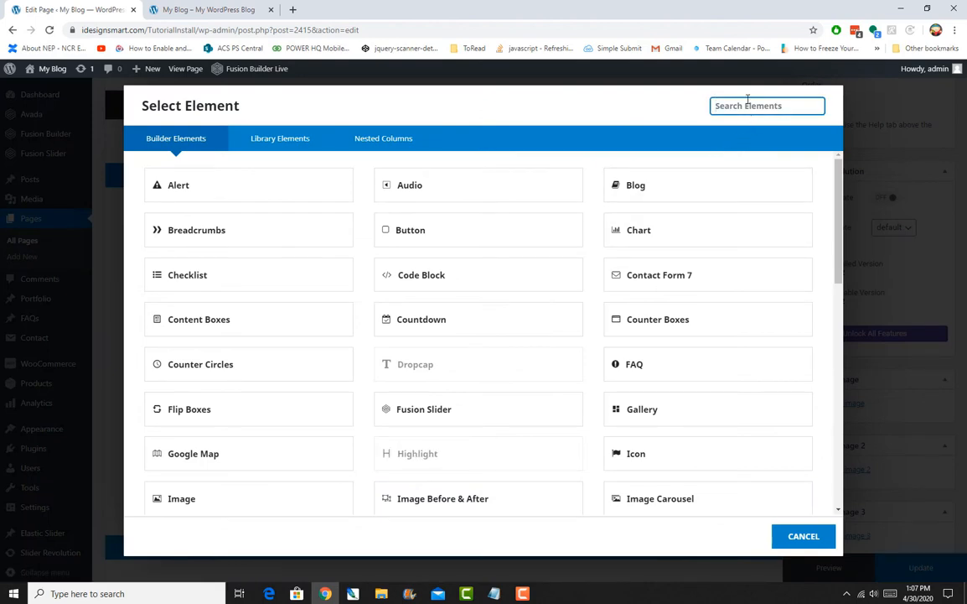
{"action": "type", "text": "sepa"}
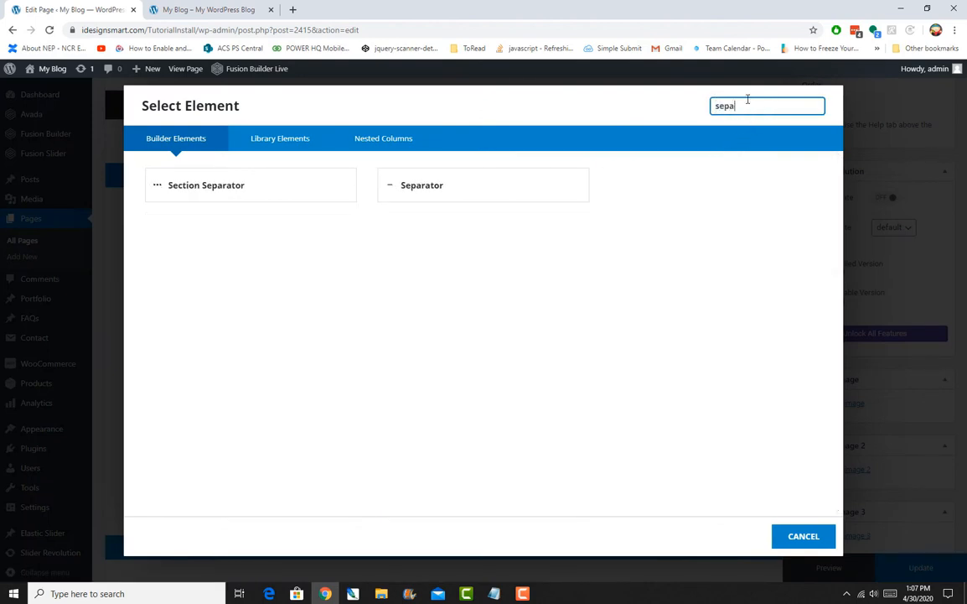
{"action": "left_click", "coordinate": [423, 185]}
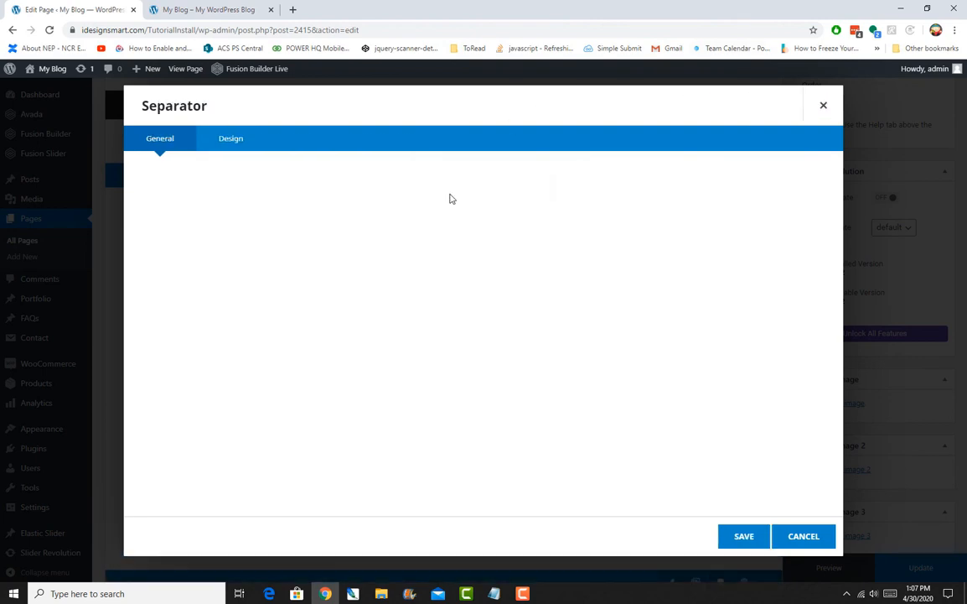
{"action": "left_click", "coordinate": [653, 195]}
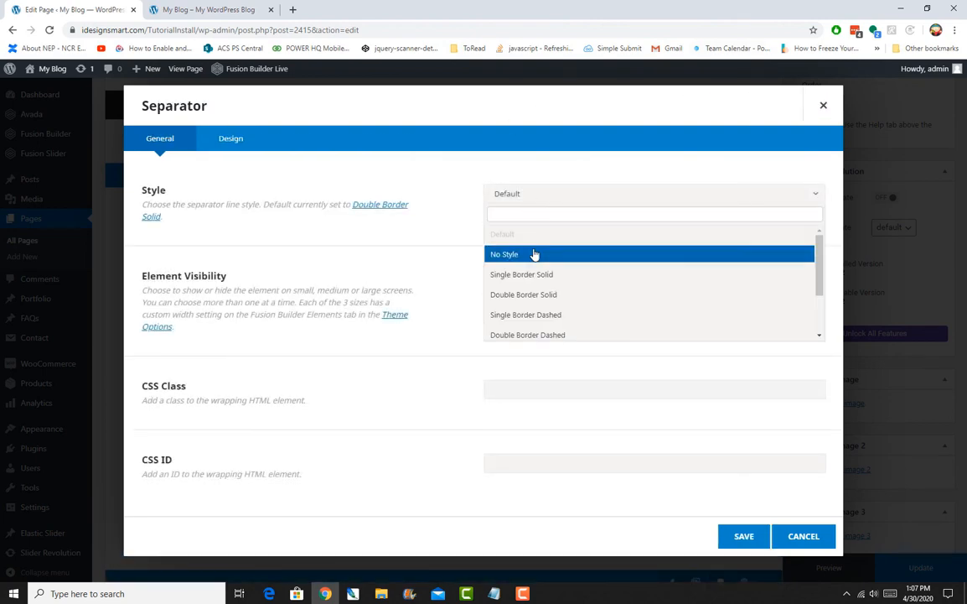
{"action": "left_click", "coordinate": [804, 536]}
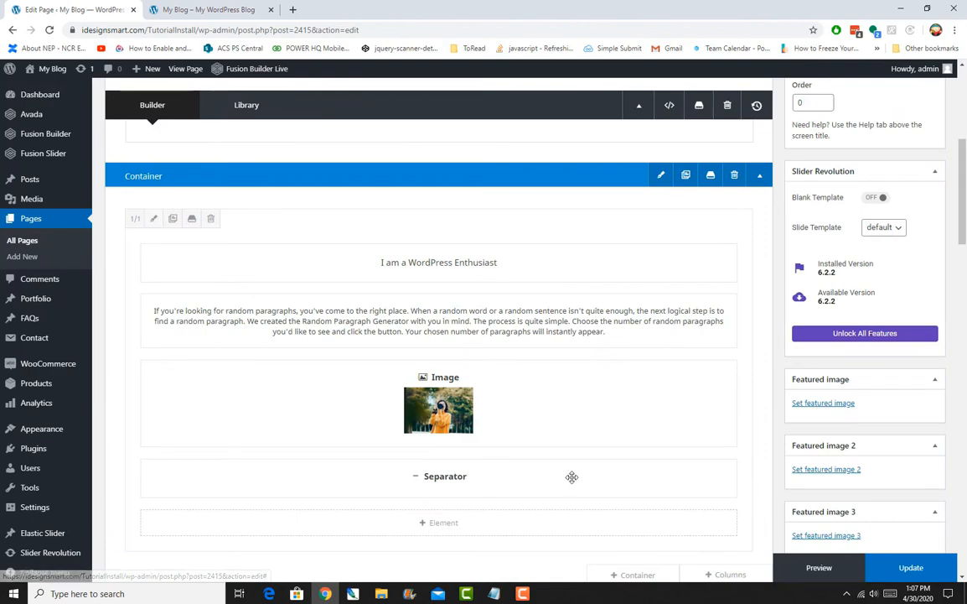
- Give the separator a 30px top margin and save it
{"action": "scroll", "scroll_direction": "down", "scroll_amount": 3}
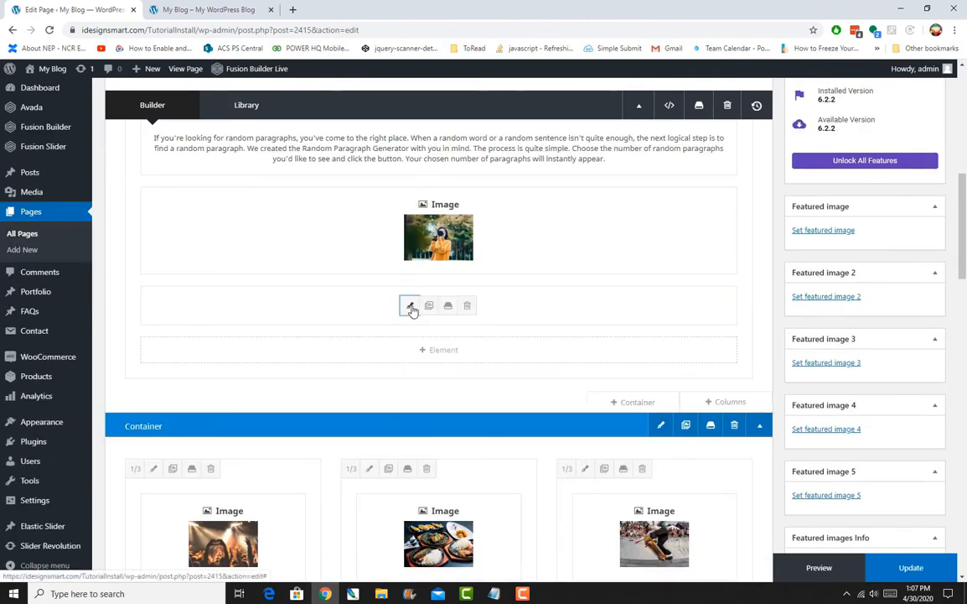
{"action": "left_click", "coordinate": [411, 305]}
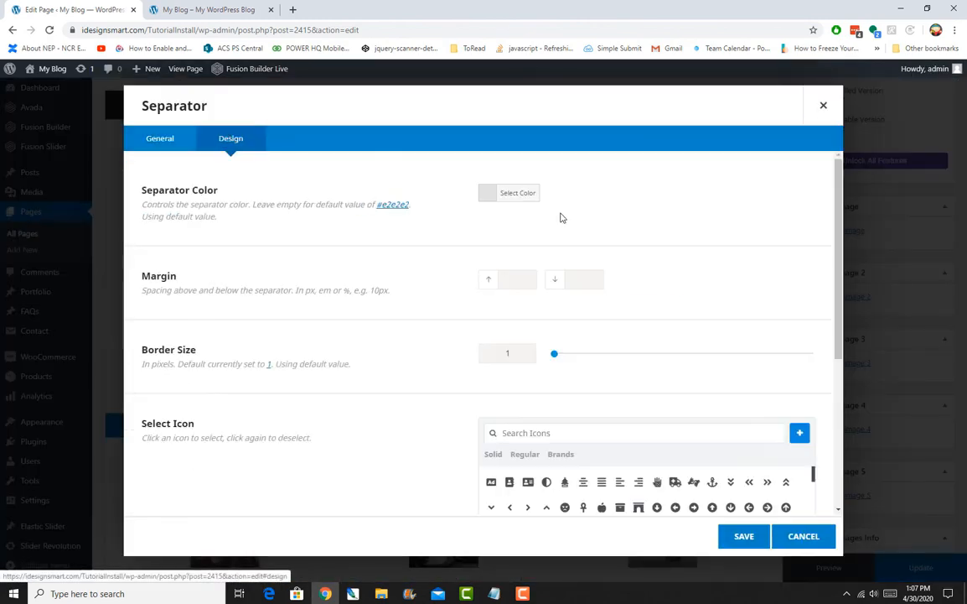
{"action": "left_click", "coordinate": [515, 278]}
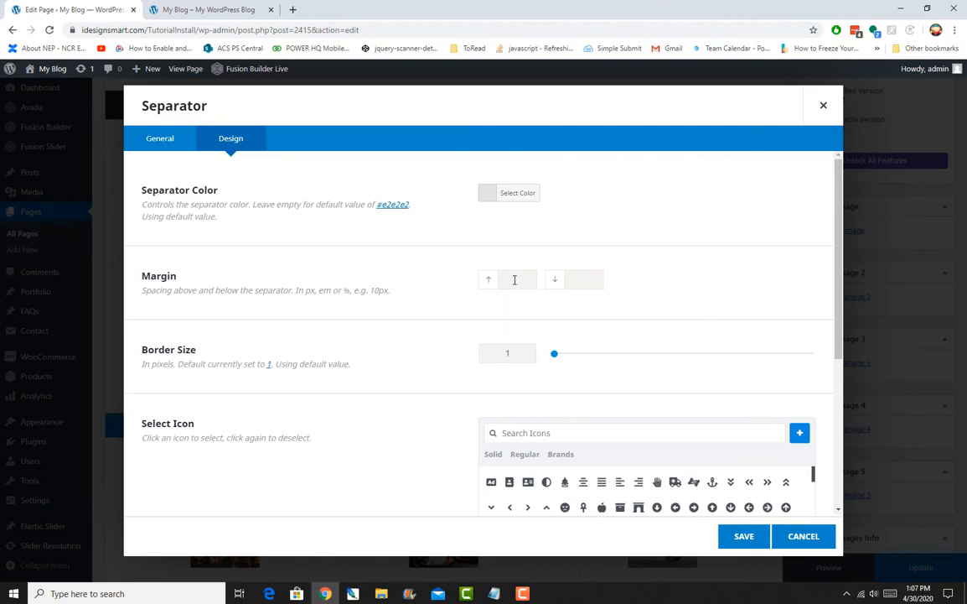
{"action": "type", "text": "30px"}
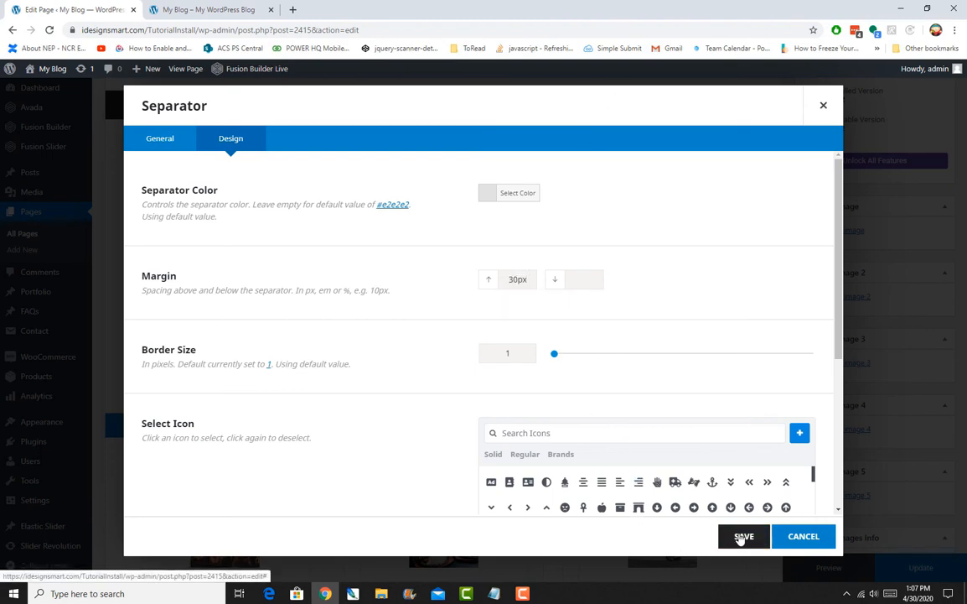
{"action": "left_click", "coordinate": [744, 536]}
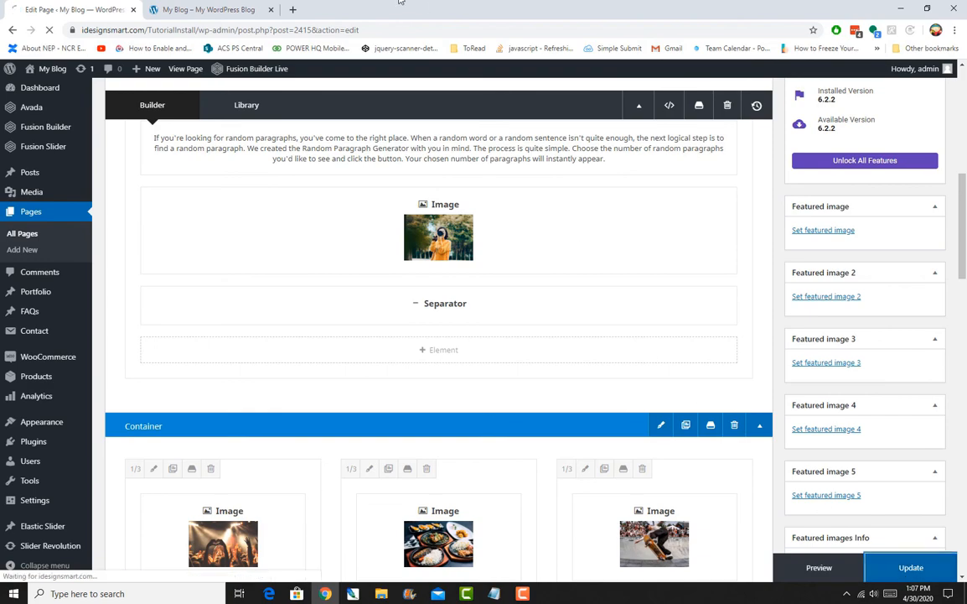
- Switch to the live site tab and scroll through the current page
{"action": "left_click", "coordinate": [208, 10]}
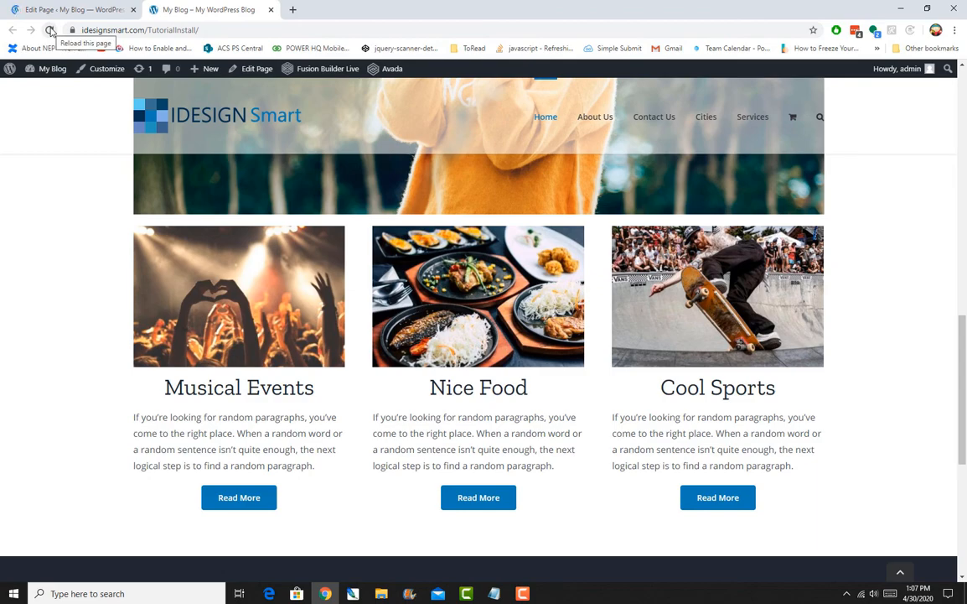
{"action": "scroll", "scroll_direction": "down", "scroll_amount": 3}
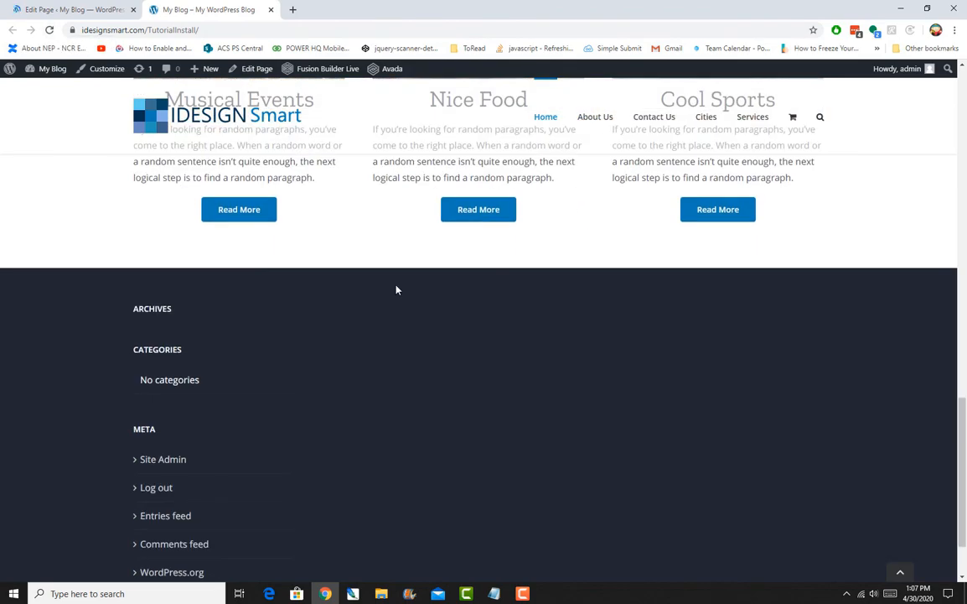
{"action": "scroll", "scroll_direction": "up", "scroll_amount": 3}
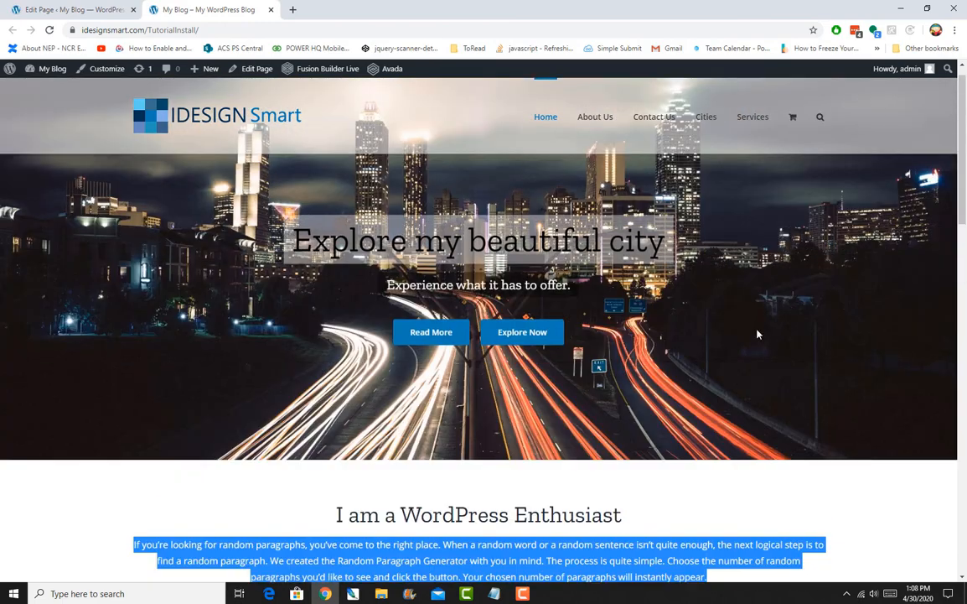
{"action": "scroll", "scroll_direction": "down", "scroll_amount": 3}
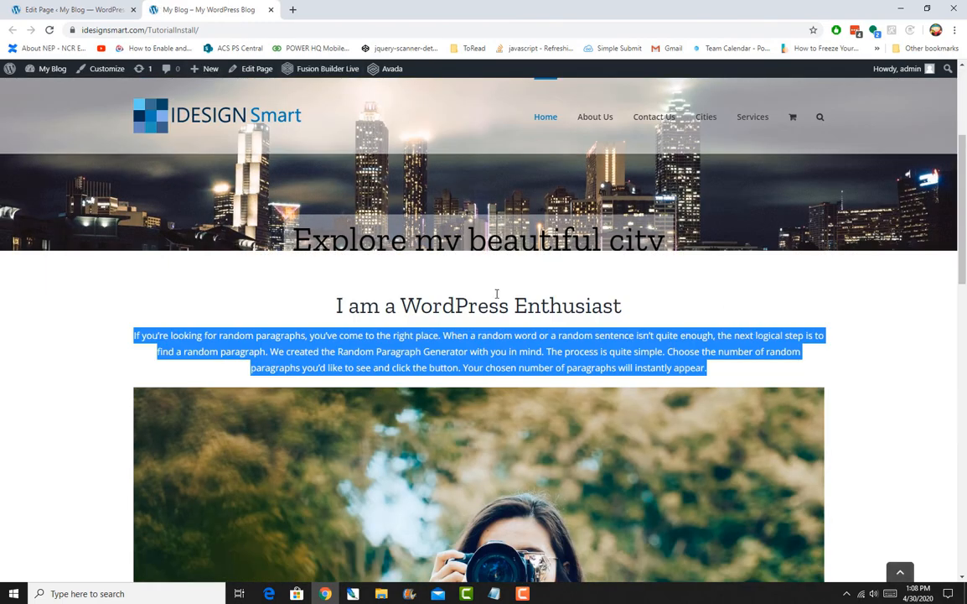
{"action": "scroll", "scroll_direction": "down", "scroll_amount": 3}
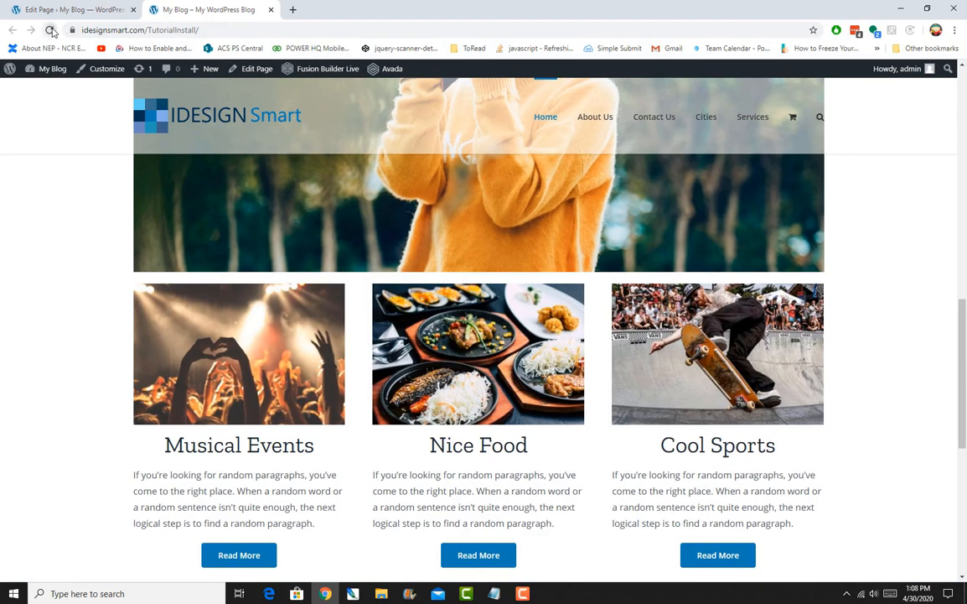
- Reload the live page, review the new spacing, then return to the editor
{"action": "left_click", "coordinate": [52, 30]}
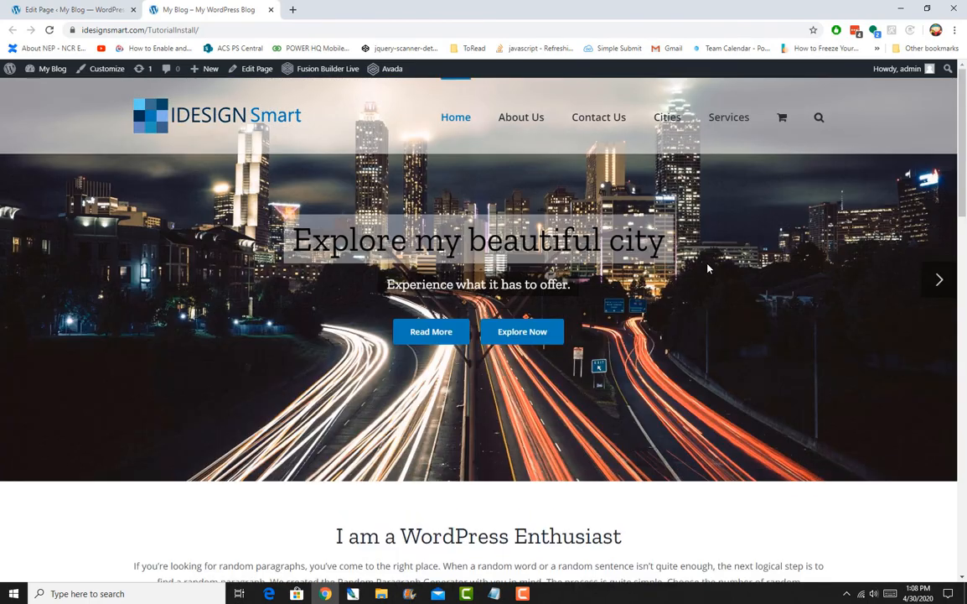
{"action": "scroll", "scroll_direction": "down", "scroll_amount": 3}
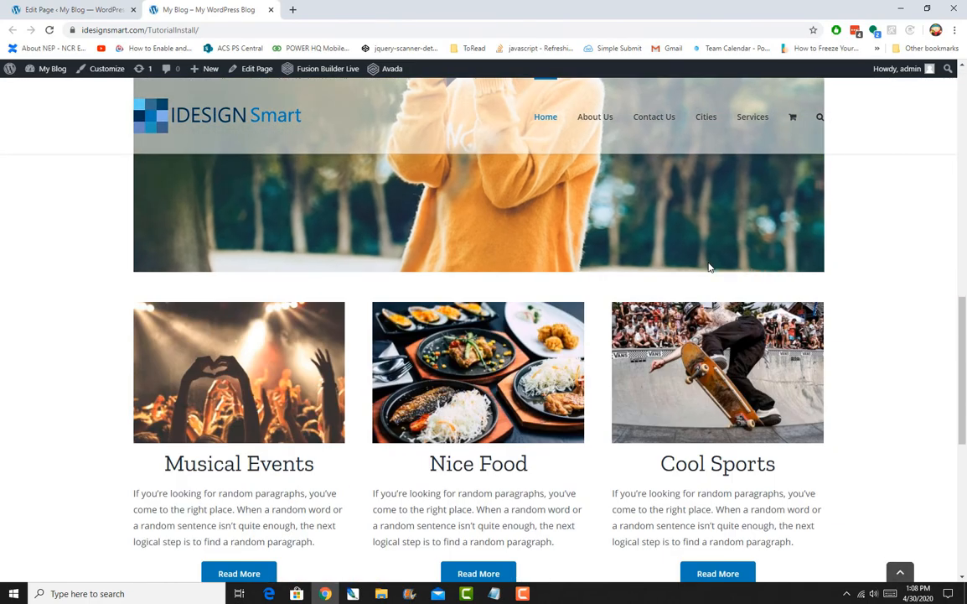
{"action": "scroll", "scroll_direction": "down", "scroll_amount": 3}
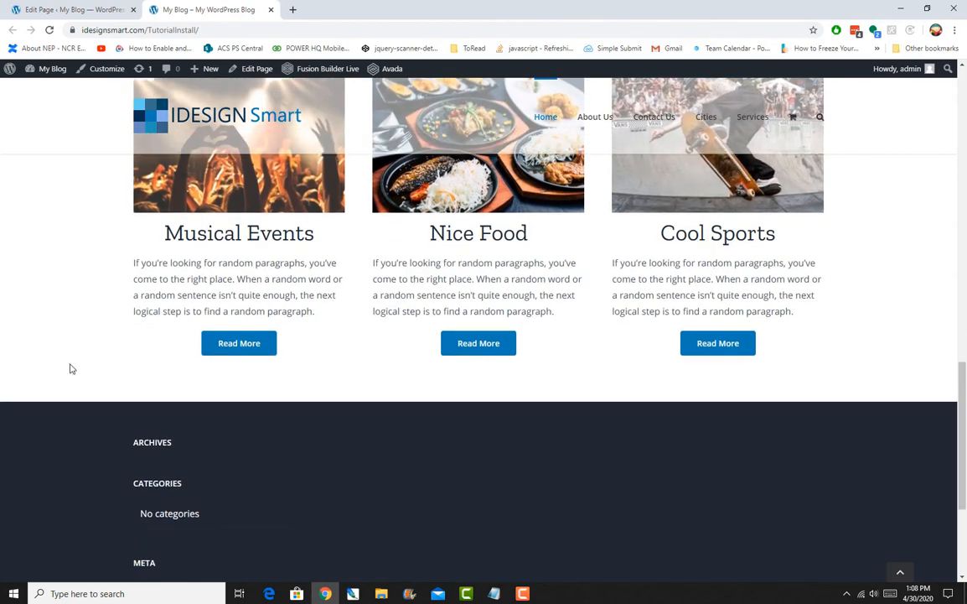
{"action": "mouse_move", "coordinate": [295, 408]}
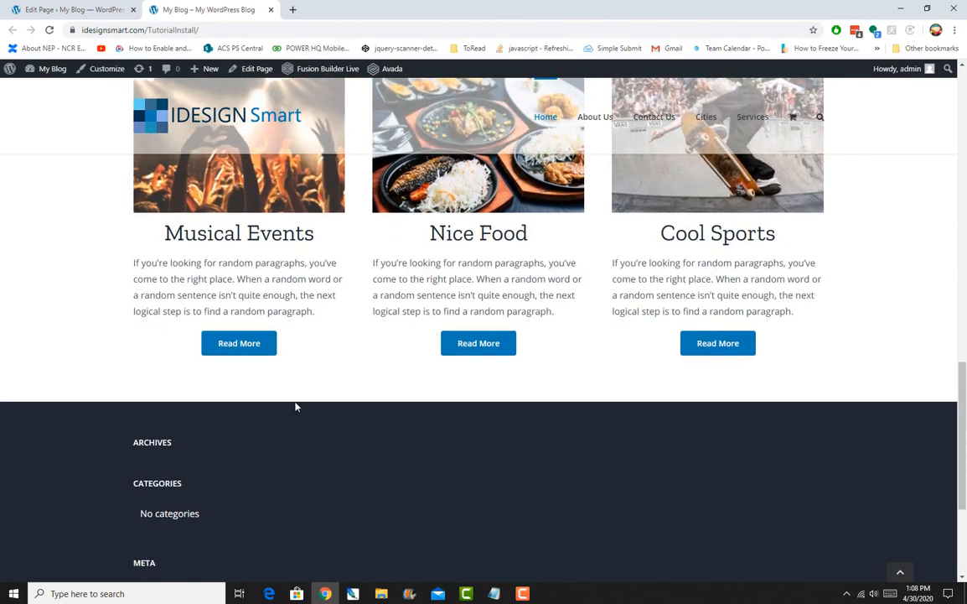
{"action": "left_click", "coordinate": [70, 10]}
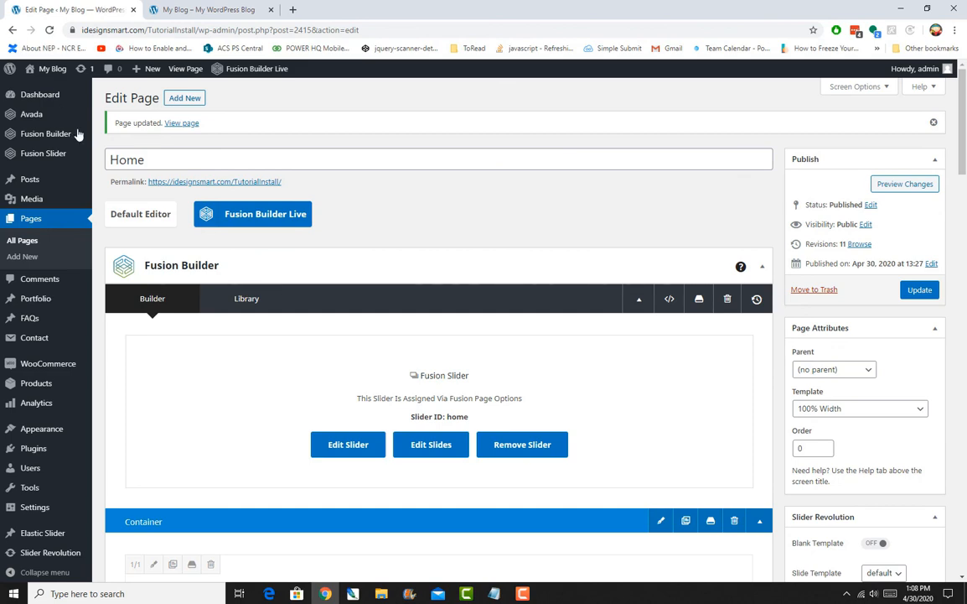
{"action": "left_click", "coordinate": [523, 594]}
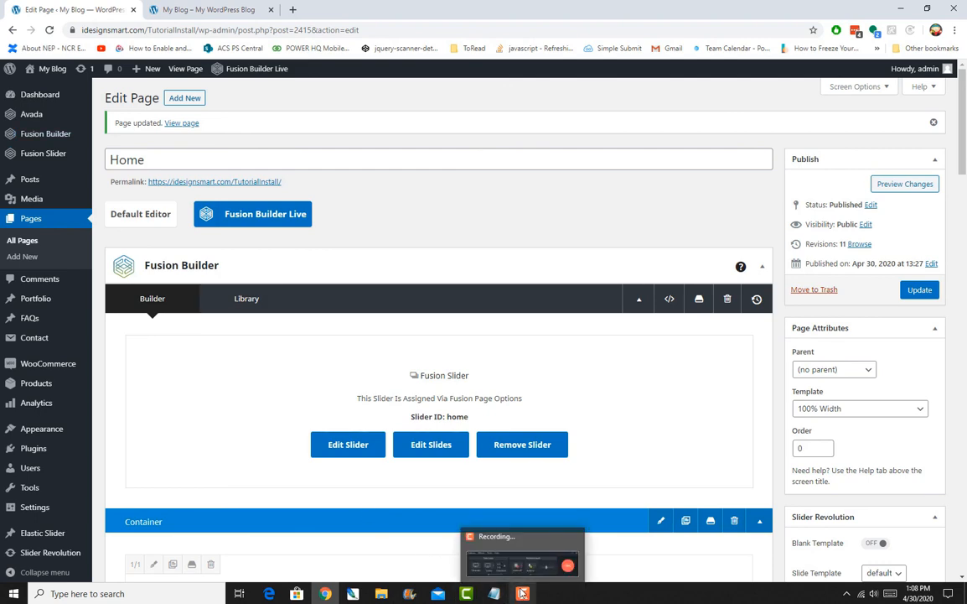